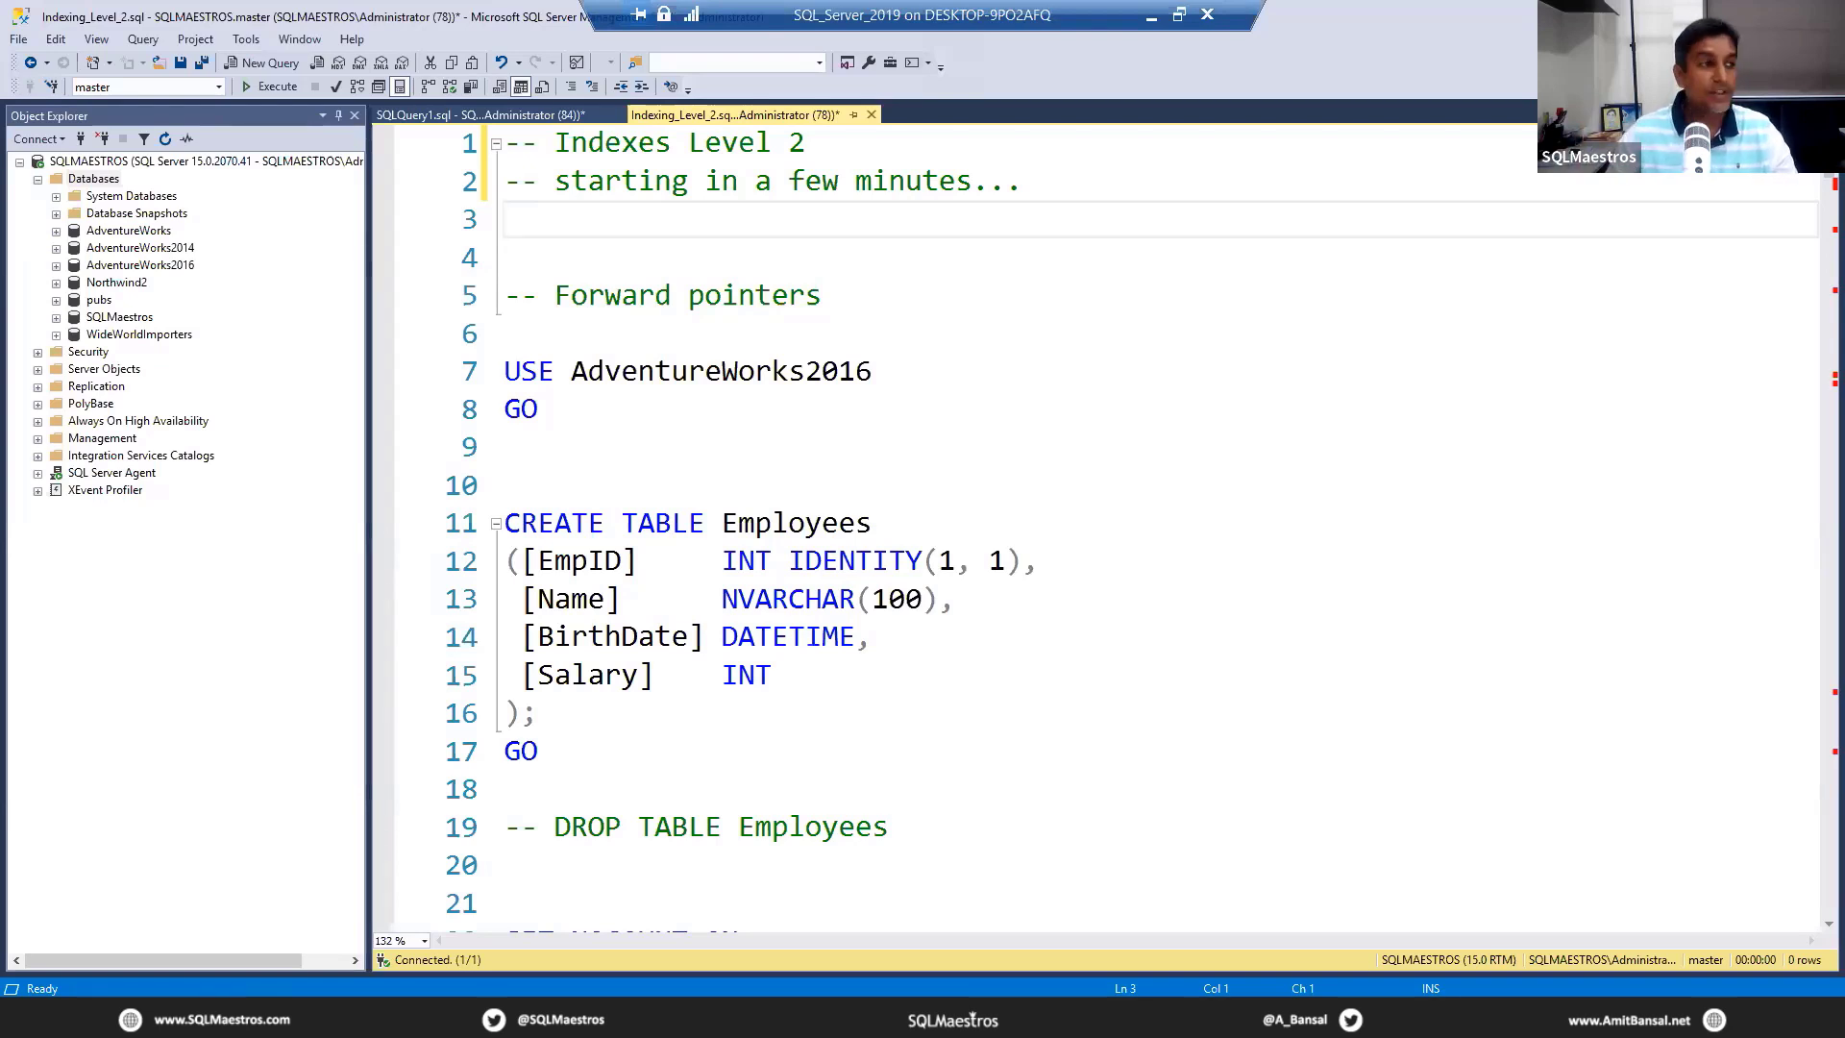
- Switch to the SQLQuery1 window holding the Employees forward-pointers demo script
click(507, 220)
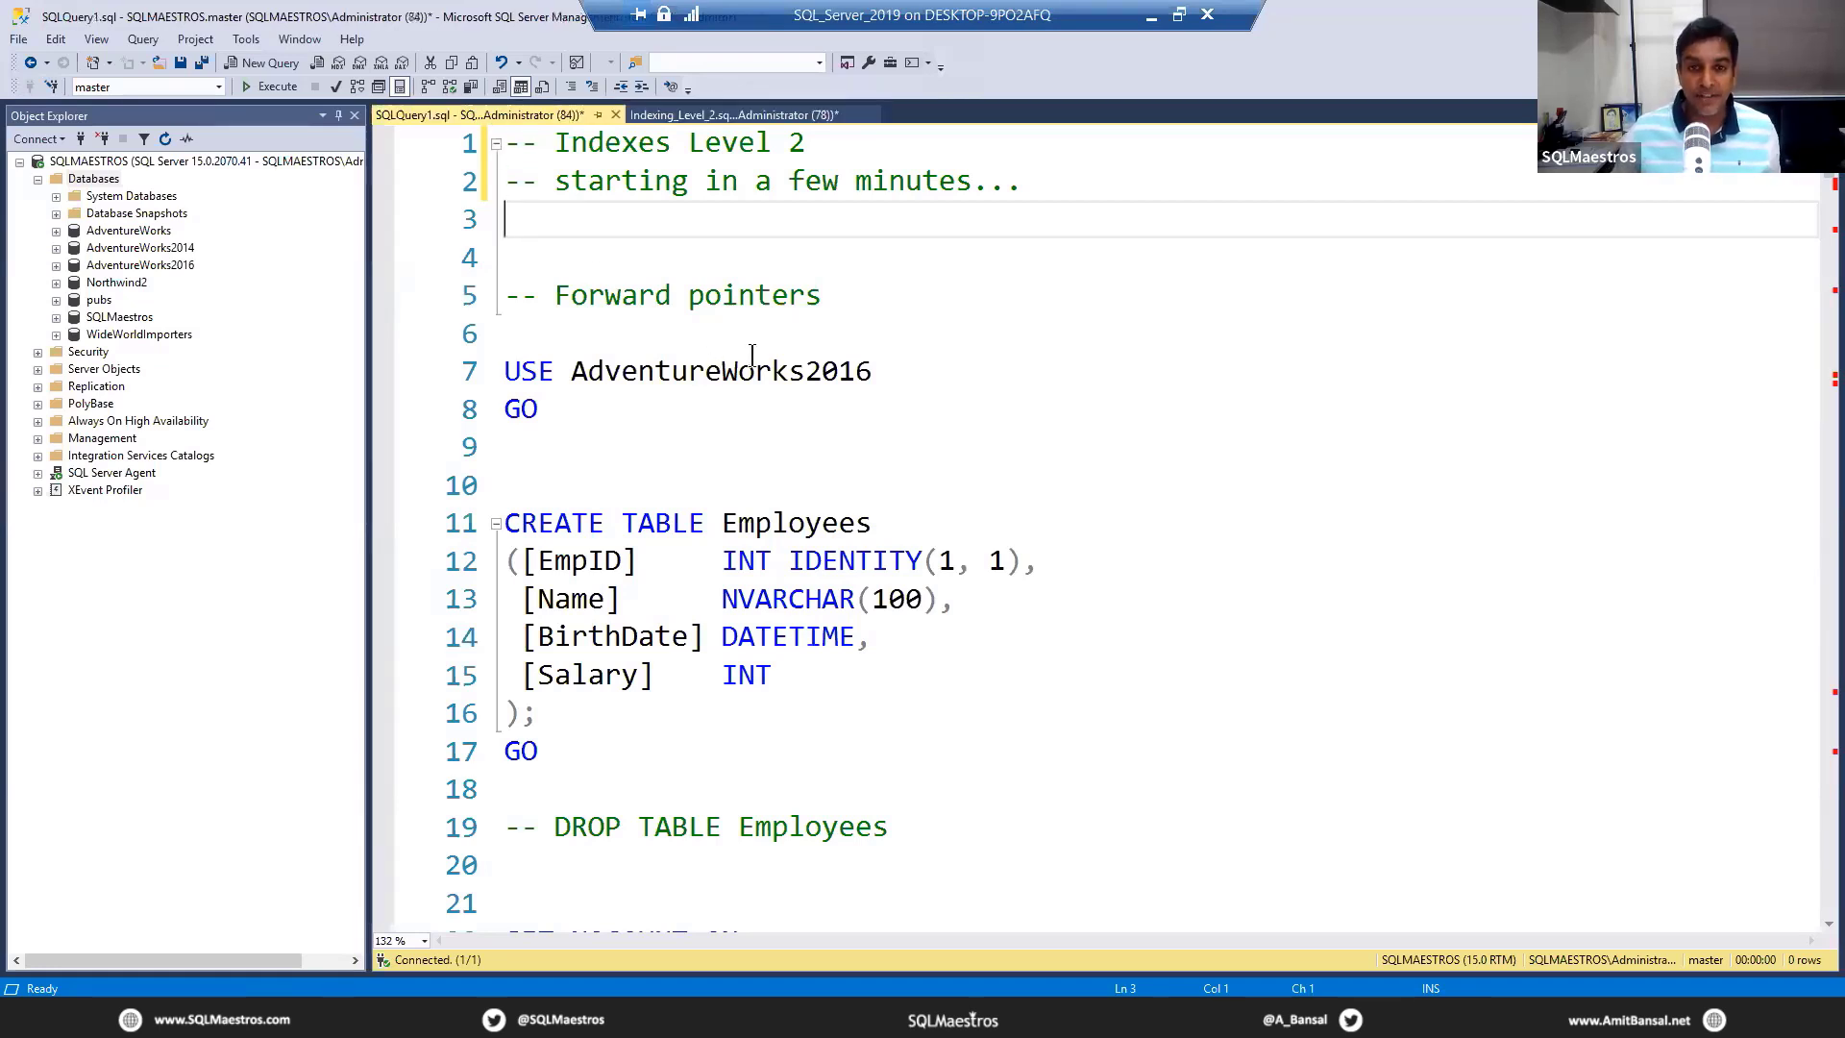
- Scroll through the community links in SQLQuery1, then return to Indexing_Level_2.sql
scroll(down, 3)
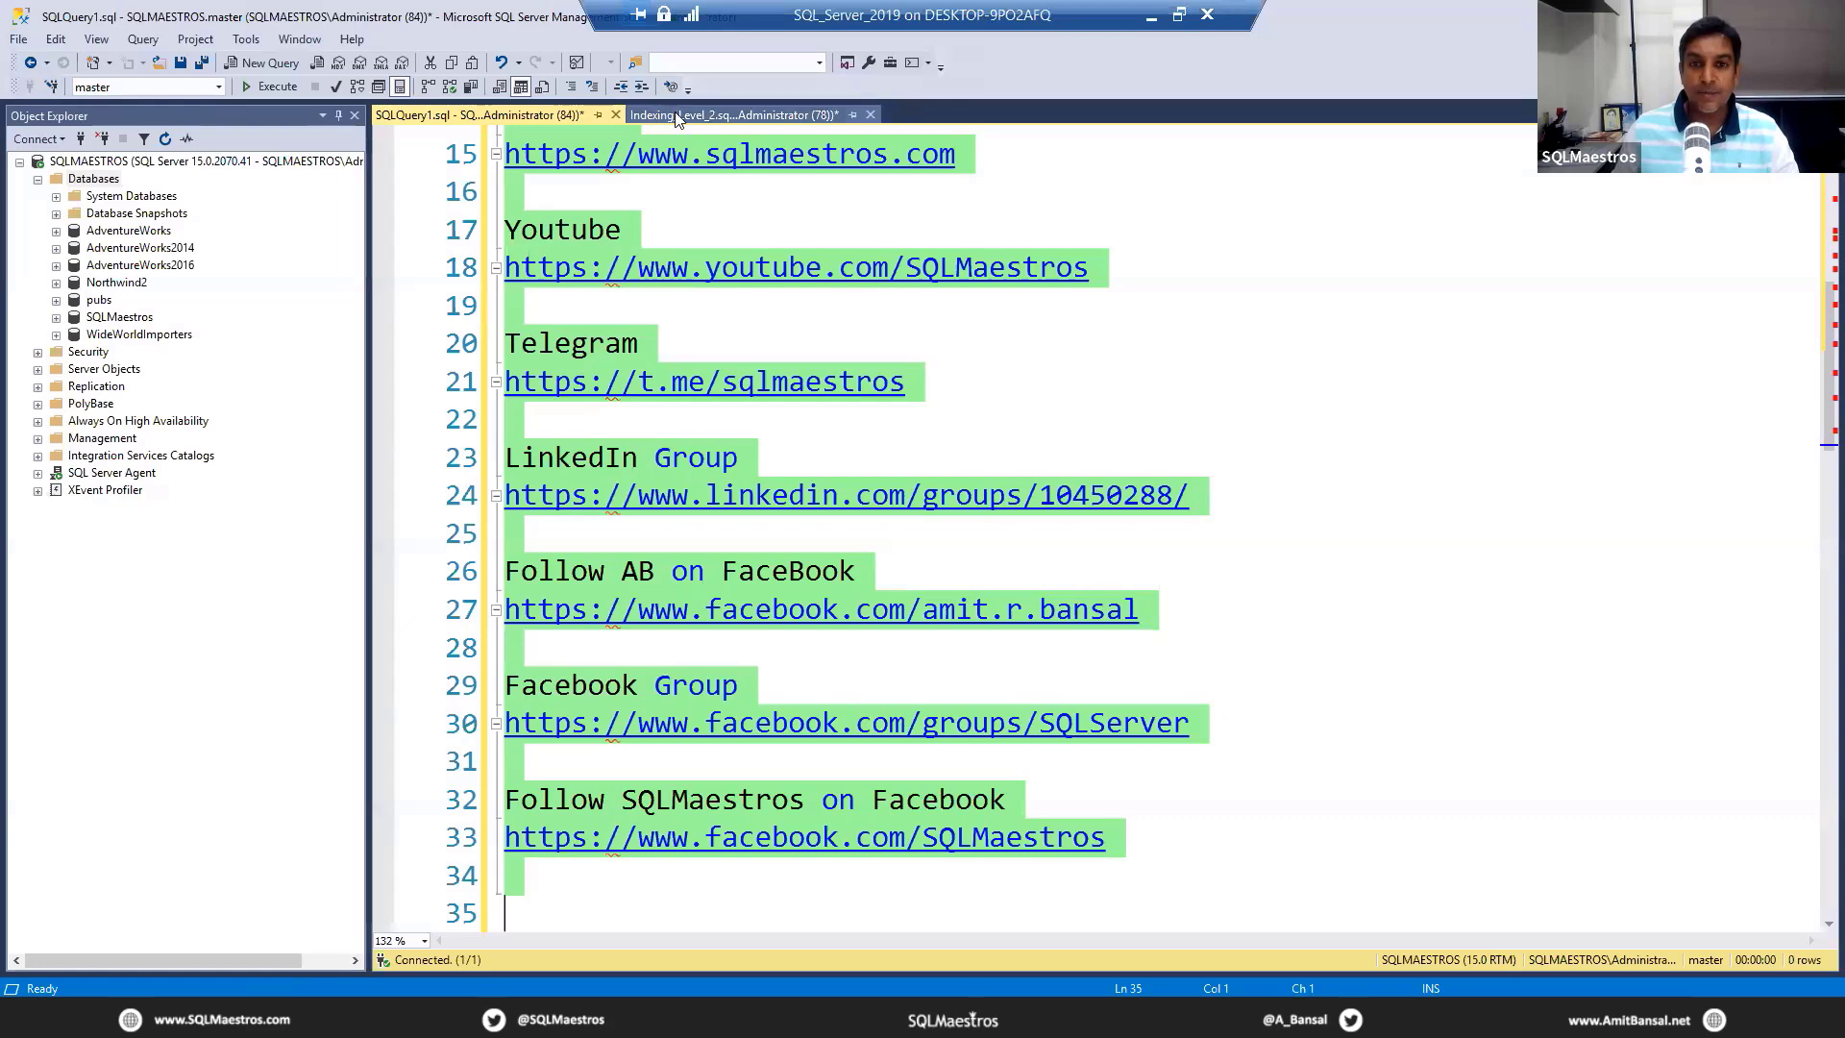
click(729, 115)
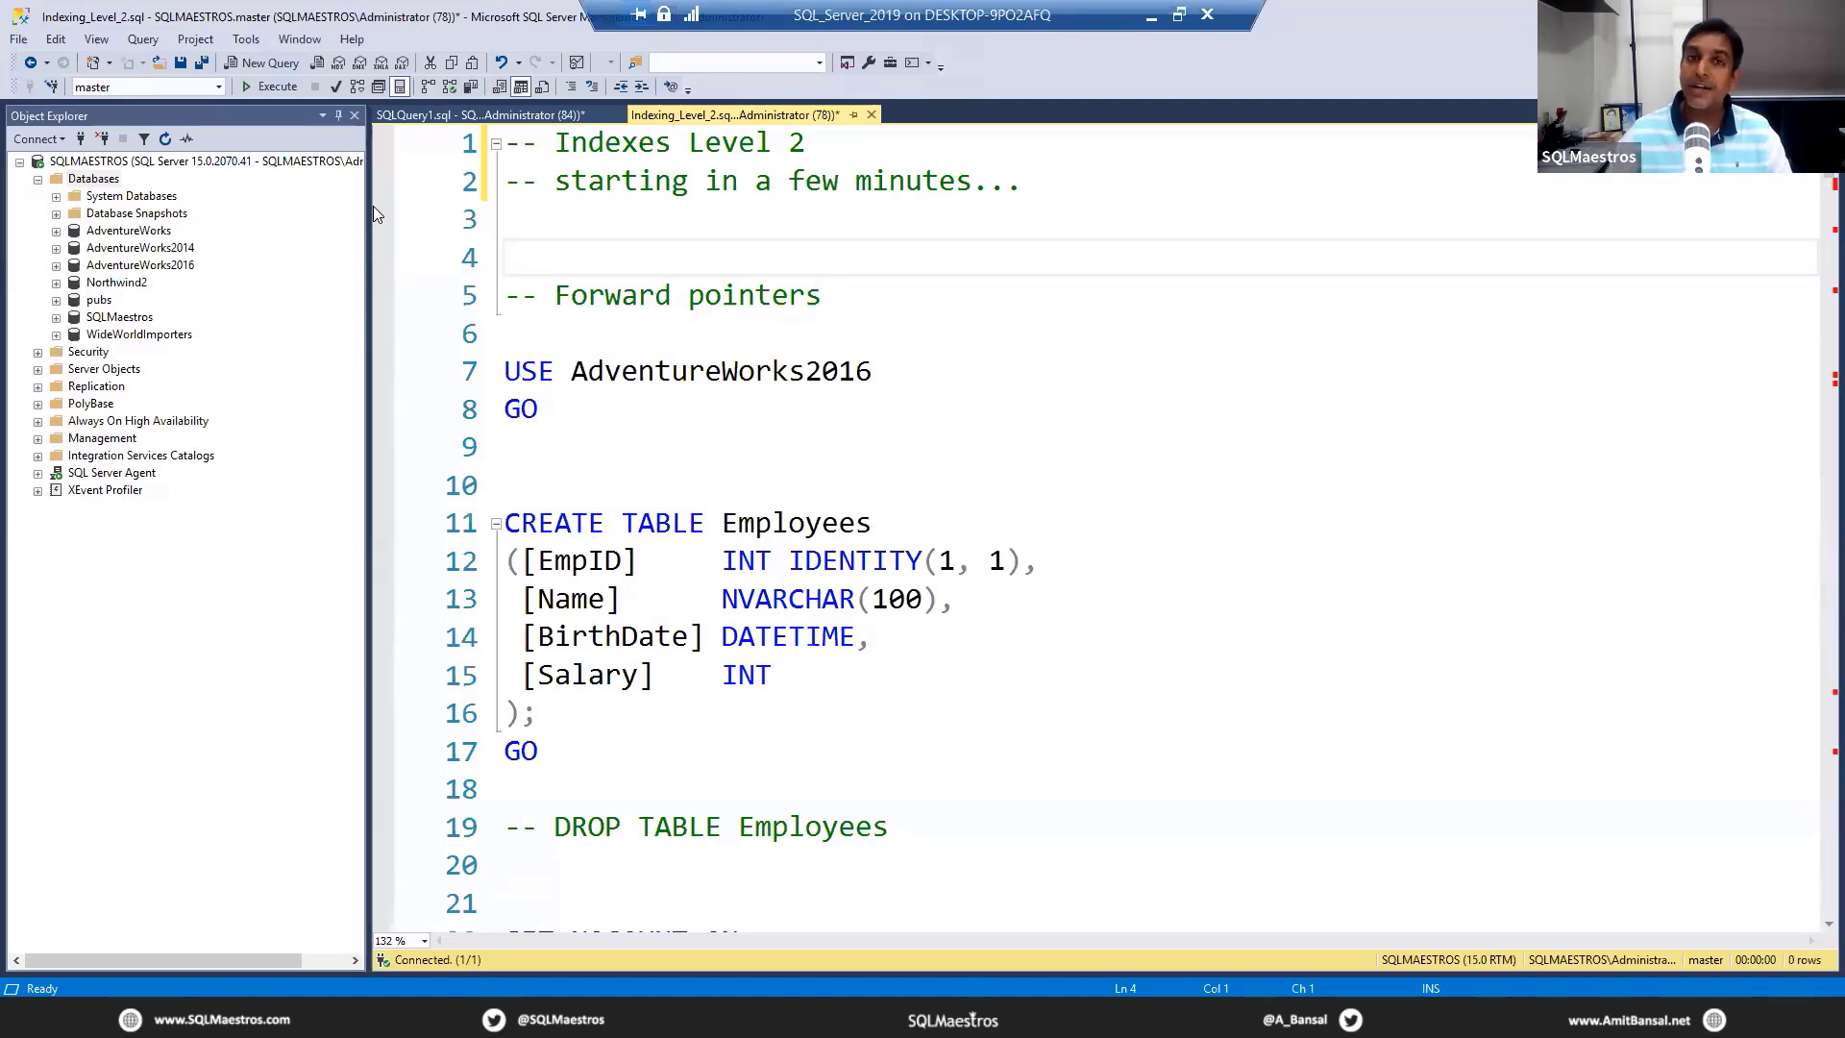
click(506, 258)
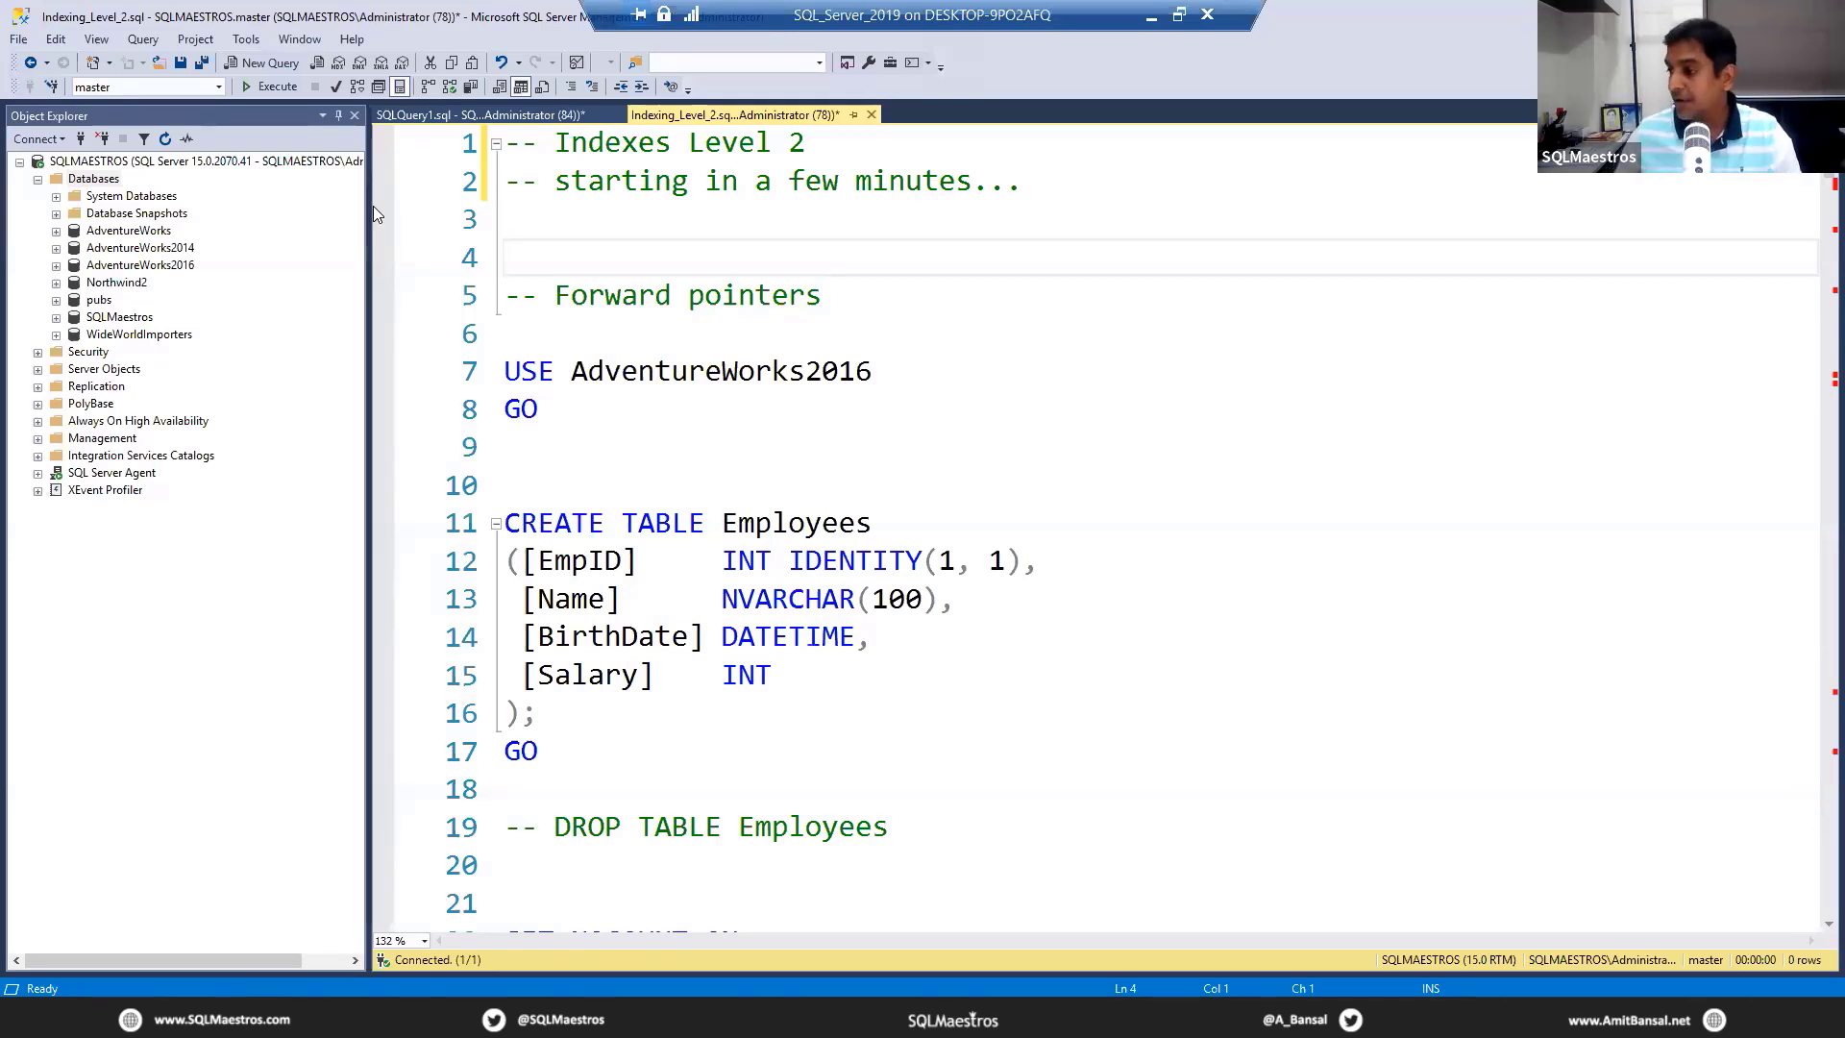
click(622, 257)
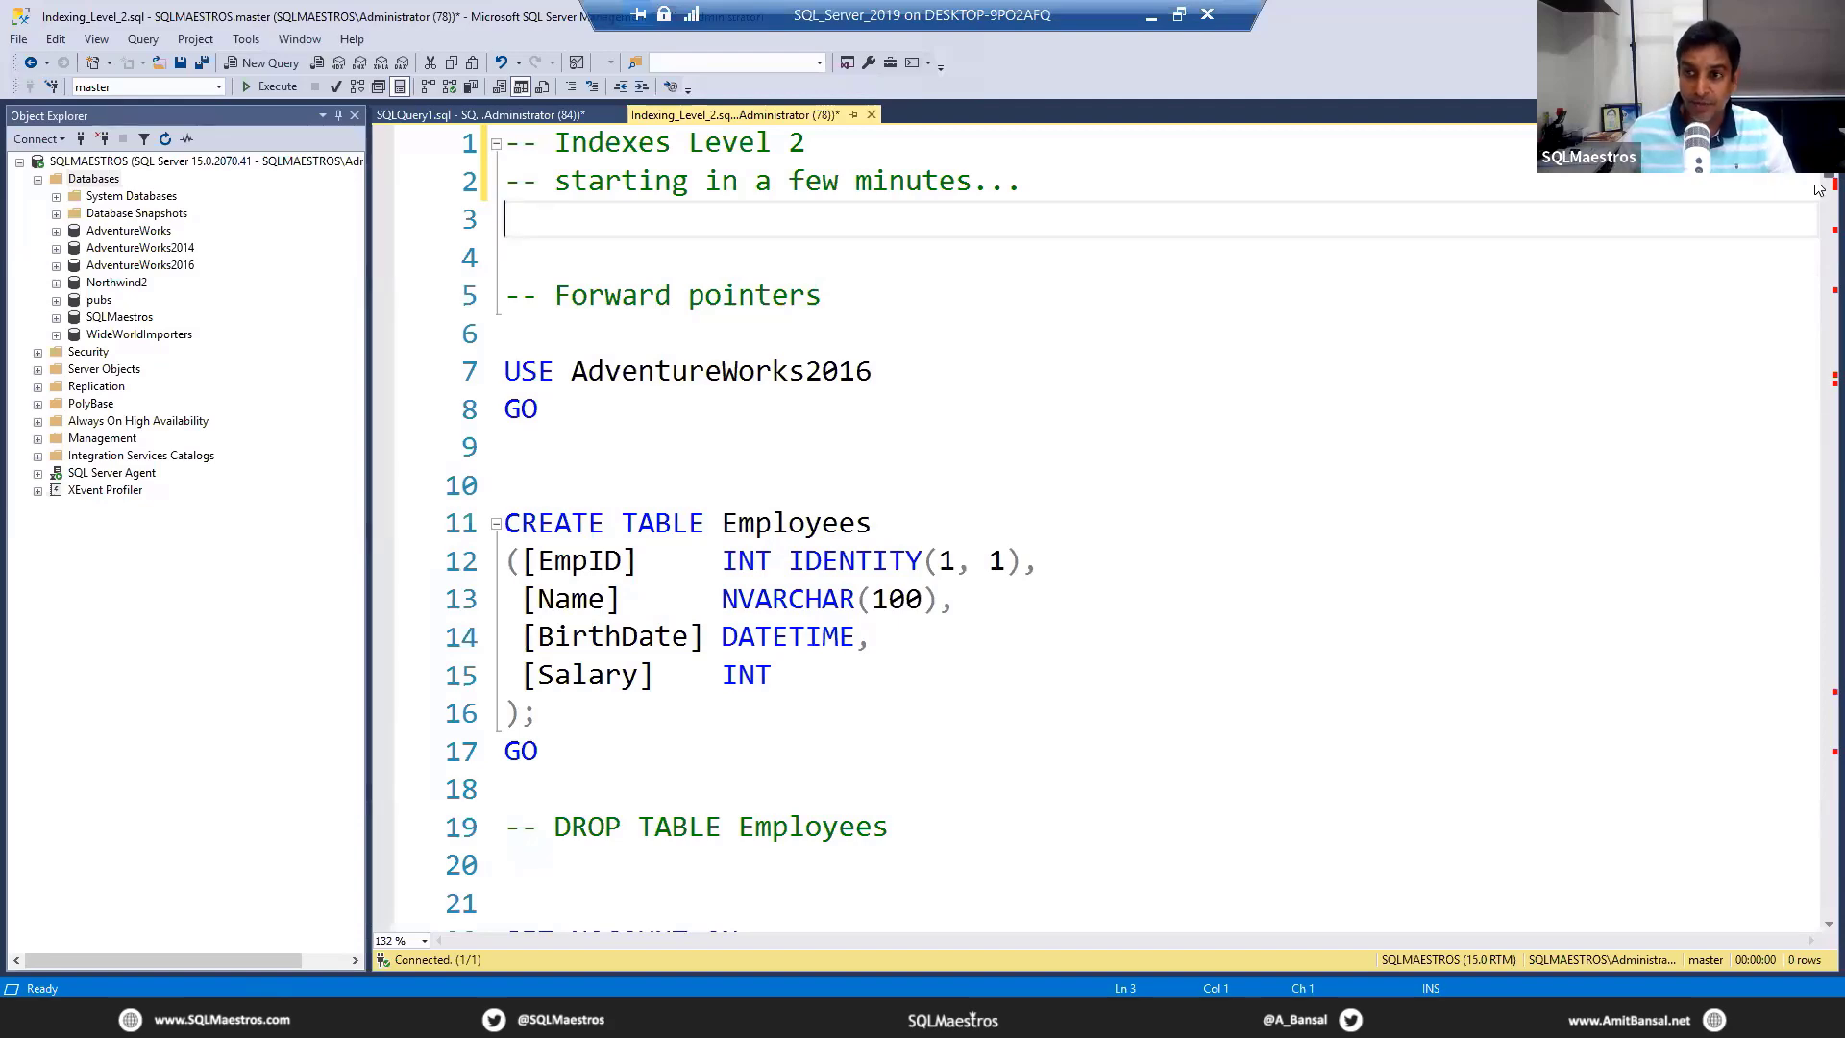
scroll(down, 3)
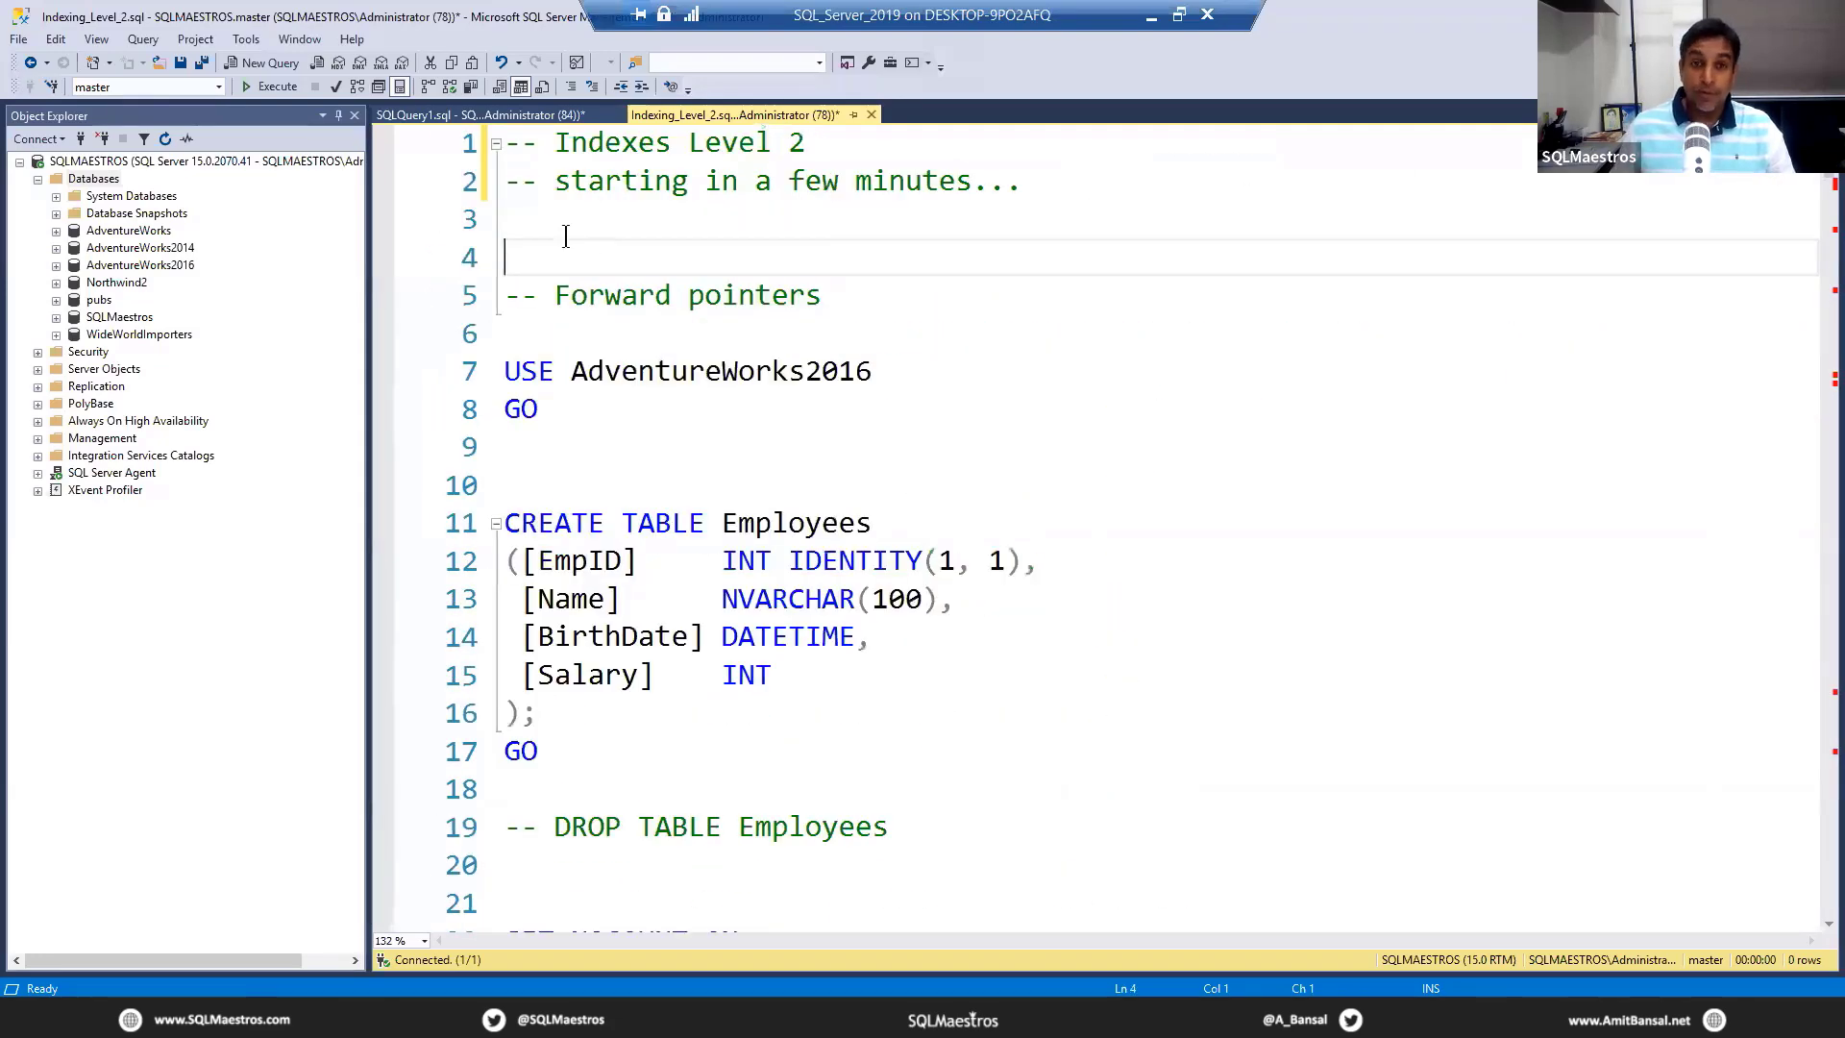
click(541, 218)
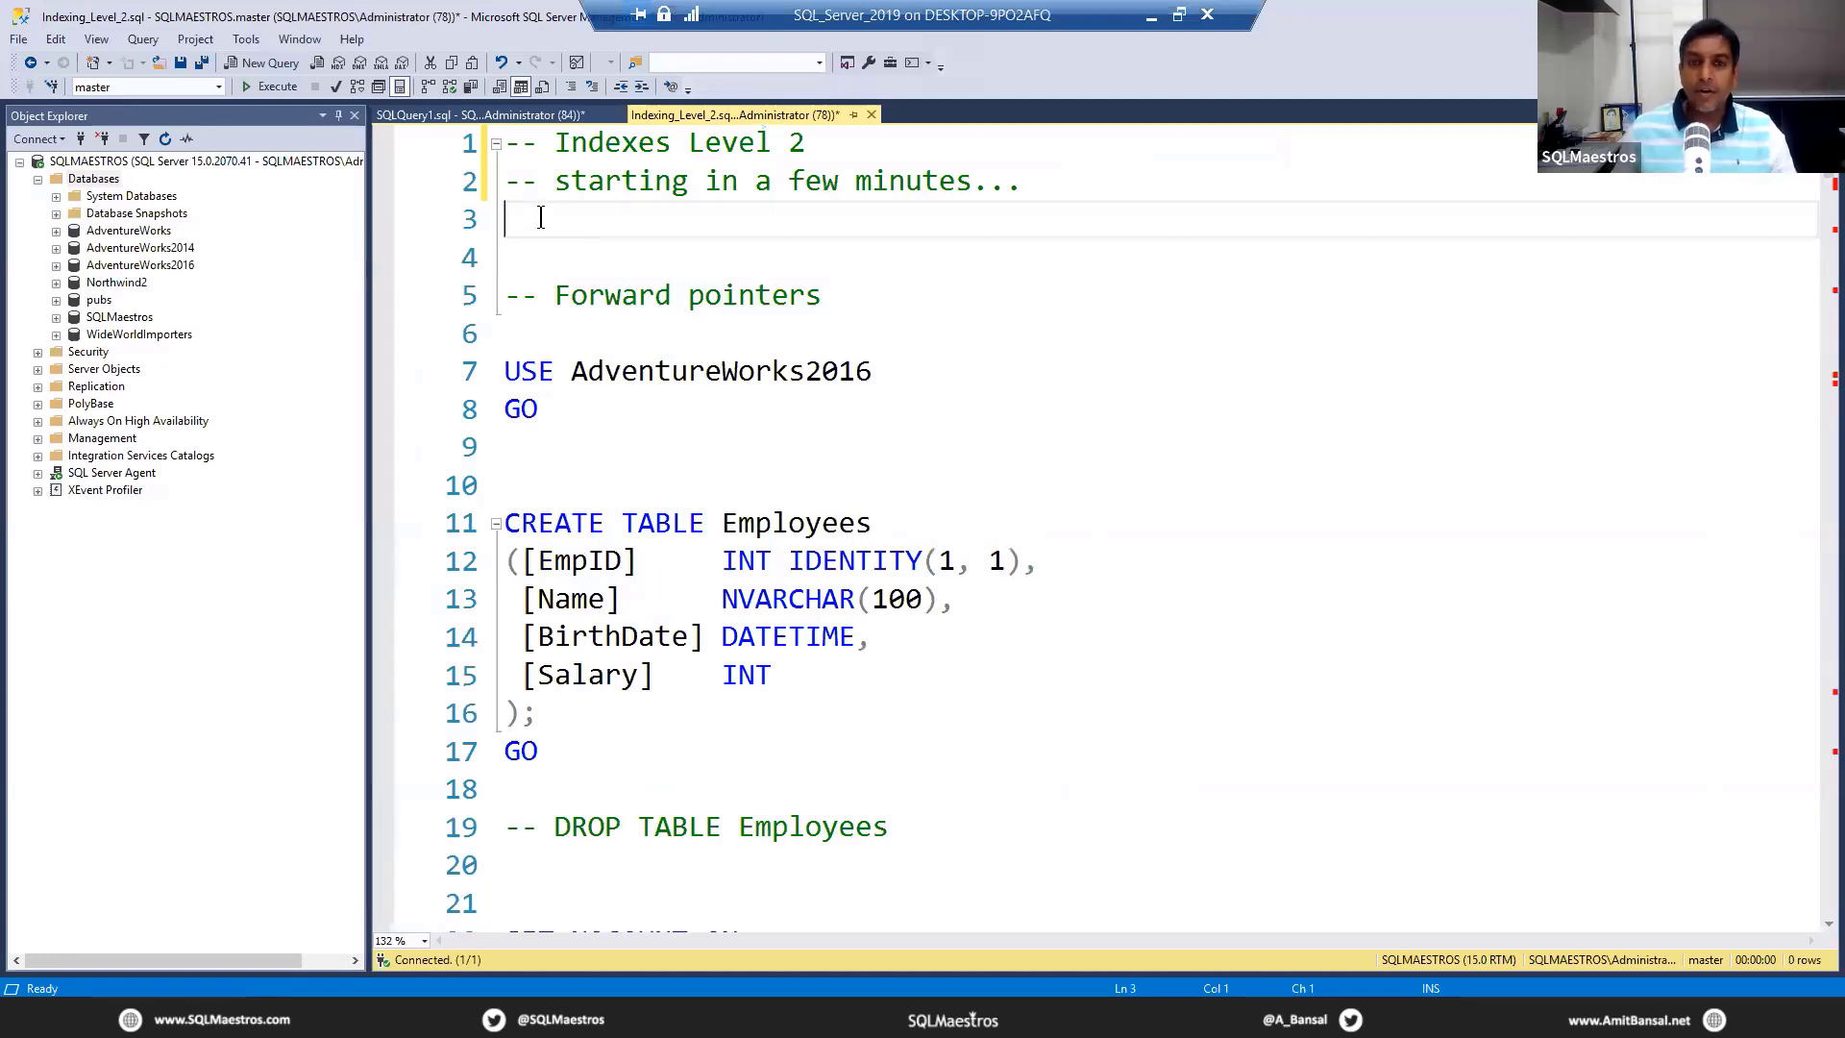
mouse_move(531, 248)
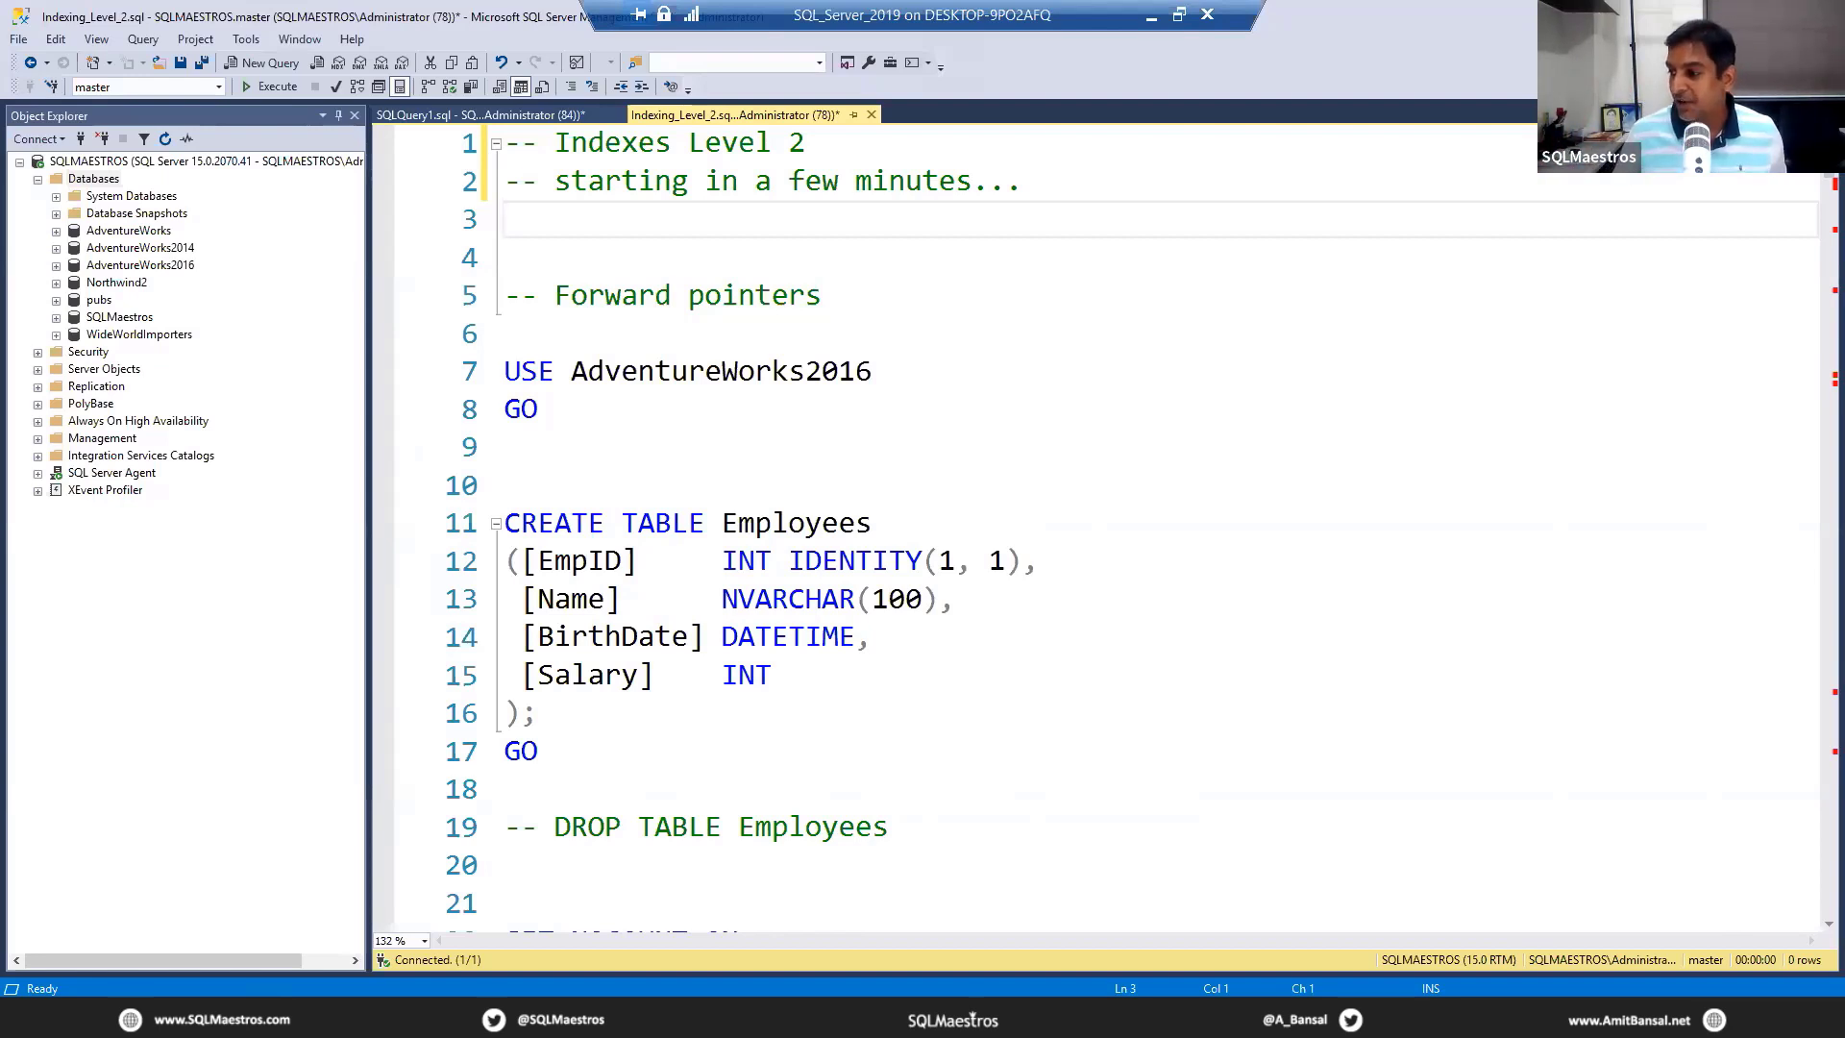
mouse_move(1405, 535)
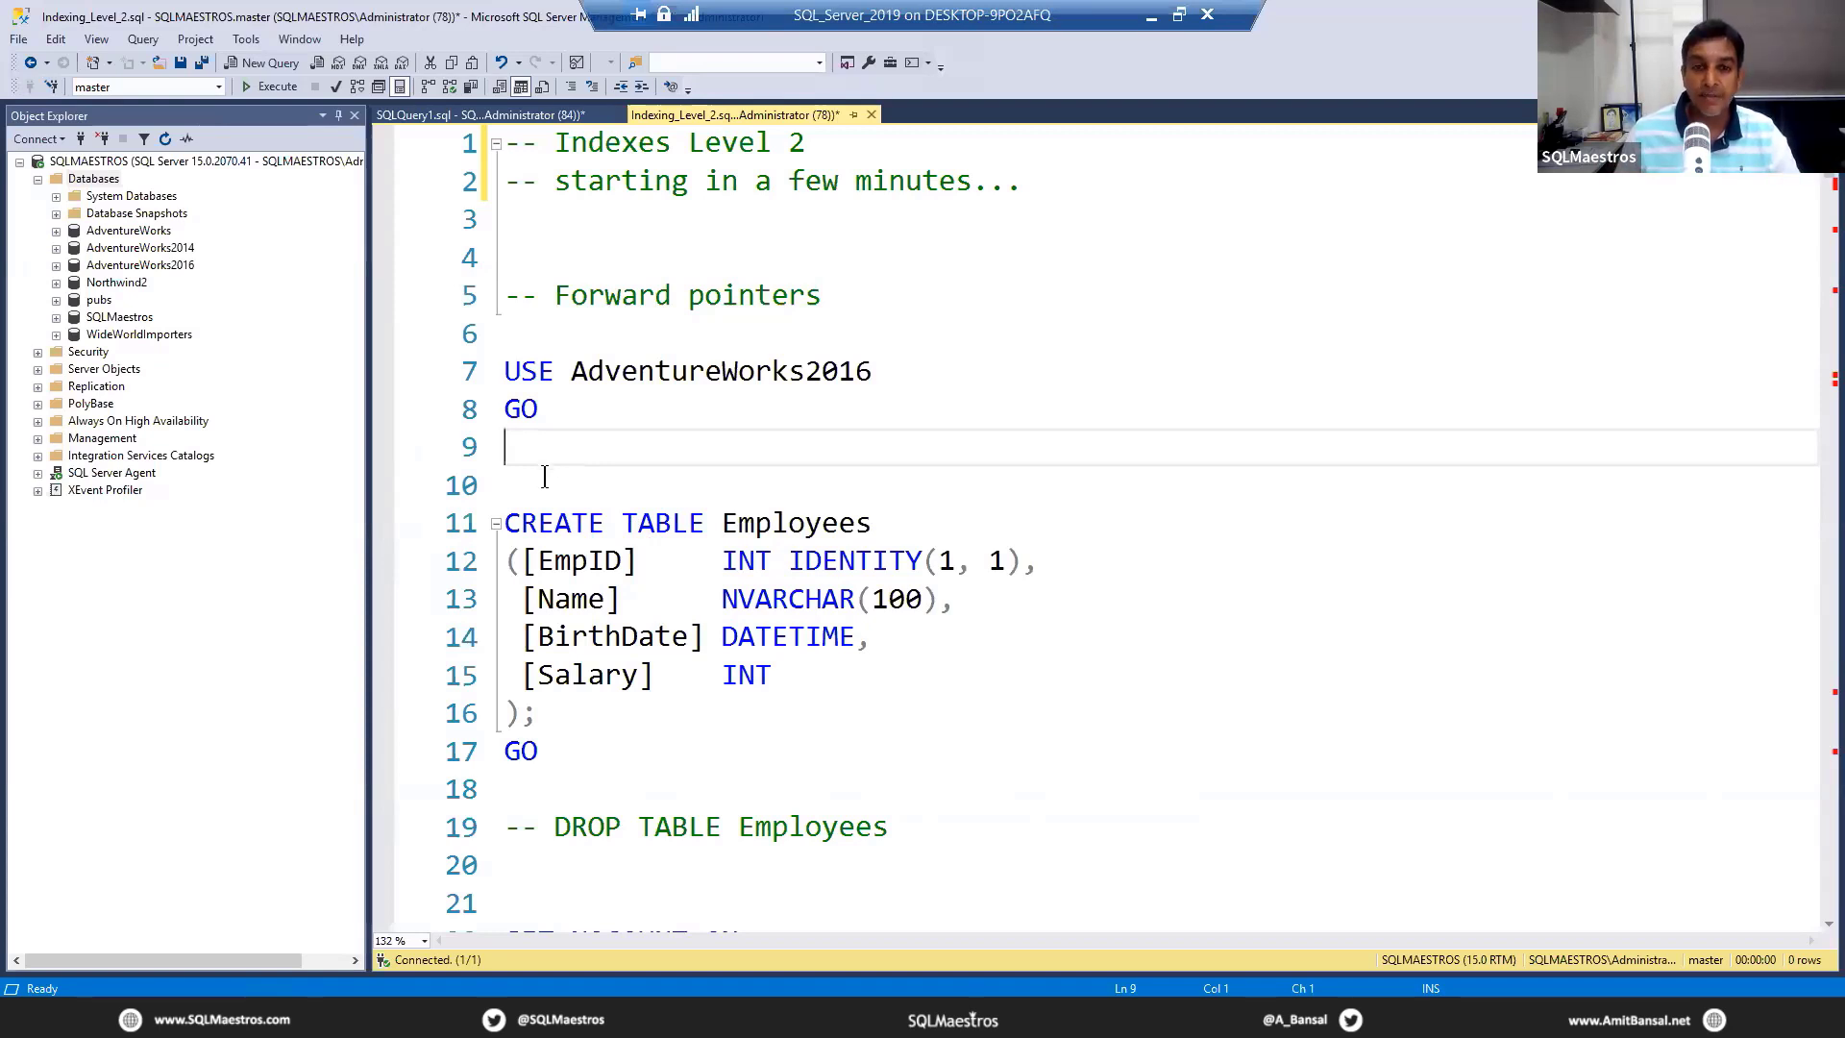
mouse_move(598, 461)
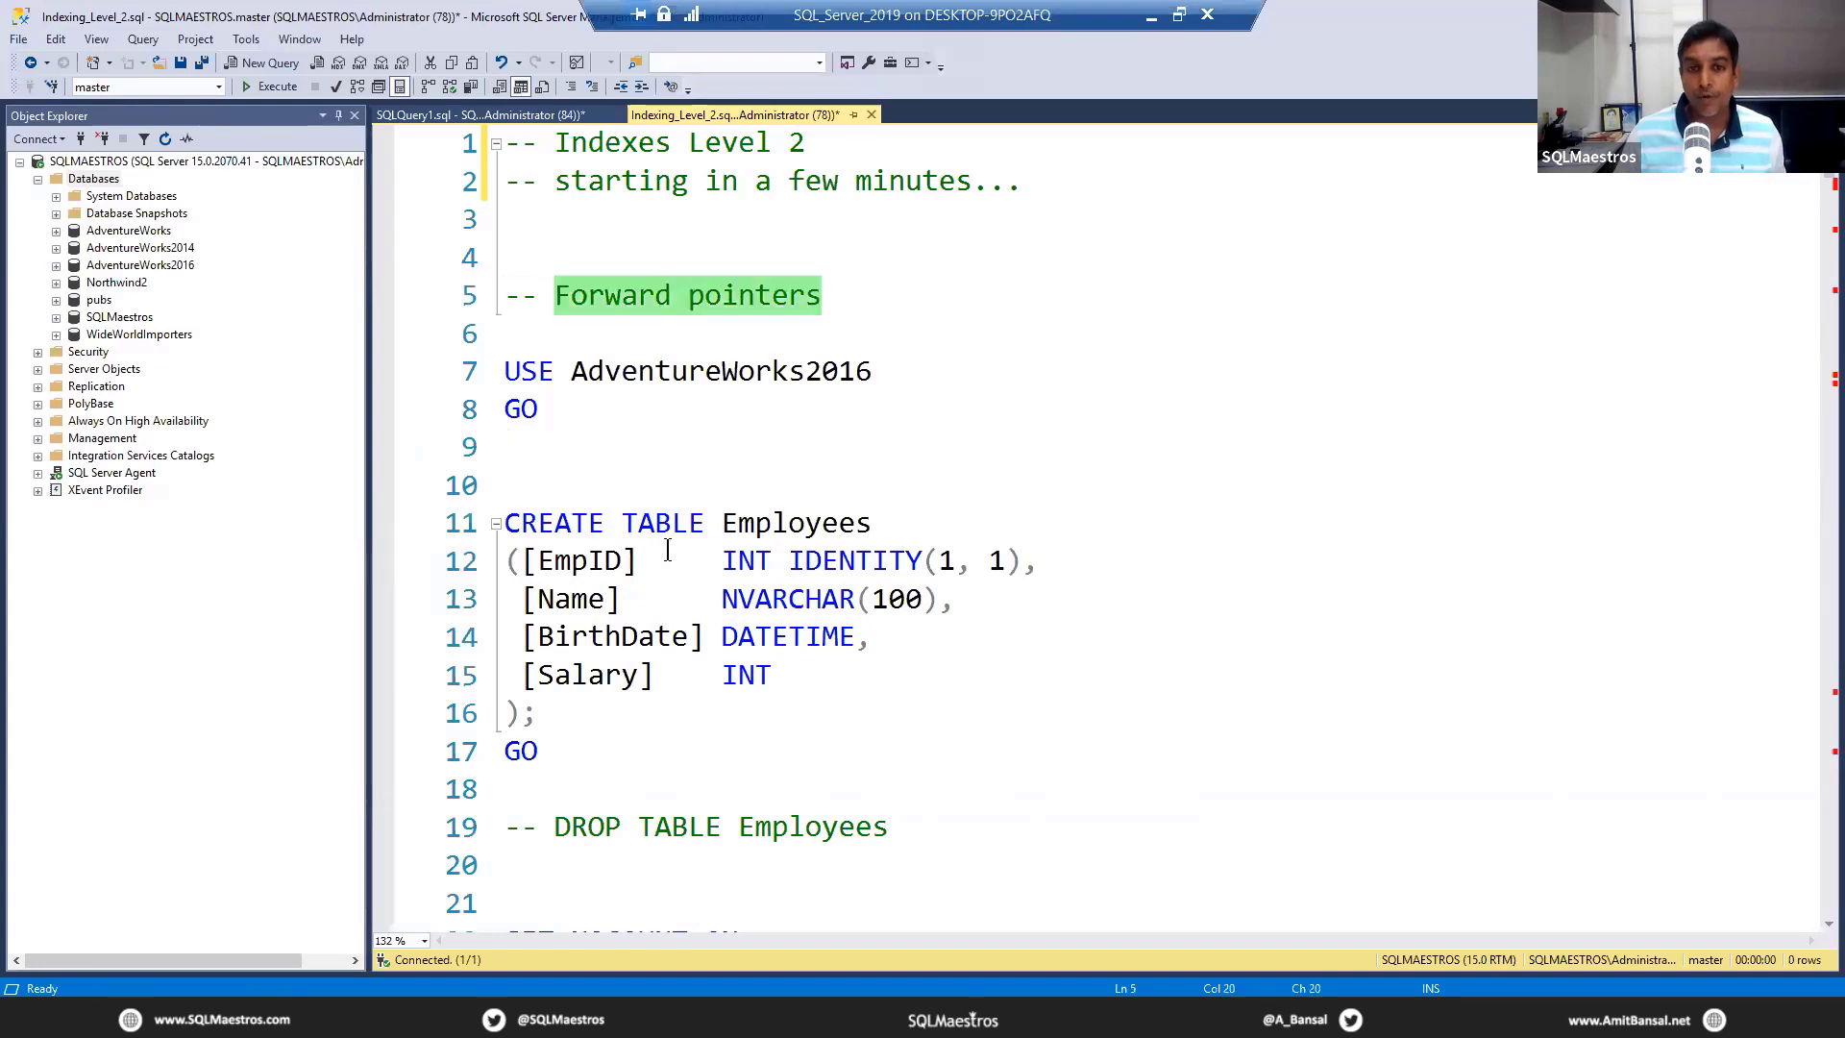
scroll(down, 3)
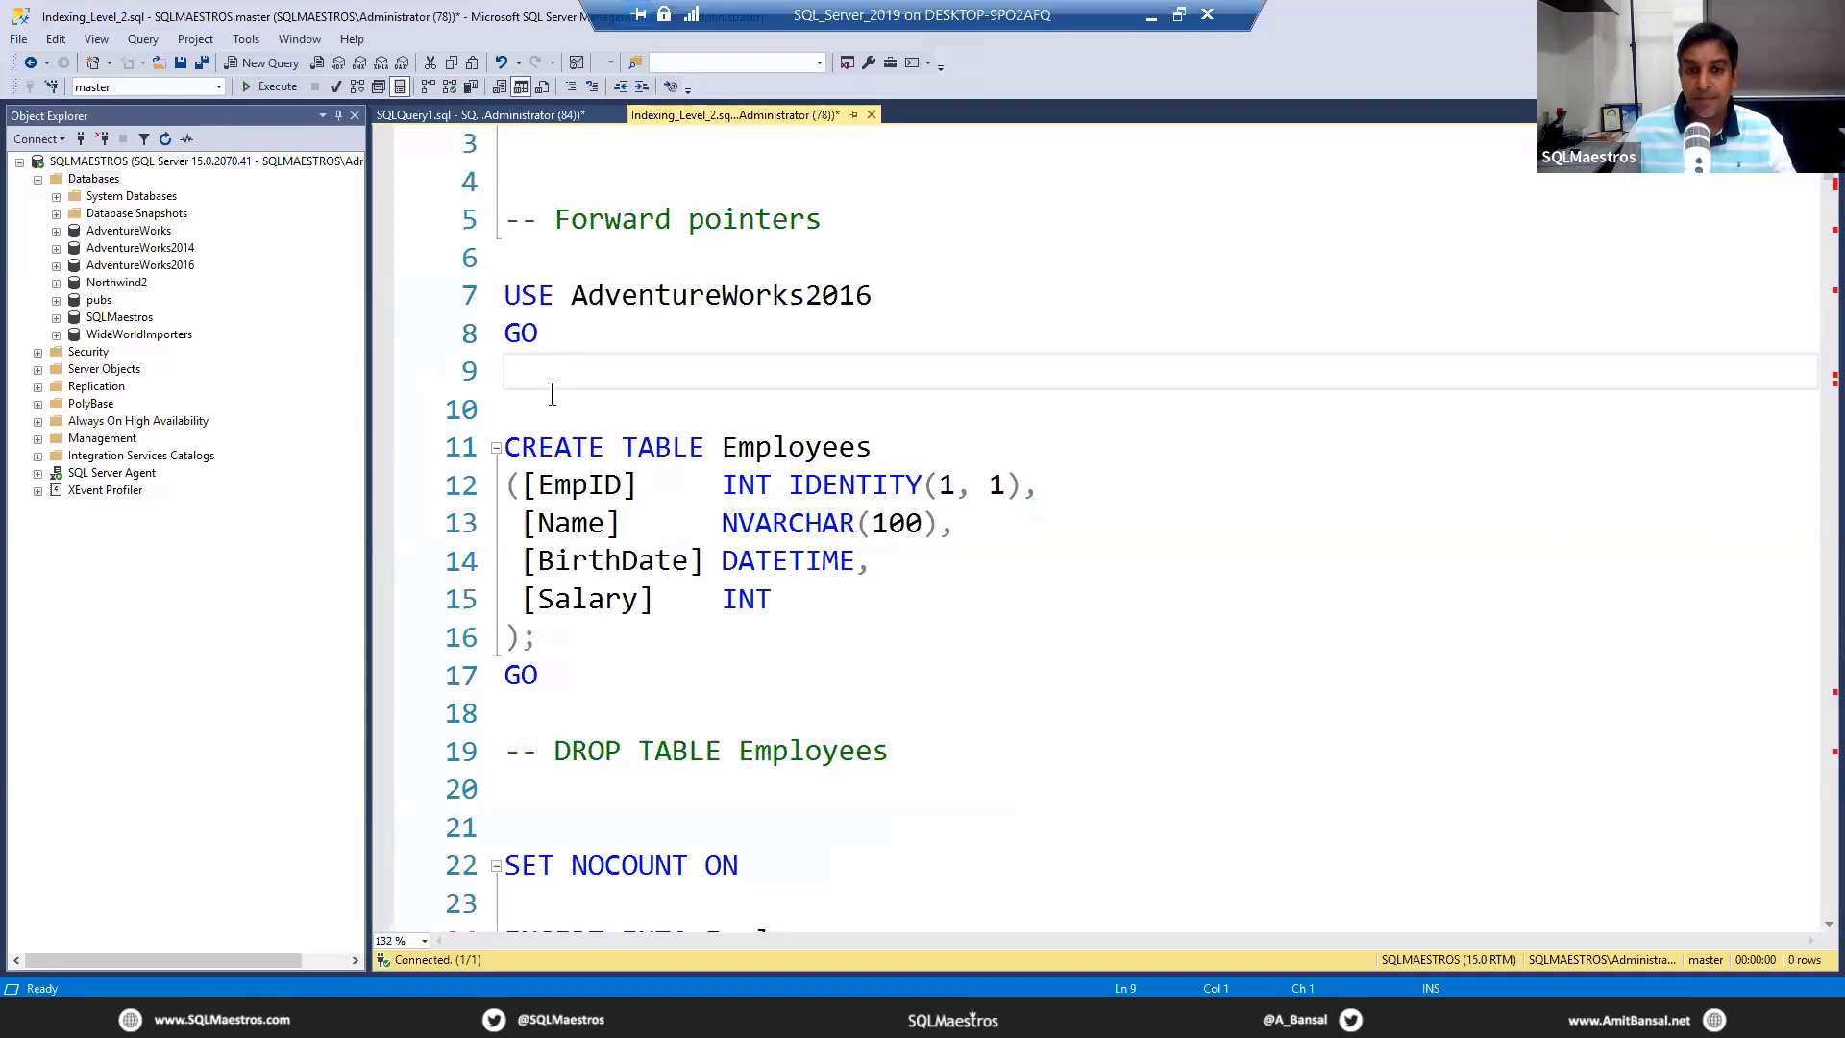
- Run the USE AdventureWorks2016 batch so the script no longer targets master
click(550, 371)
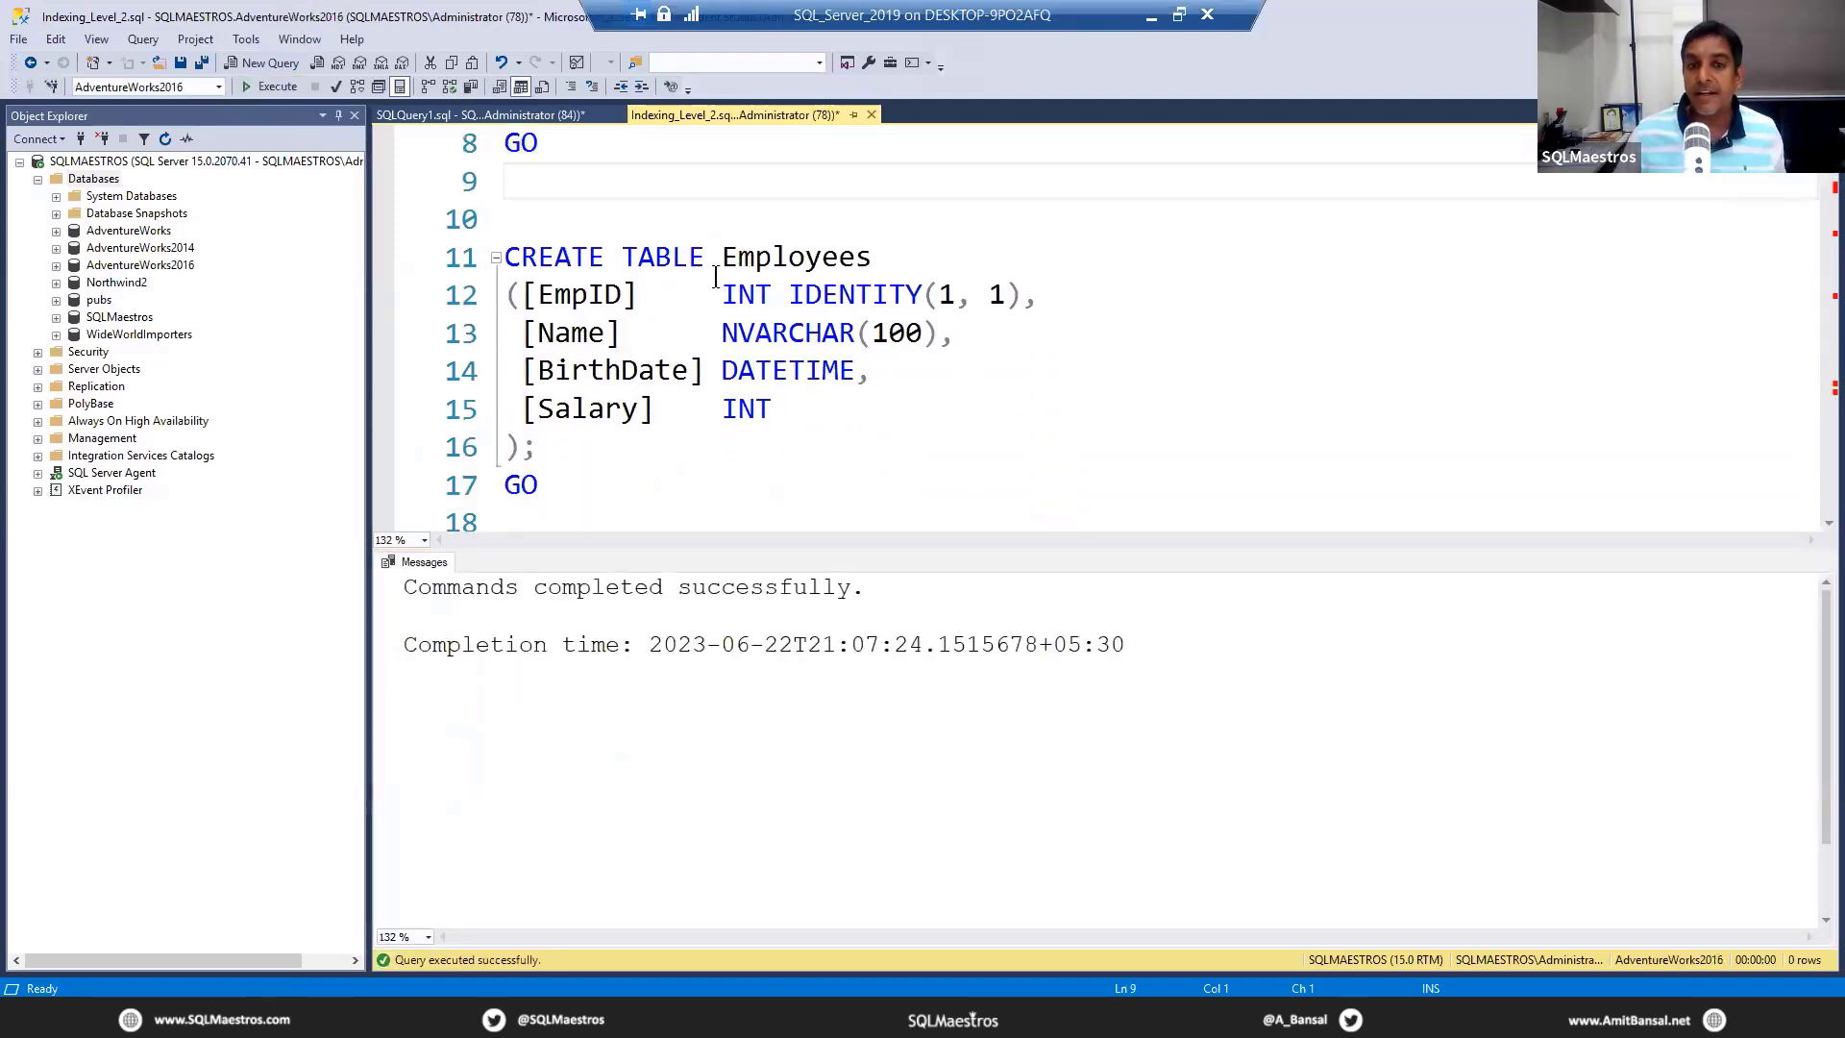
- Run the CREATE TABLE Employees batch and then SET NOCOUNT ON
double_click(795, 257)
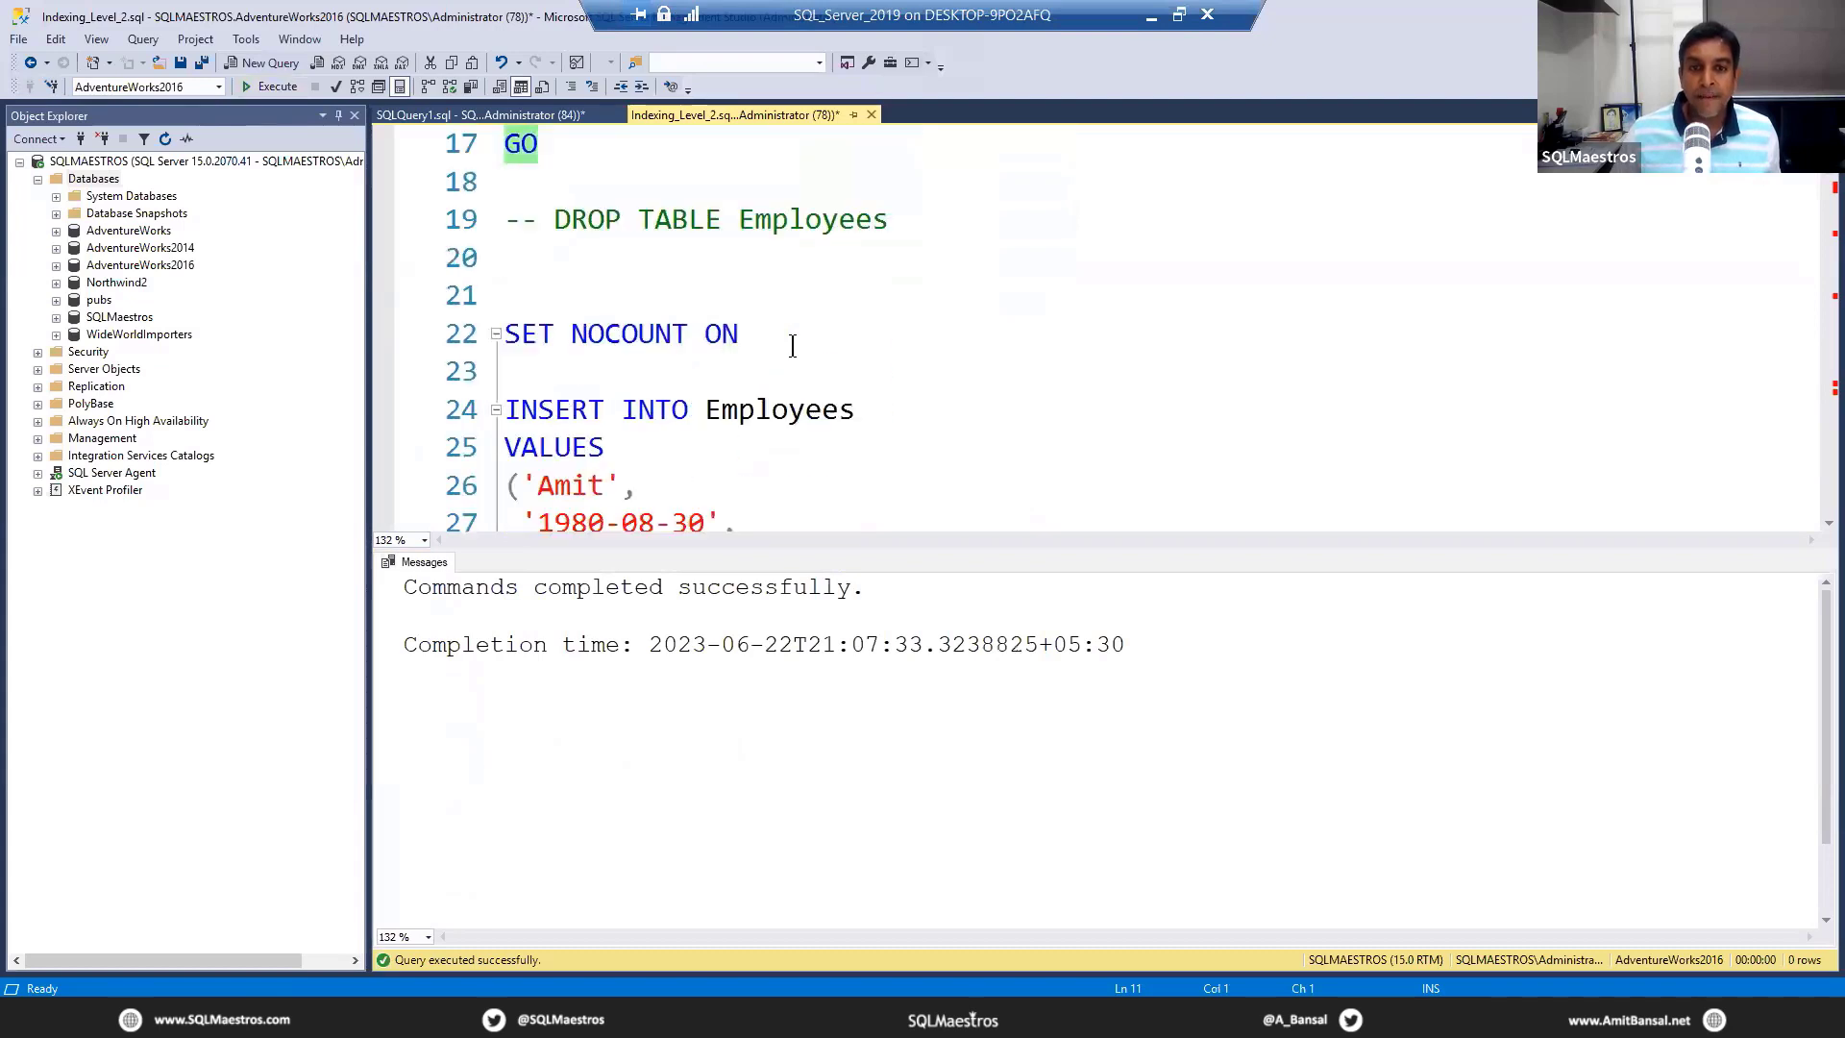
click(277, 85)
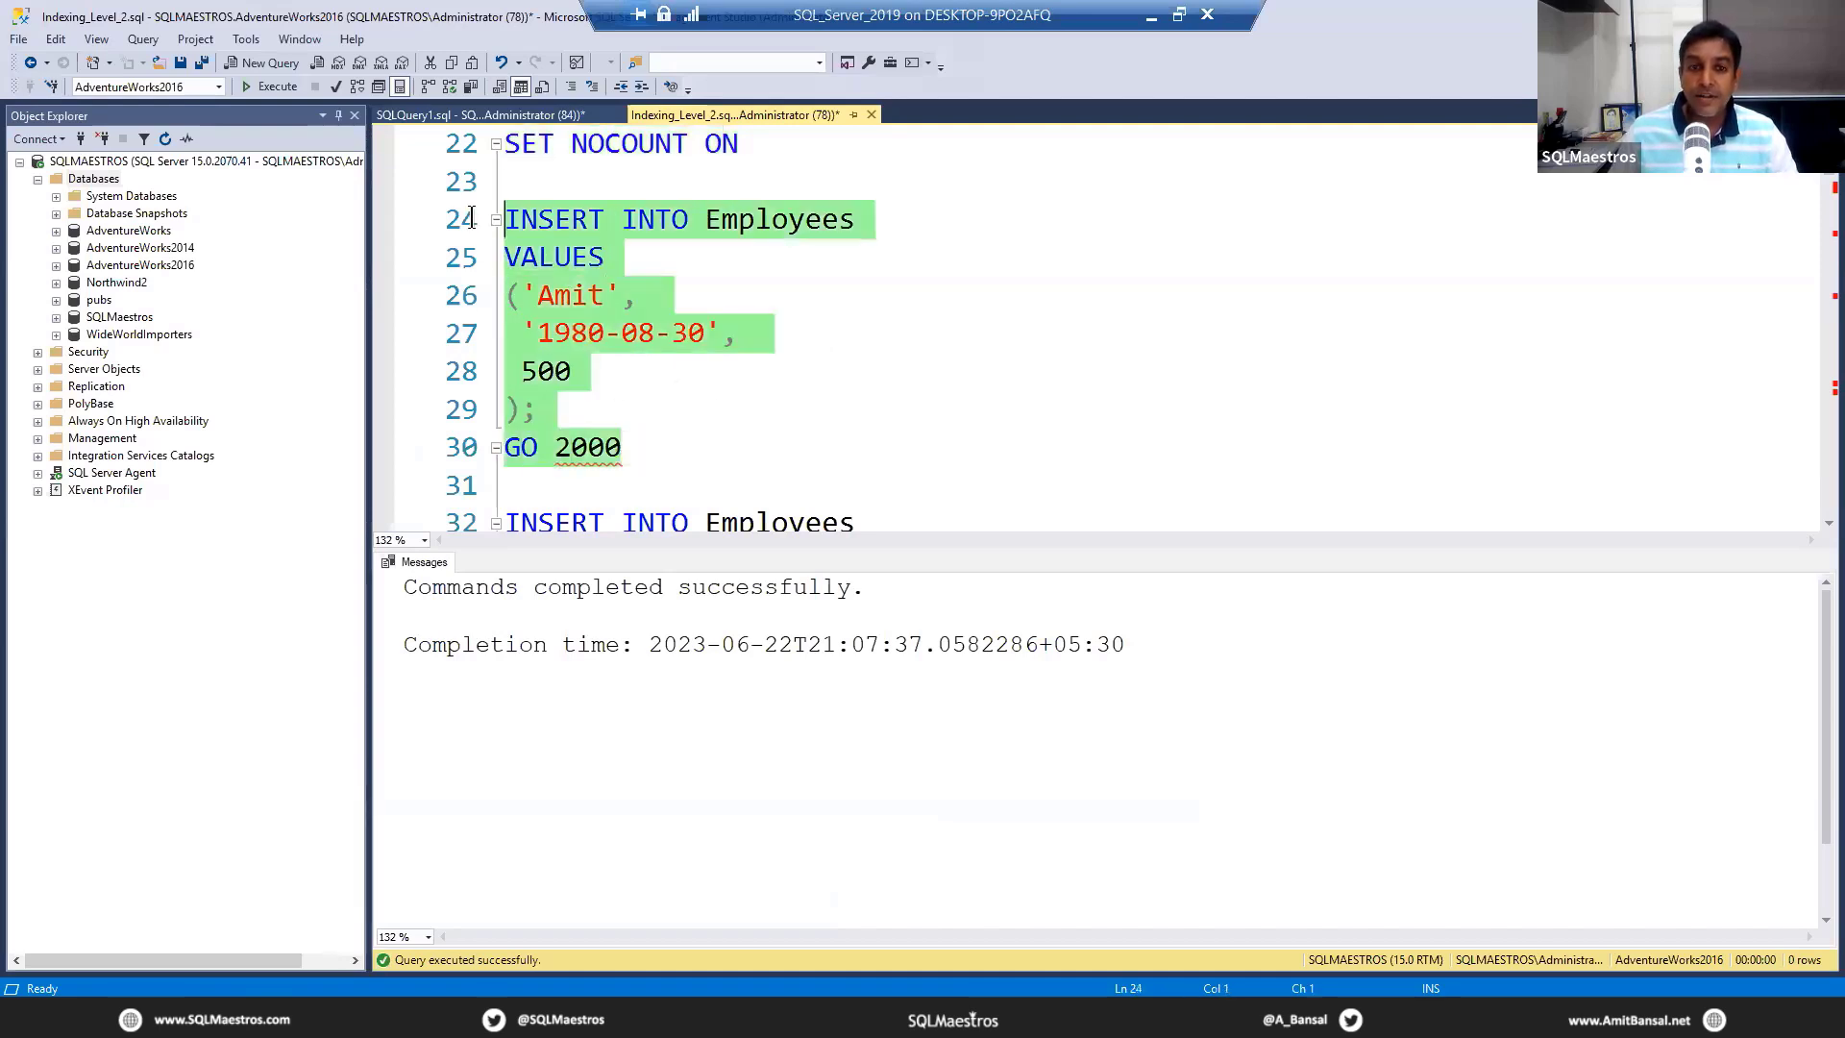
- Run the INSERT batches adding 2000 'Amit' rows and 1000 'Amit Again' rows
click(271, 85)
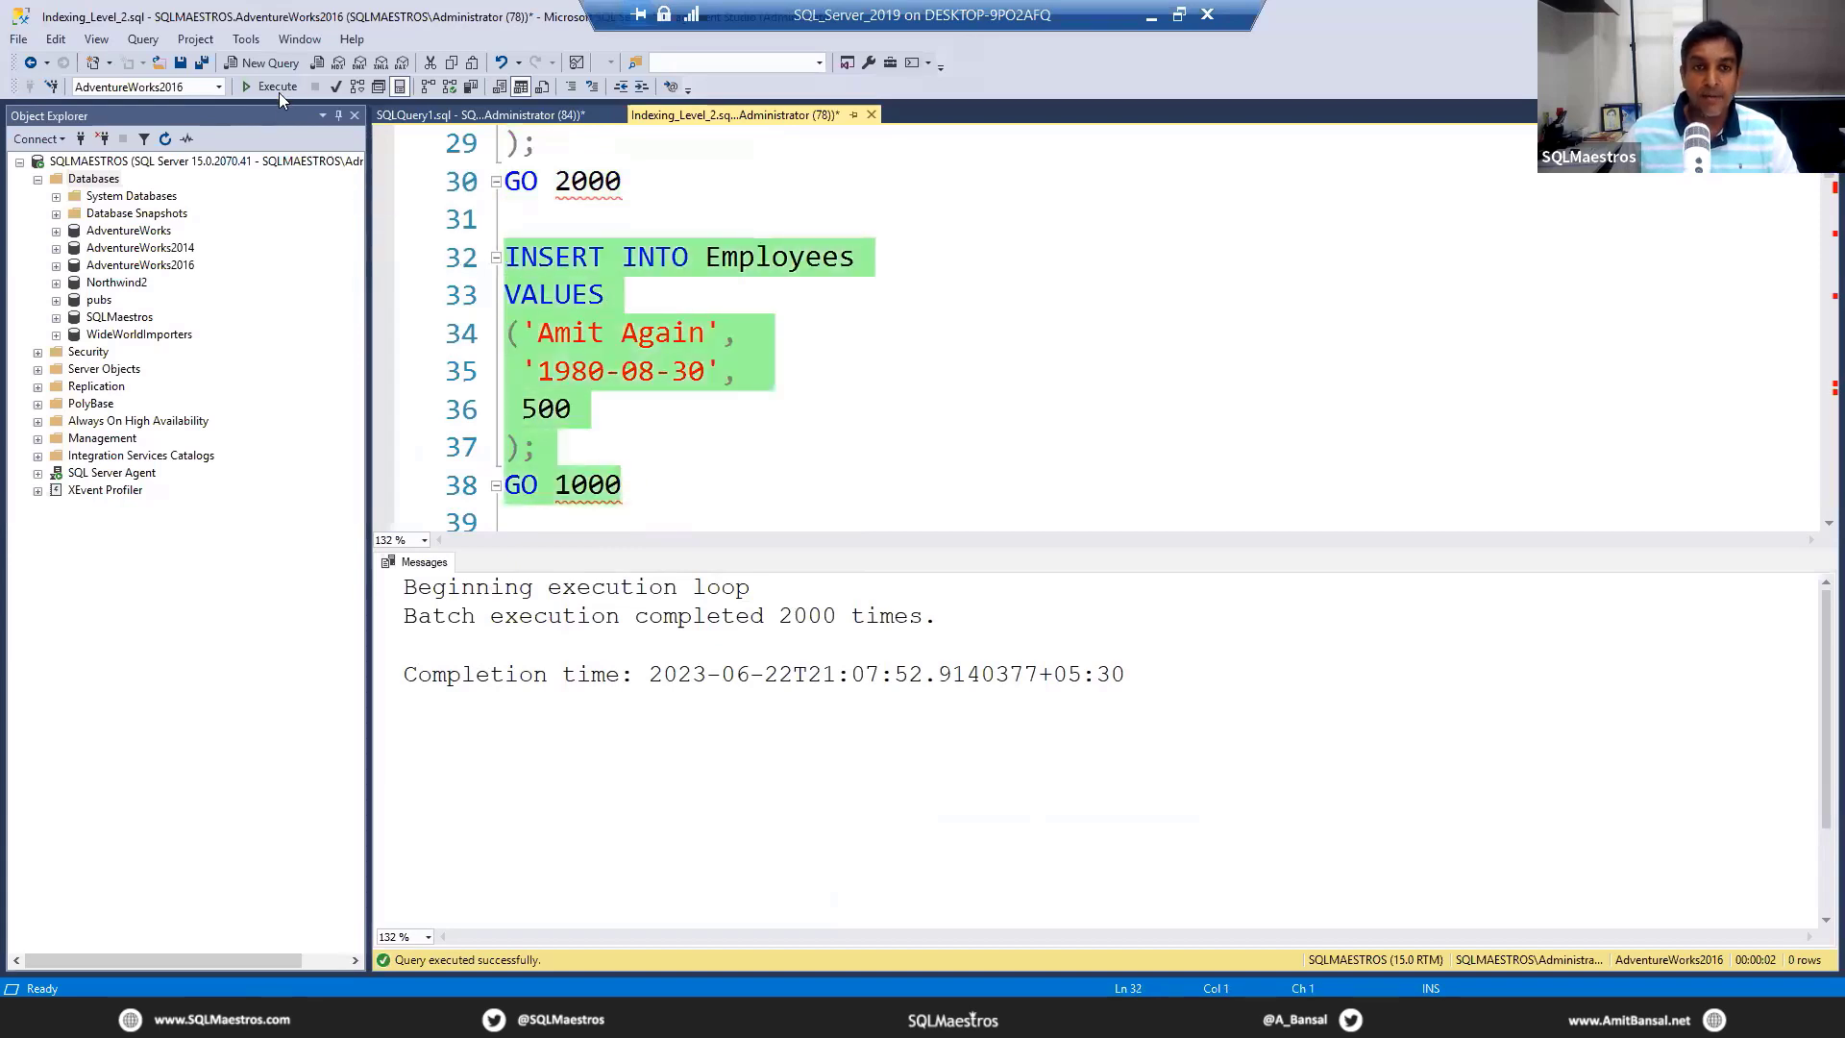
click(272, 85)
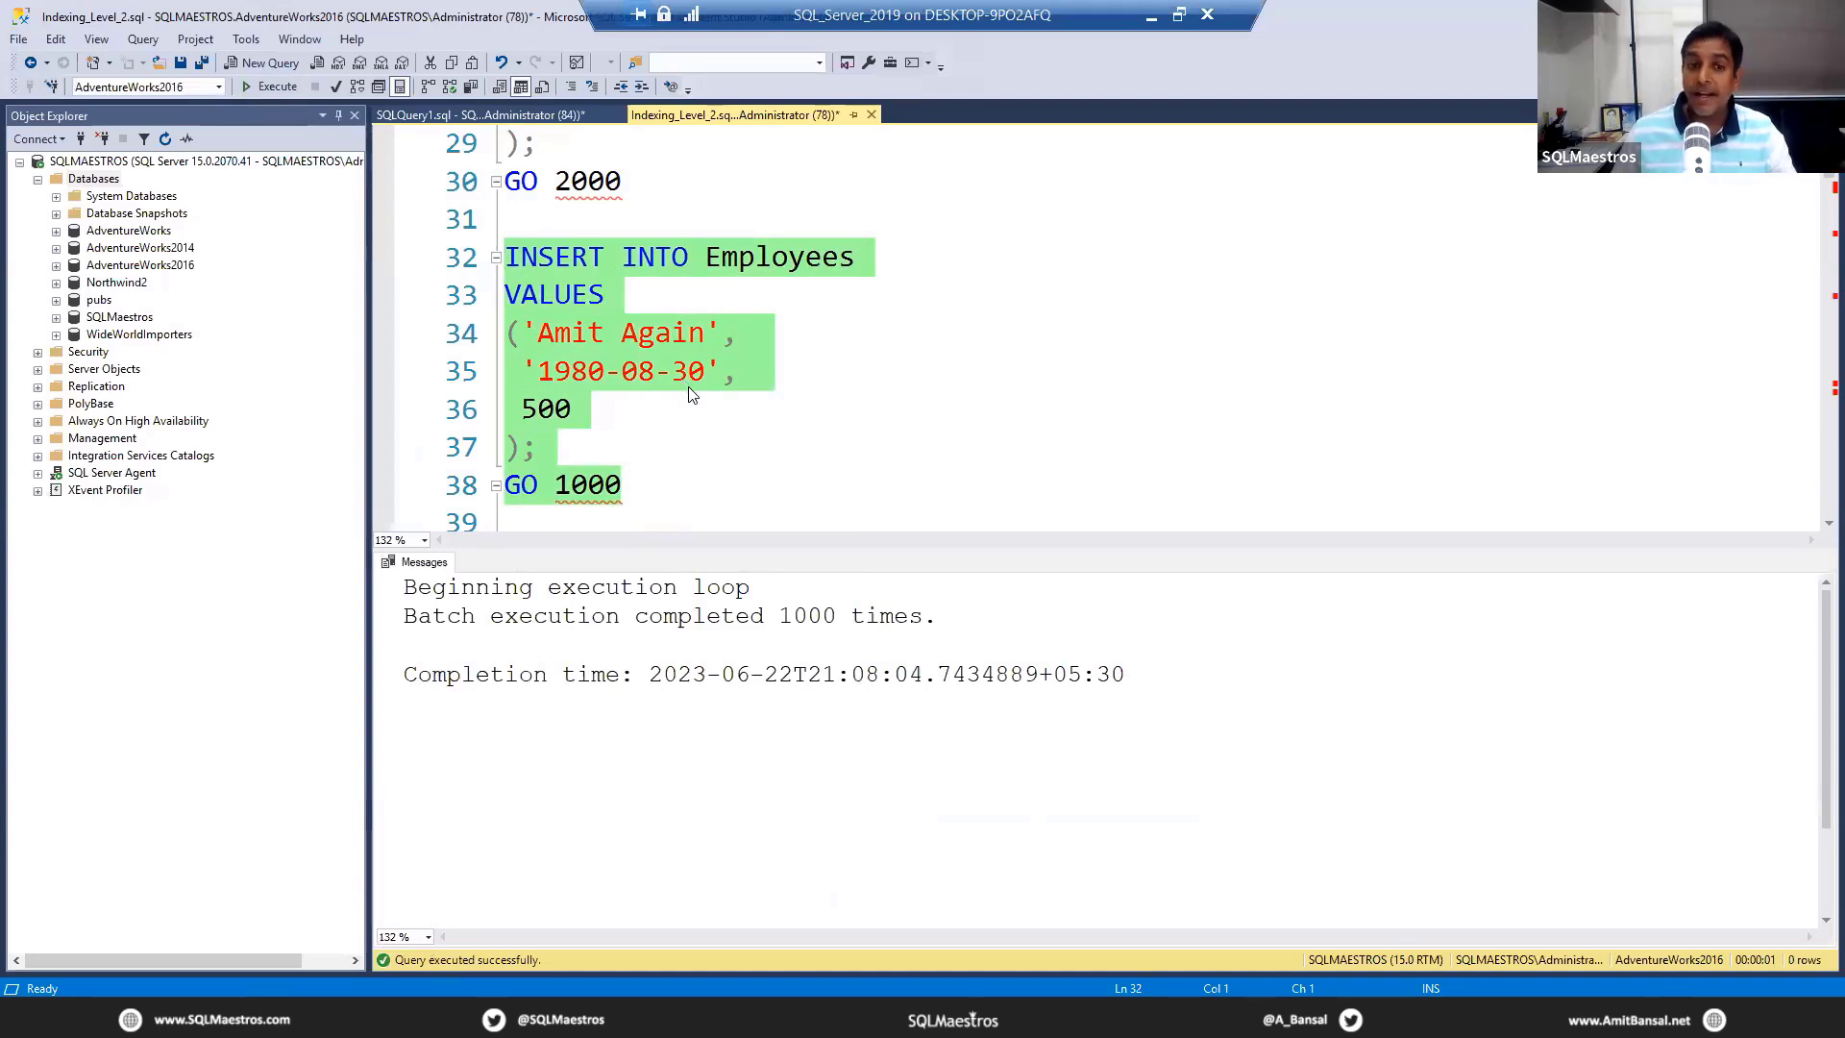
- Run the sys.indexes query for Employees and inspect the HEAP type and index_id 0 cells
scroll(down, 3)
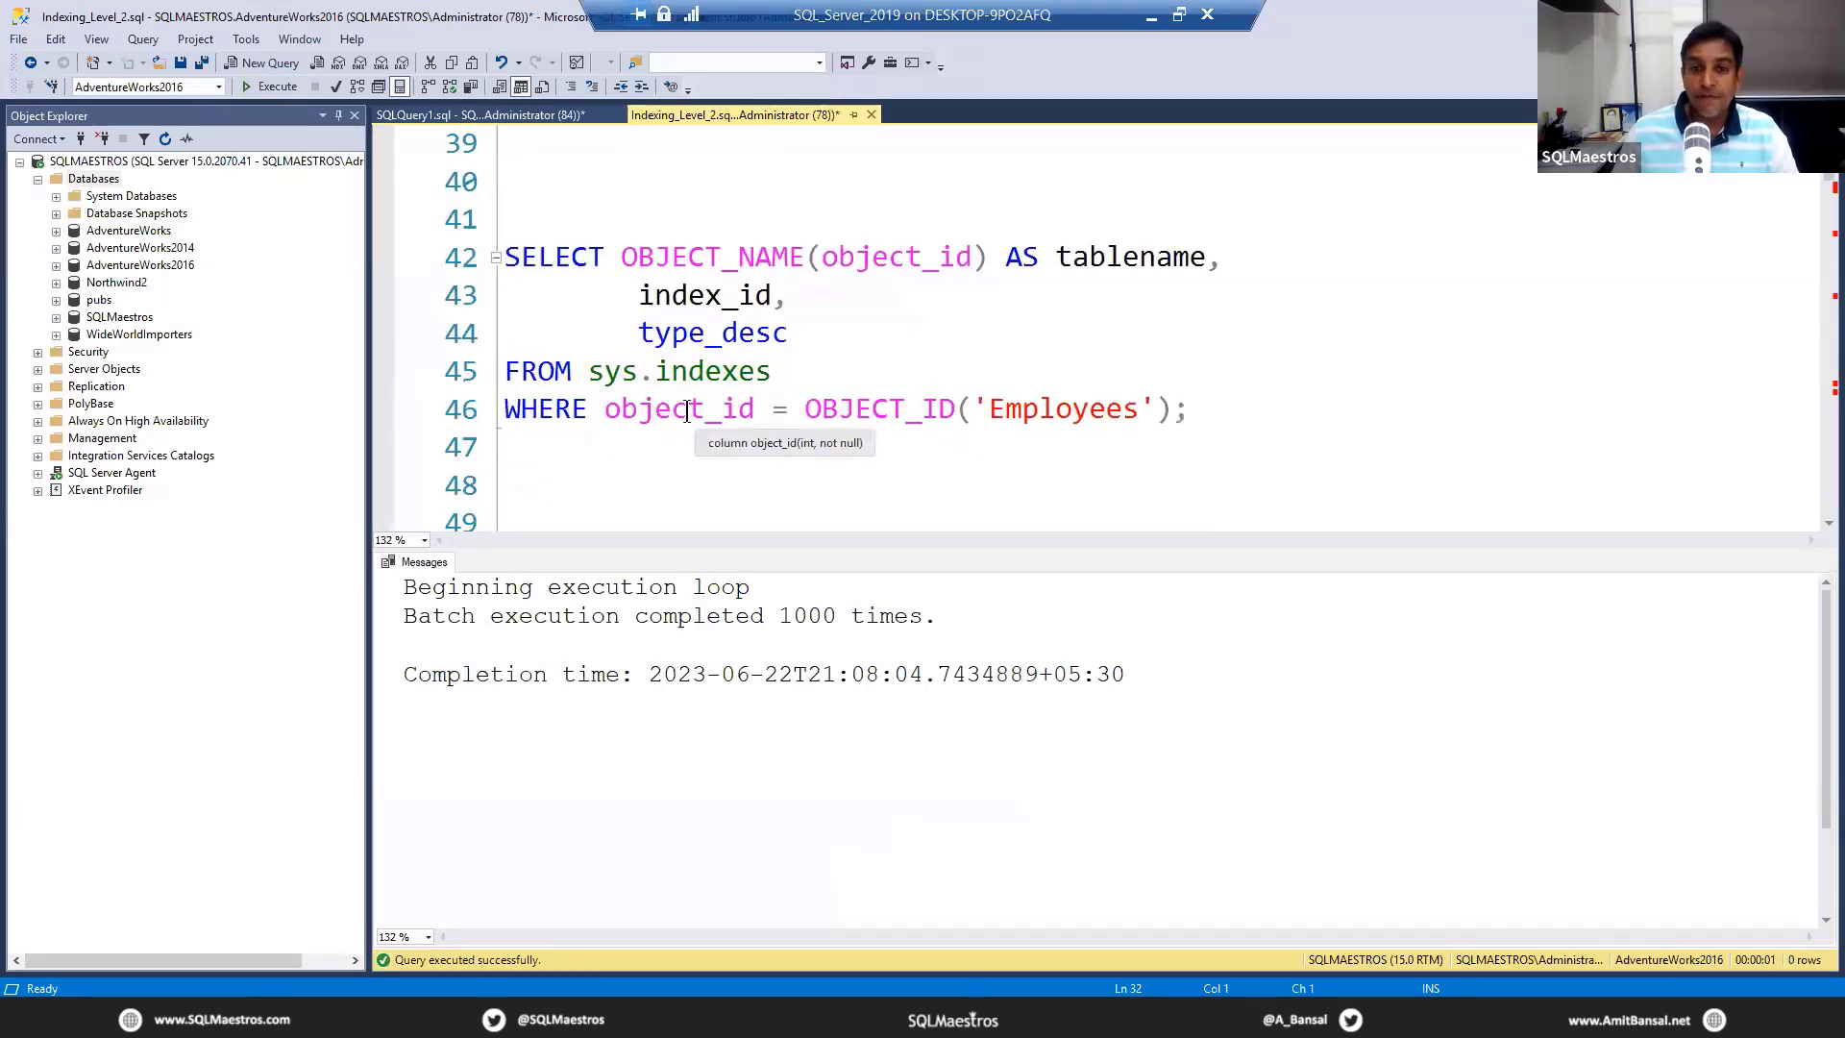
double_click(680, 371)
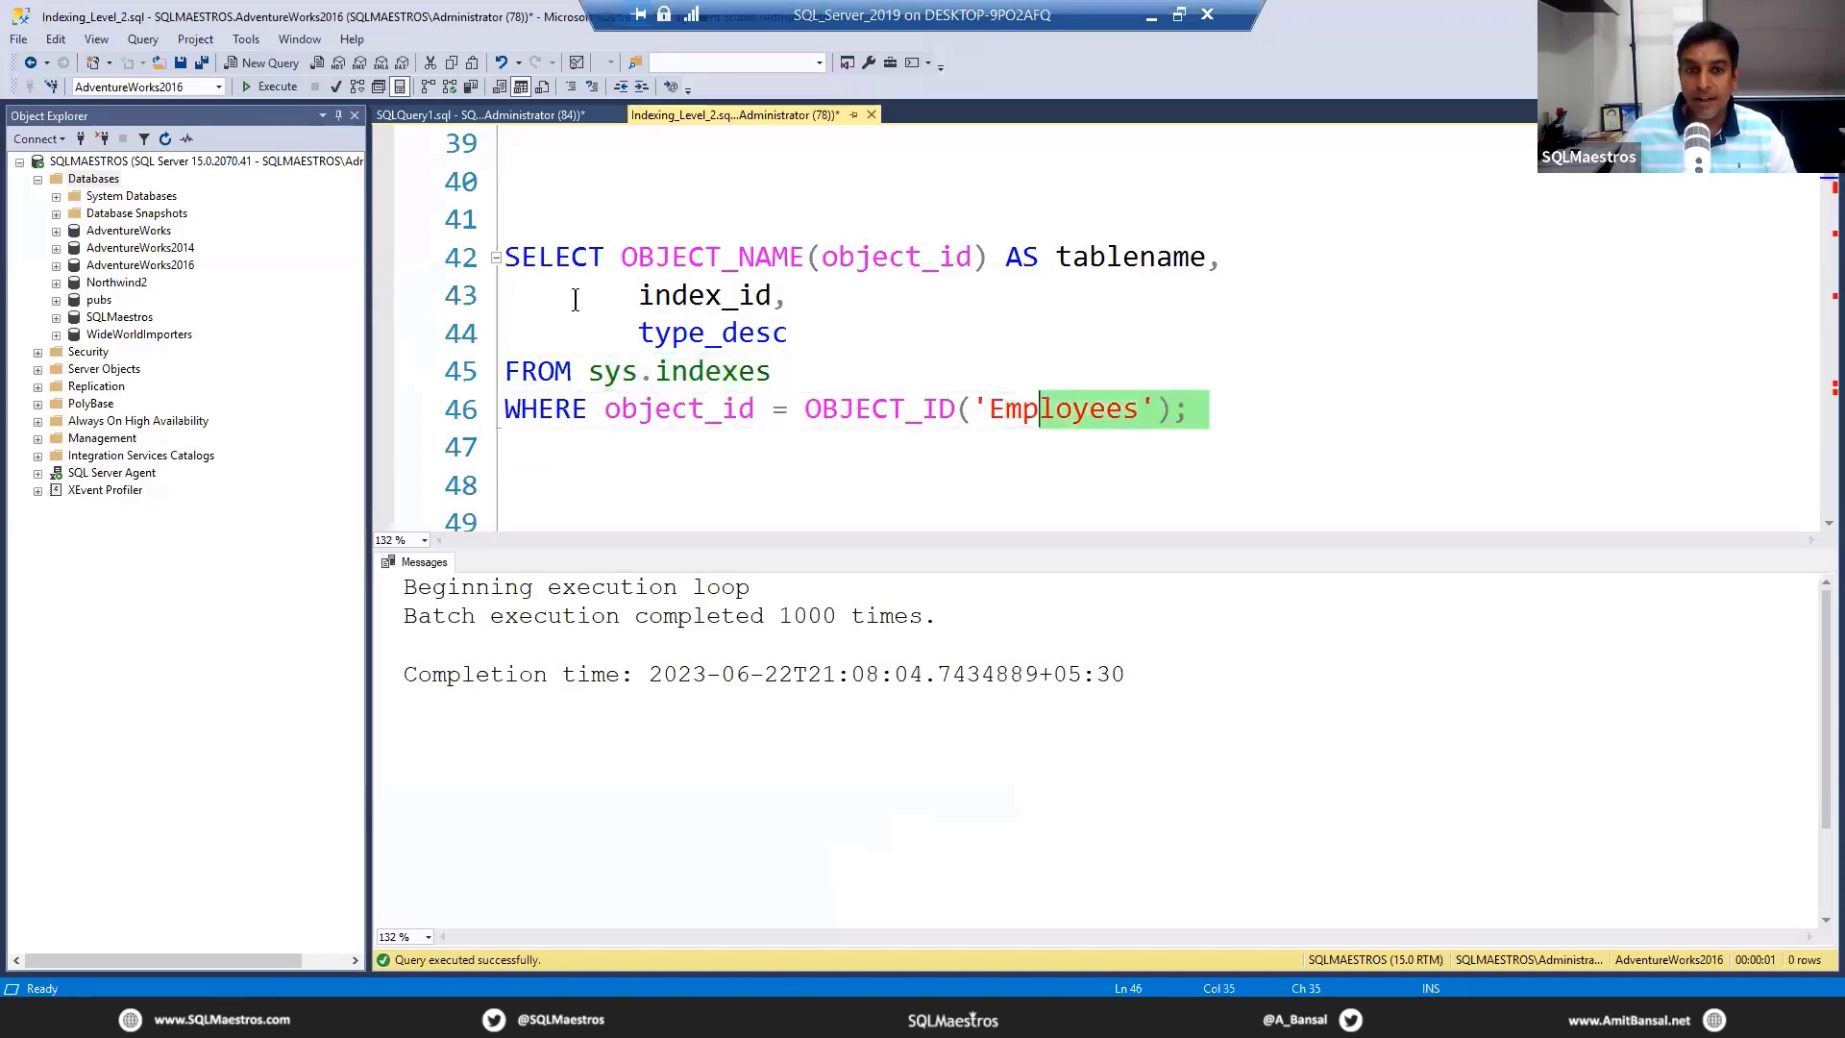
click(276, 85)
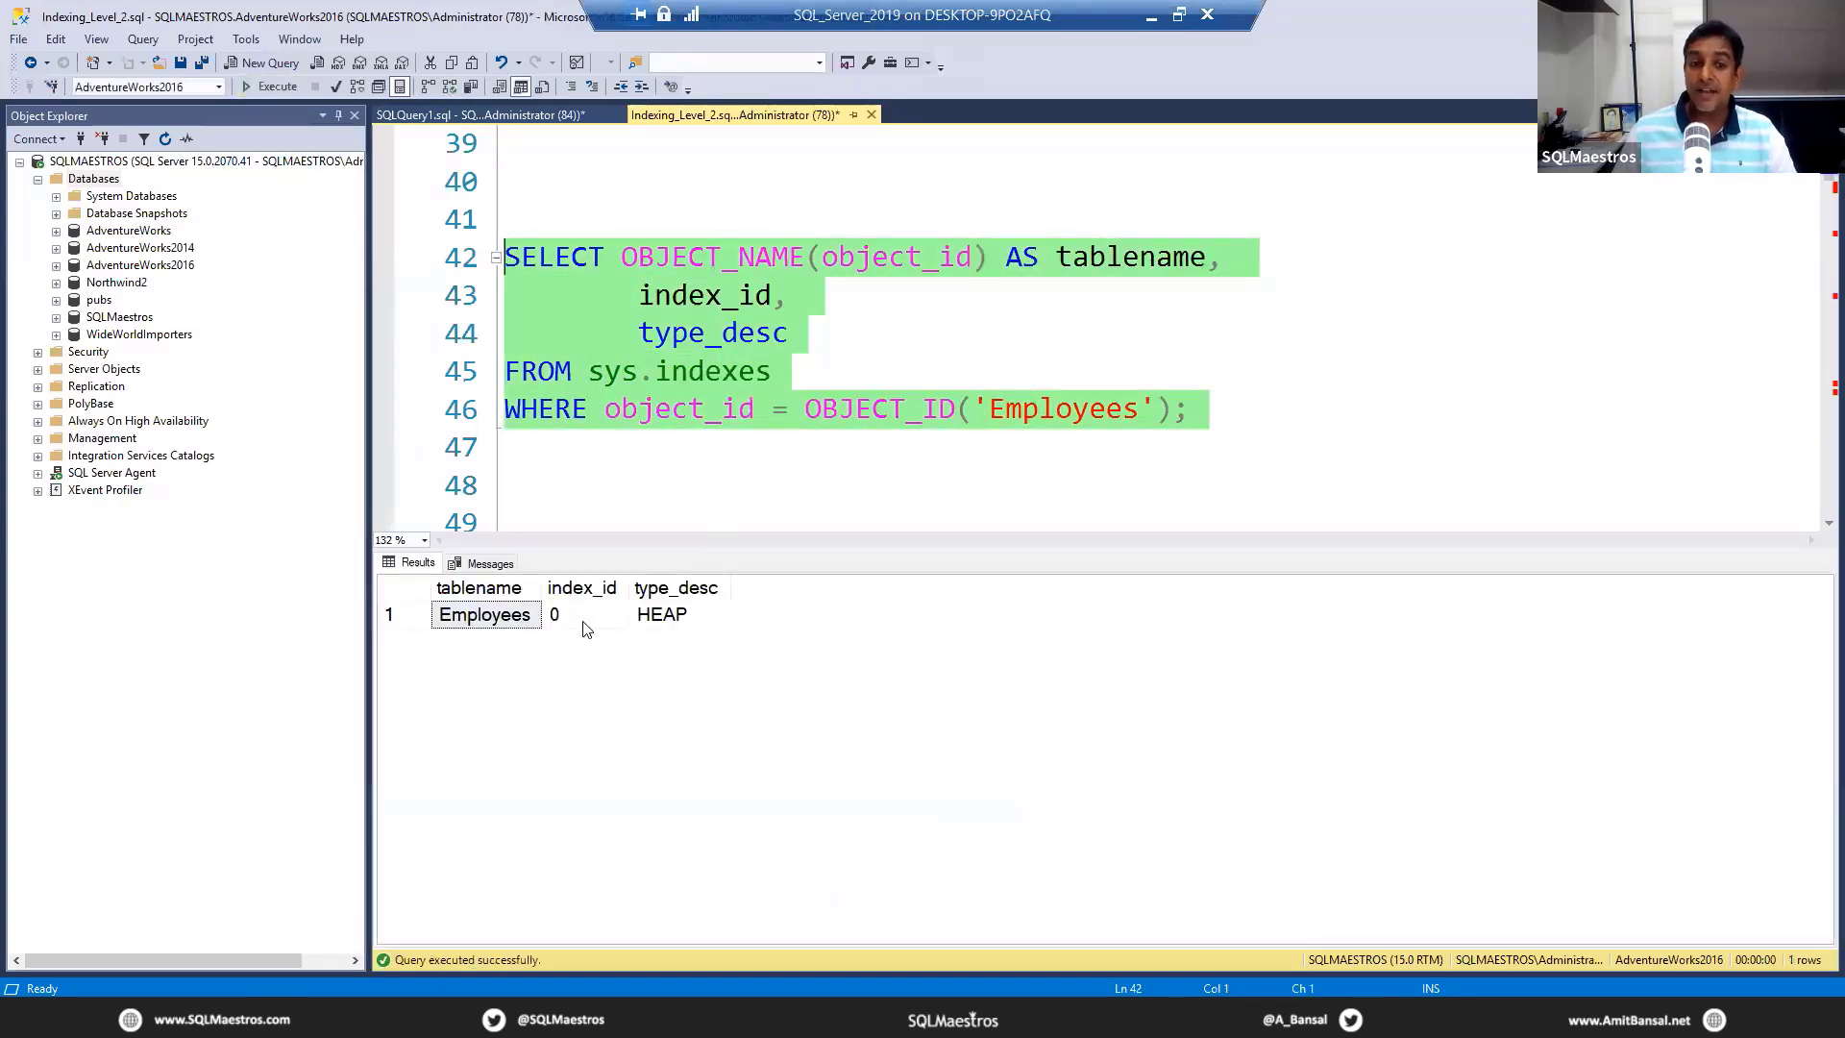
click(661, 613)
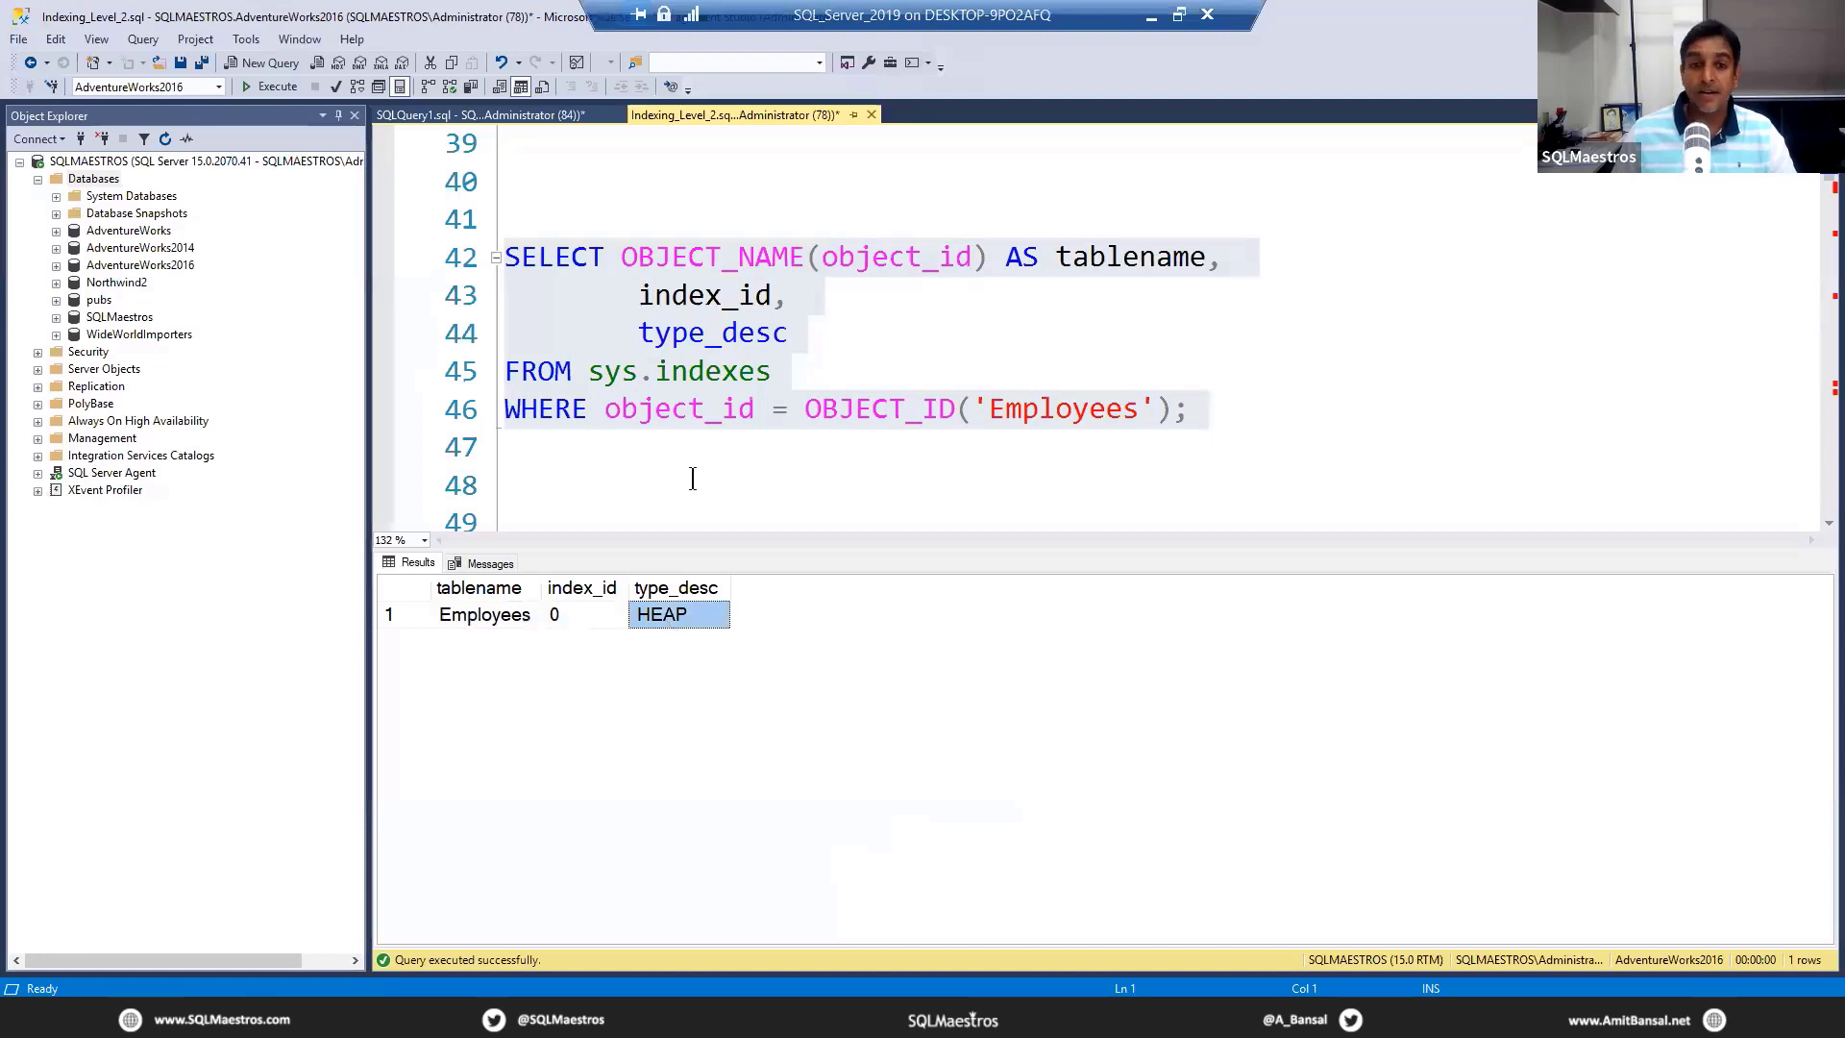
scroll(down, 3)
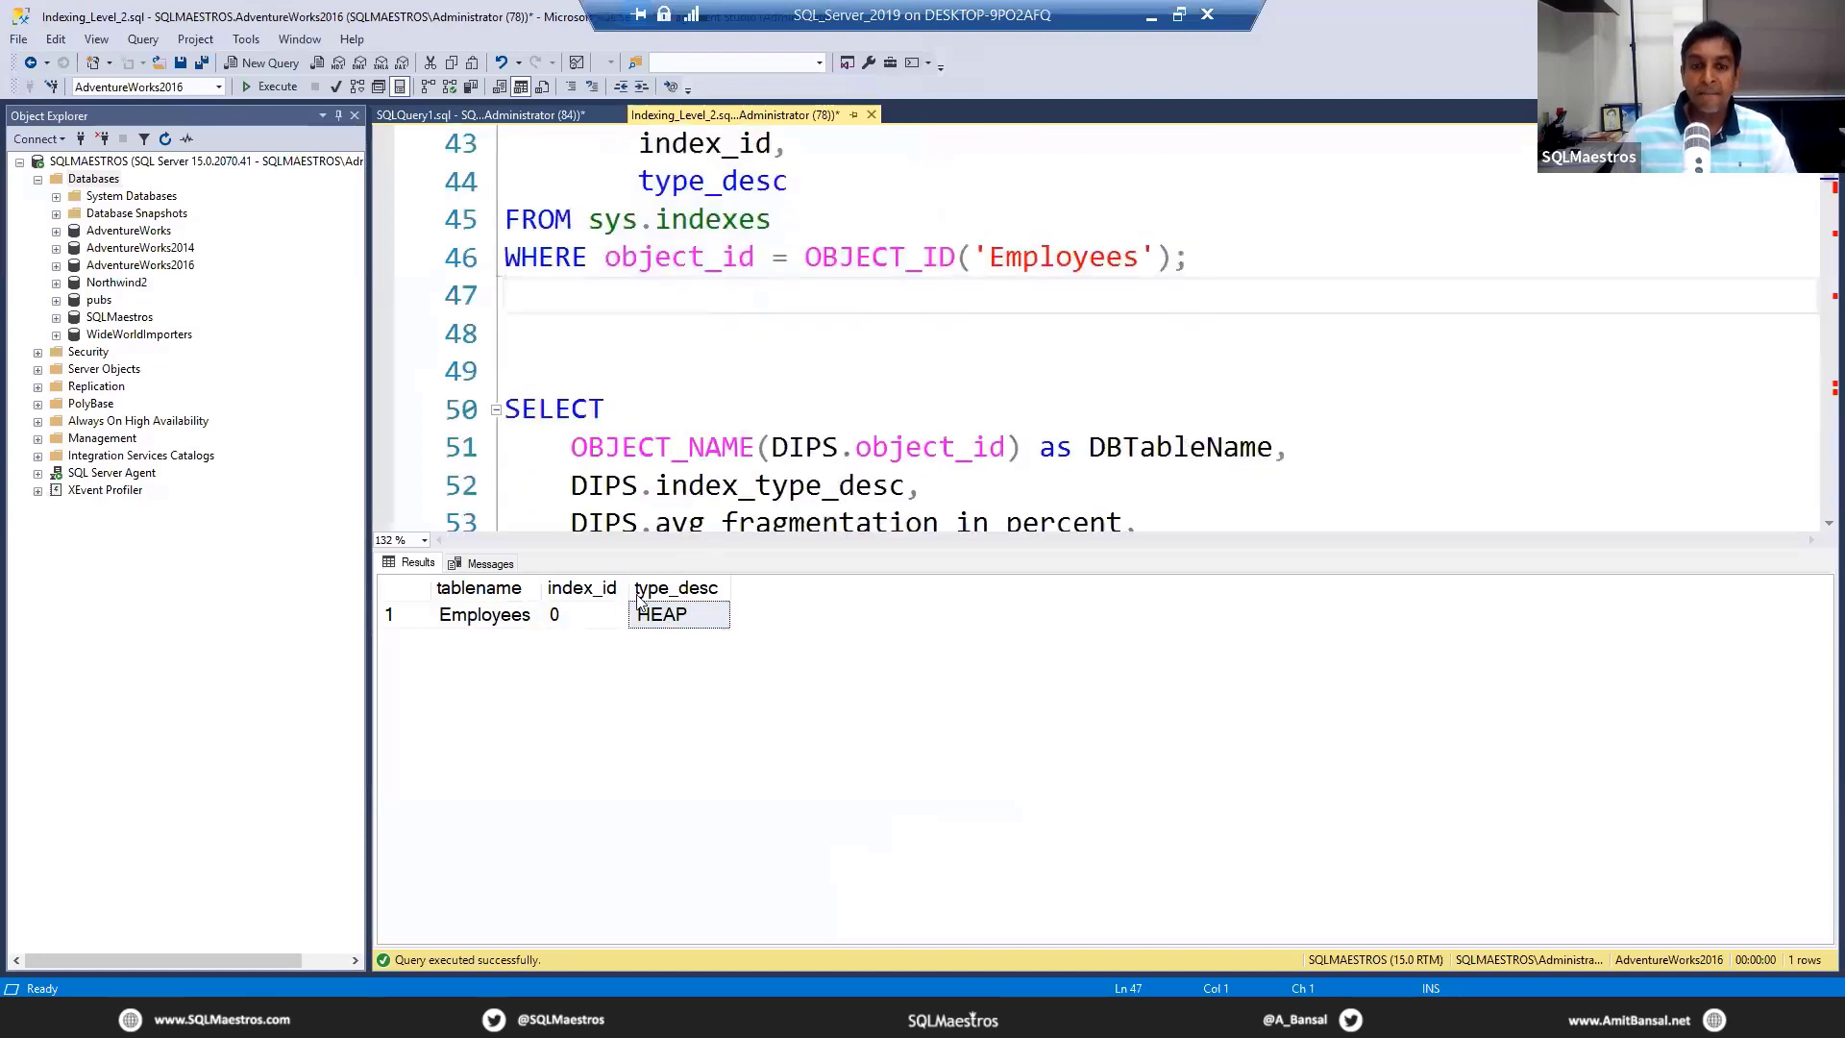
click(582, 613)
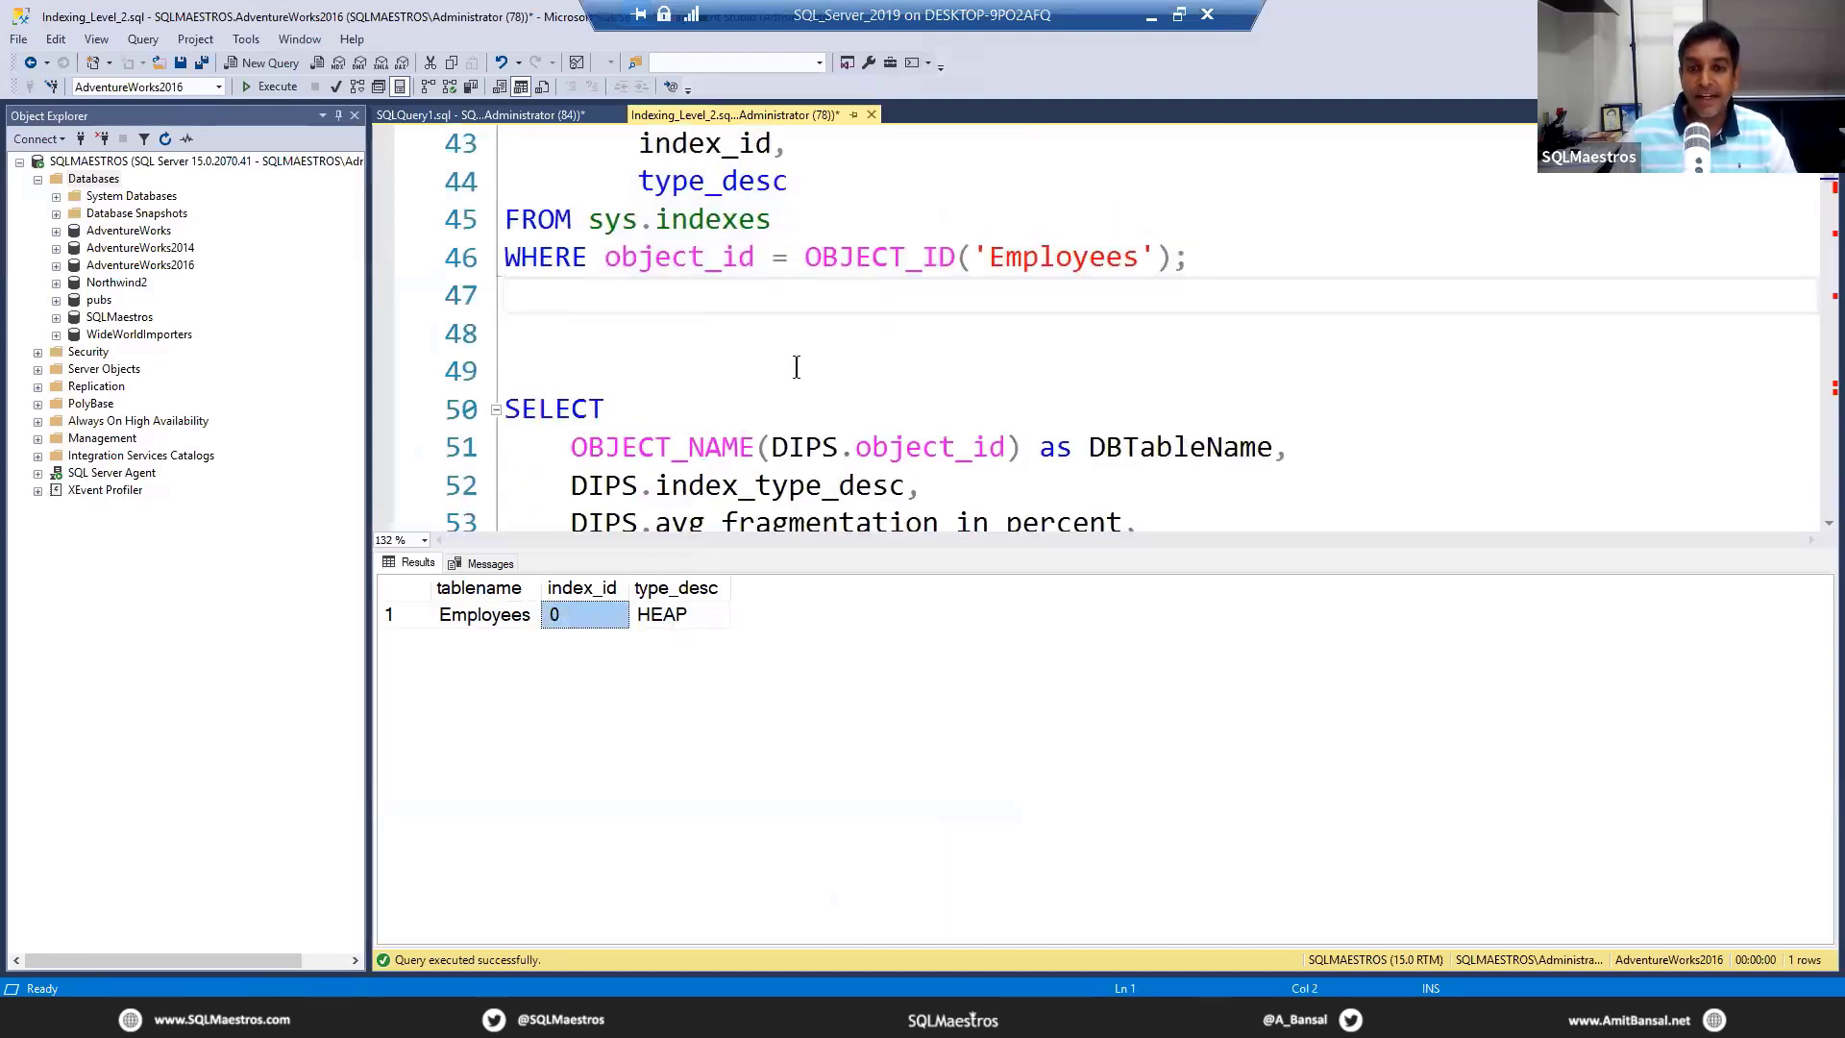
scroll(down, 3)
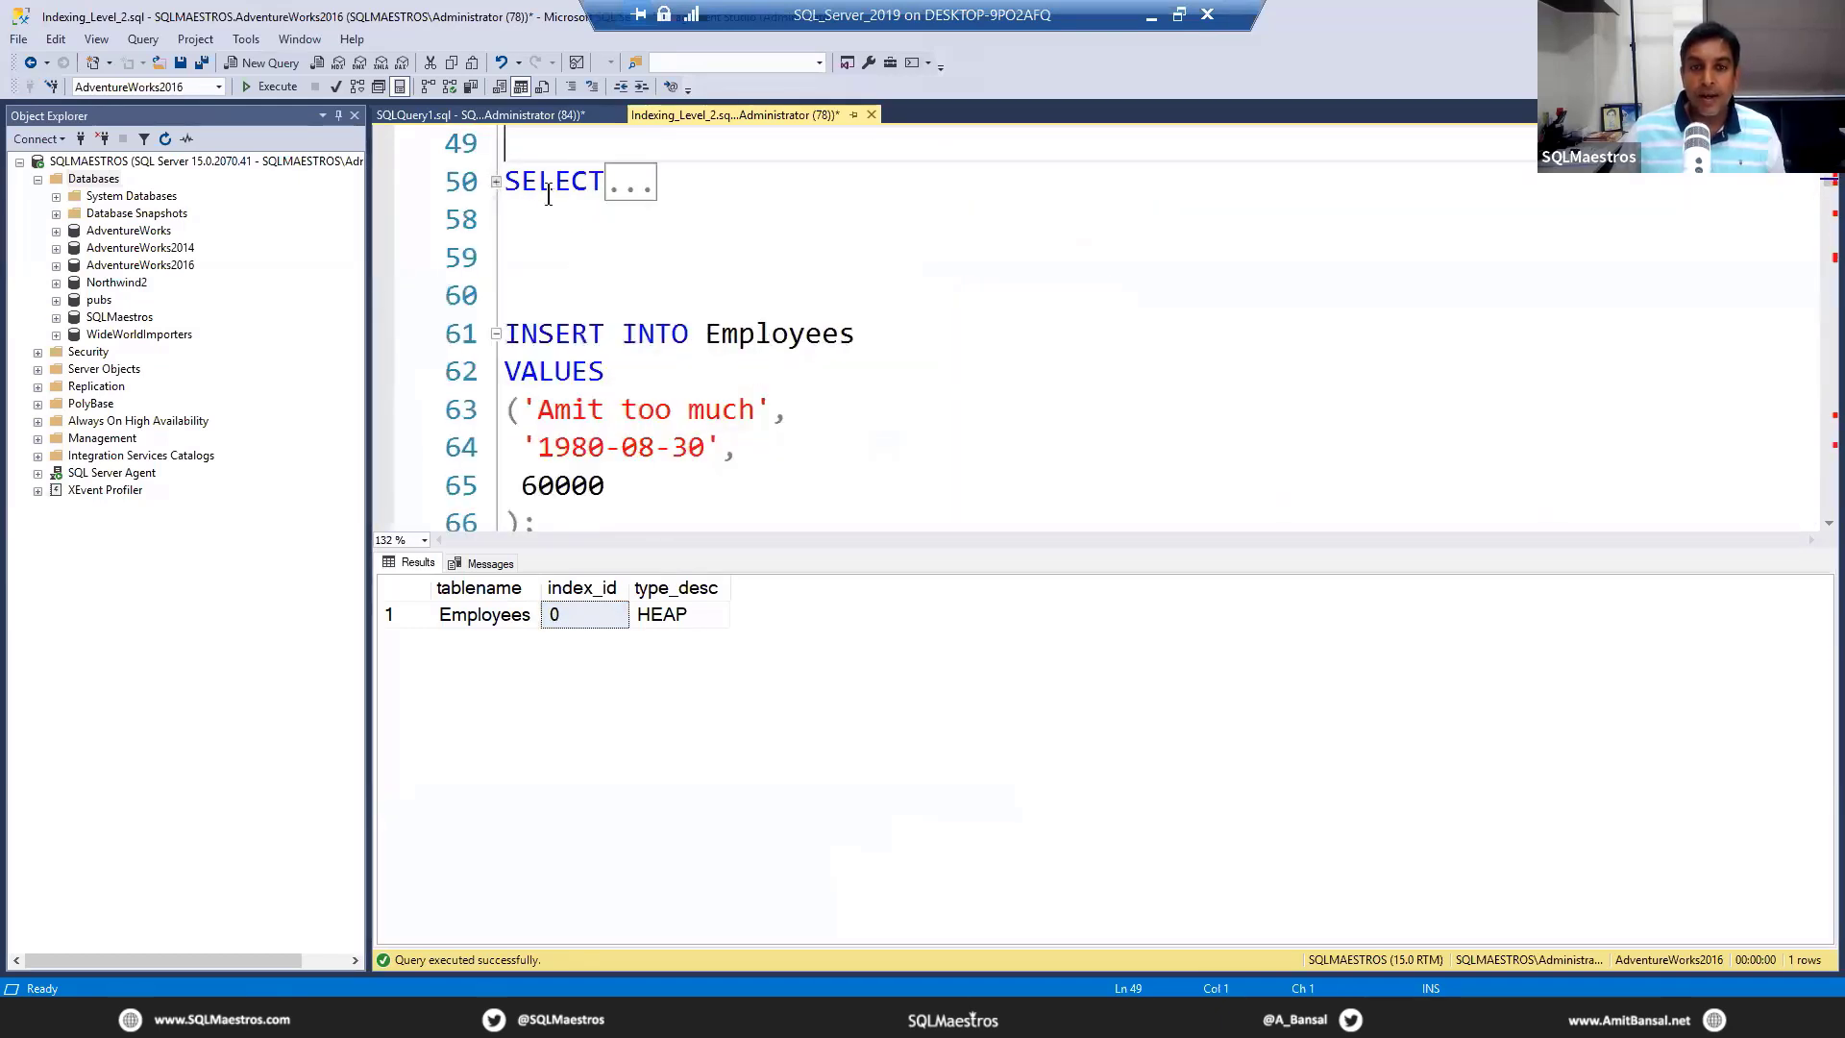
- Expand the folded sys.dm_db_index_physical_stats query and select it through NOT NULL
click(629, 183)
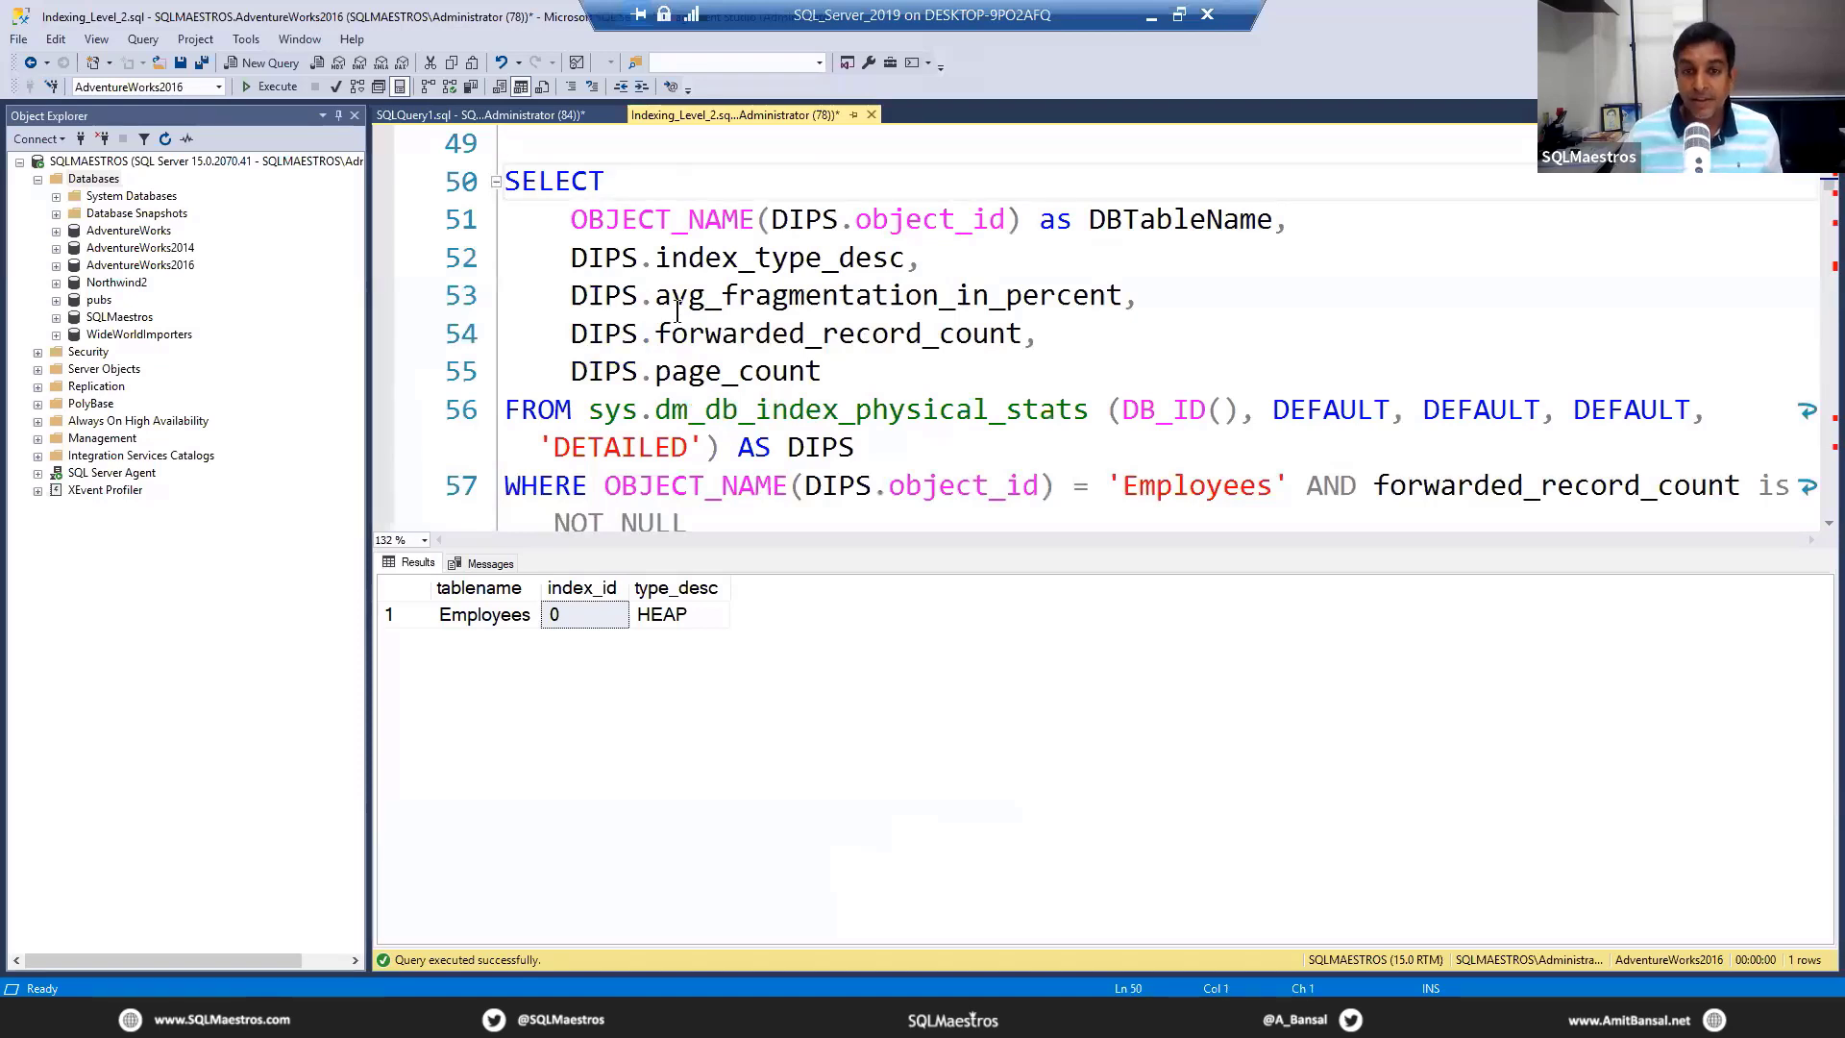
drag(657, 409, 1075, 409)
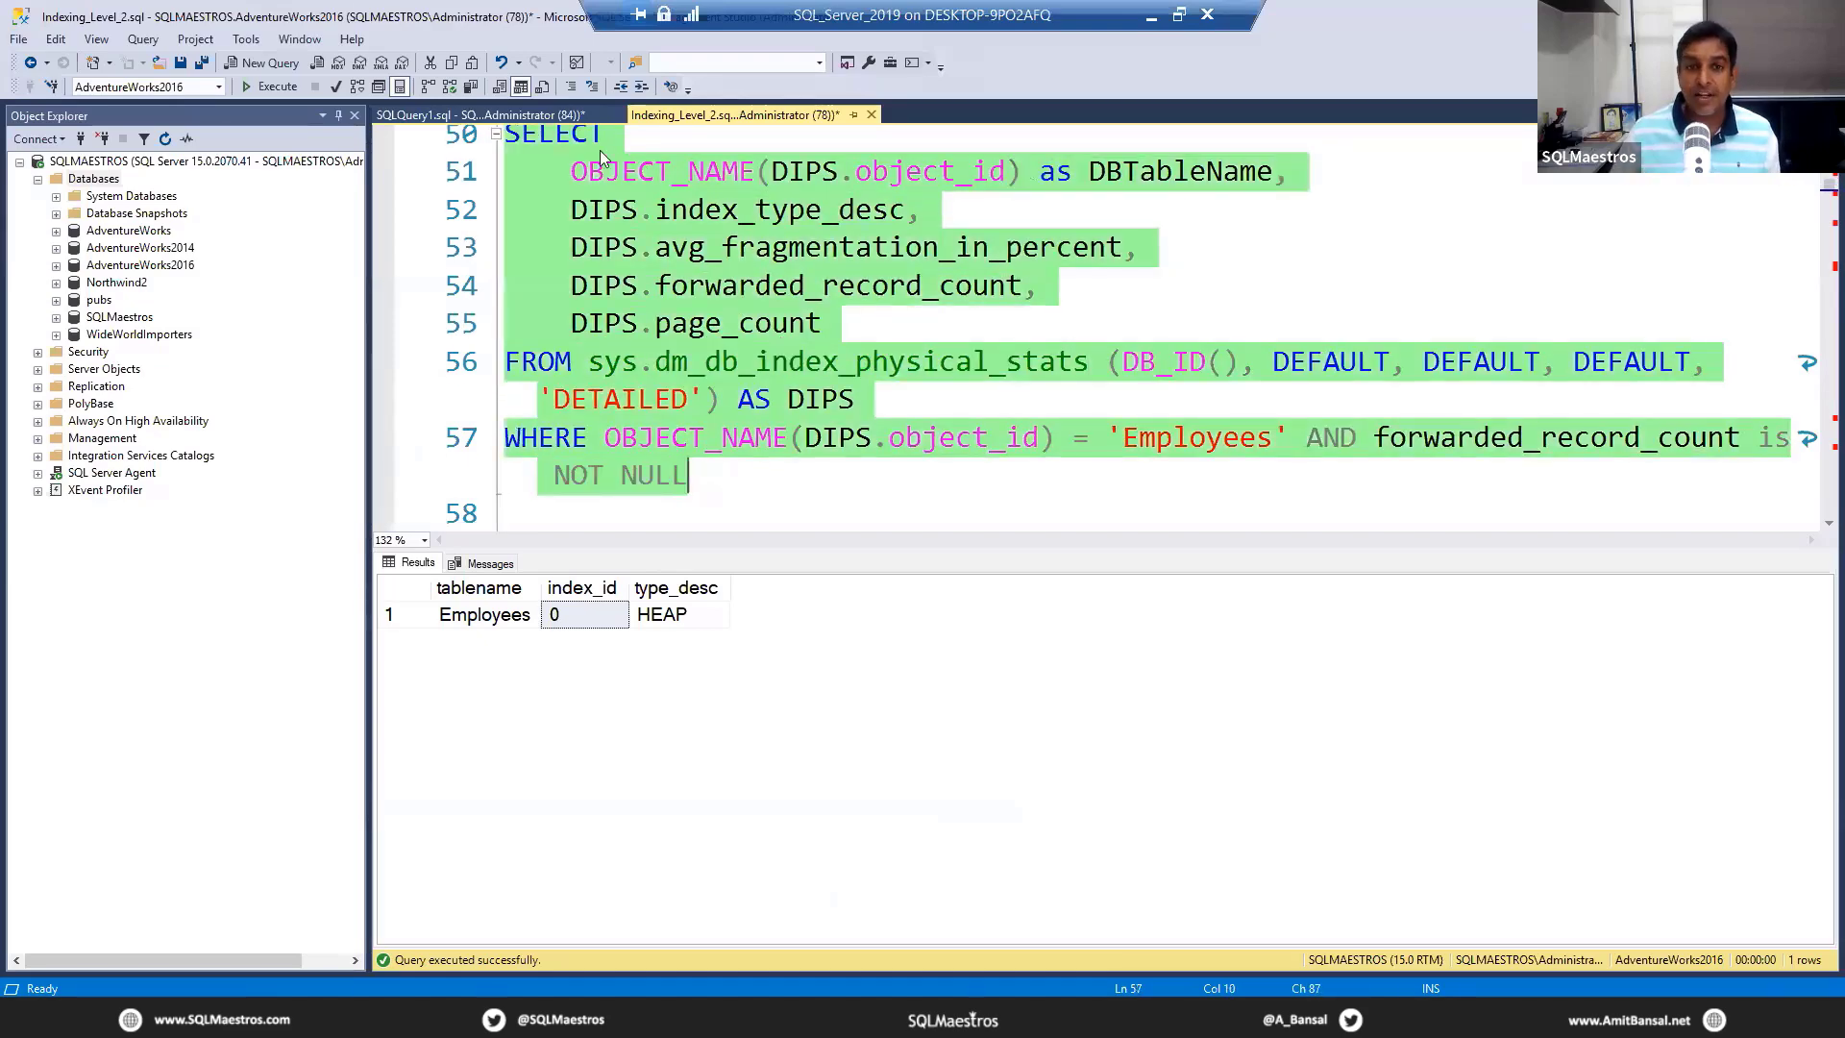
- Run physical stats (HEAP, 16 pages, 0 forwarded records), then insert 2000 'Amit too much' rows
click(269, 85)
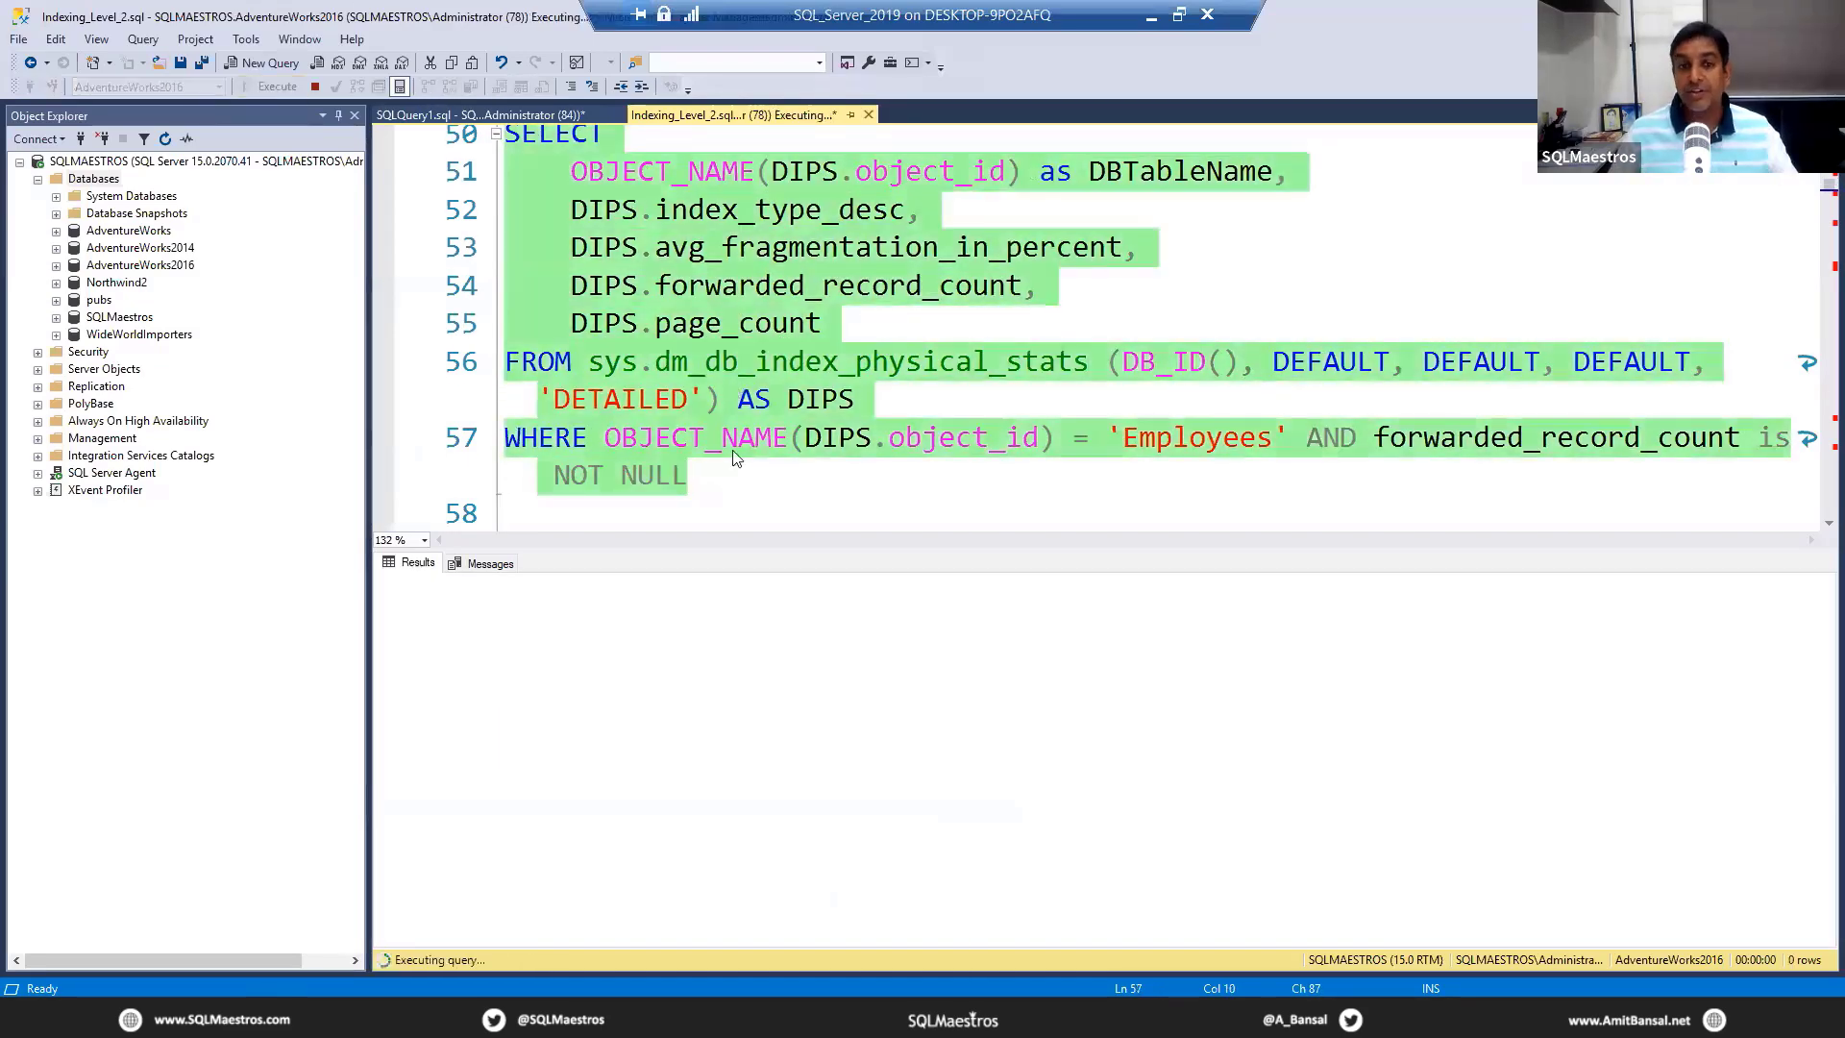
mouse_move(750, 483)
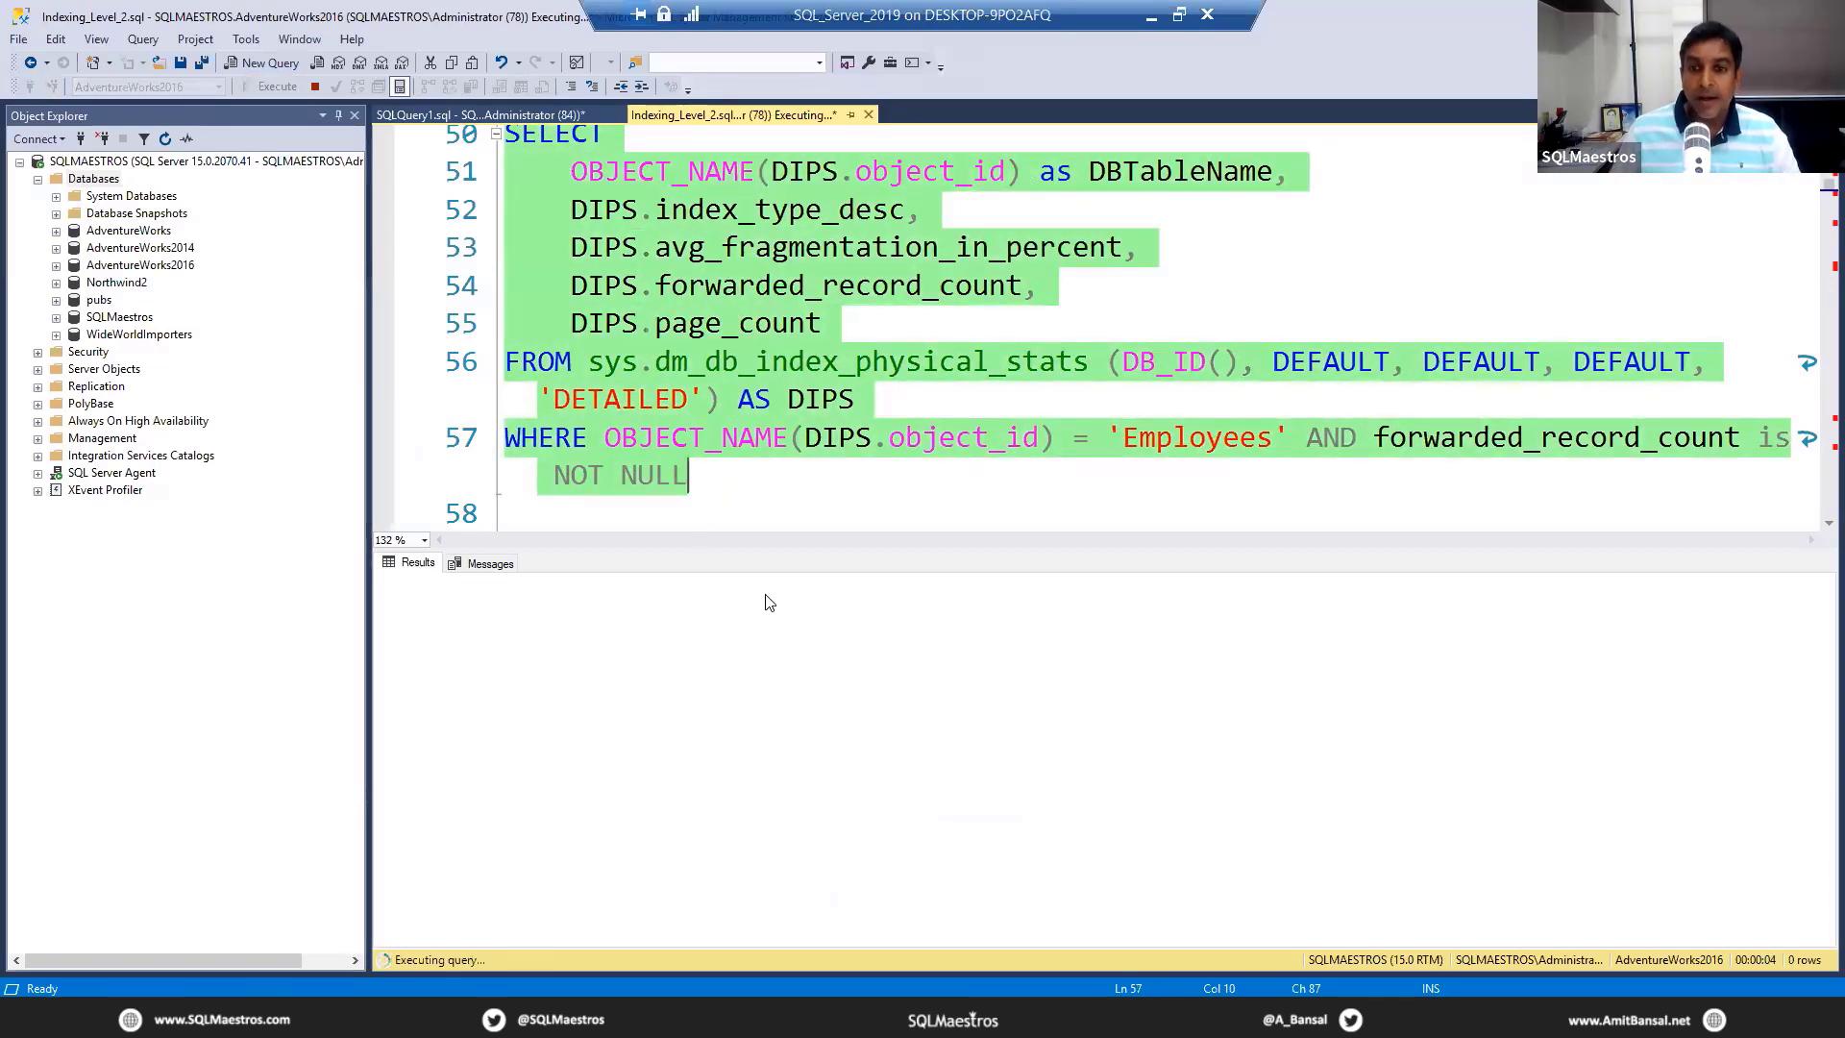
mouse_move(750, 635)
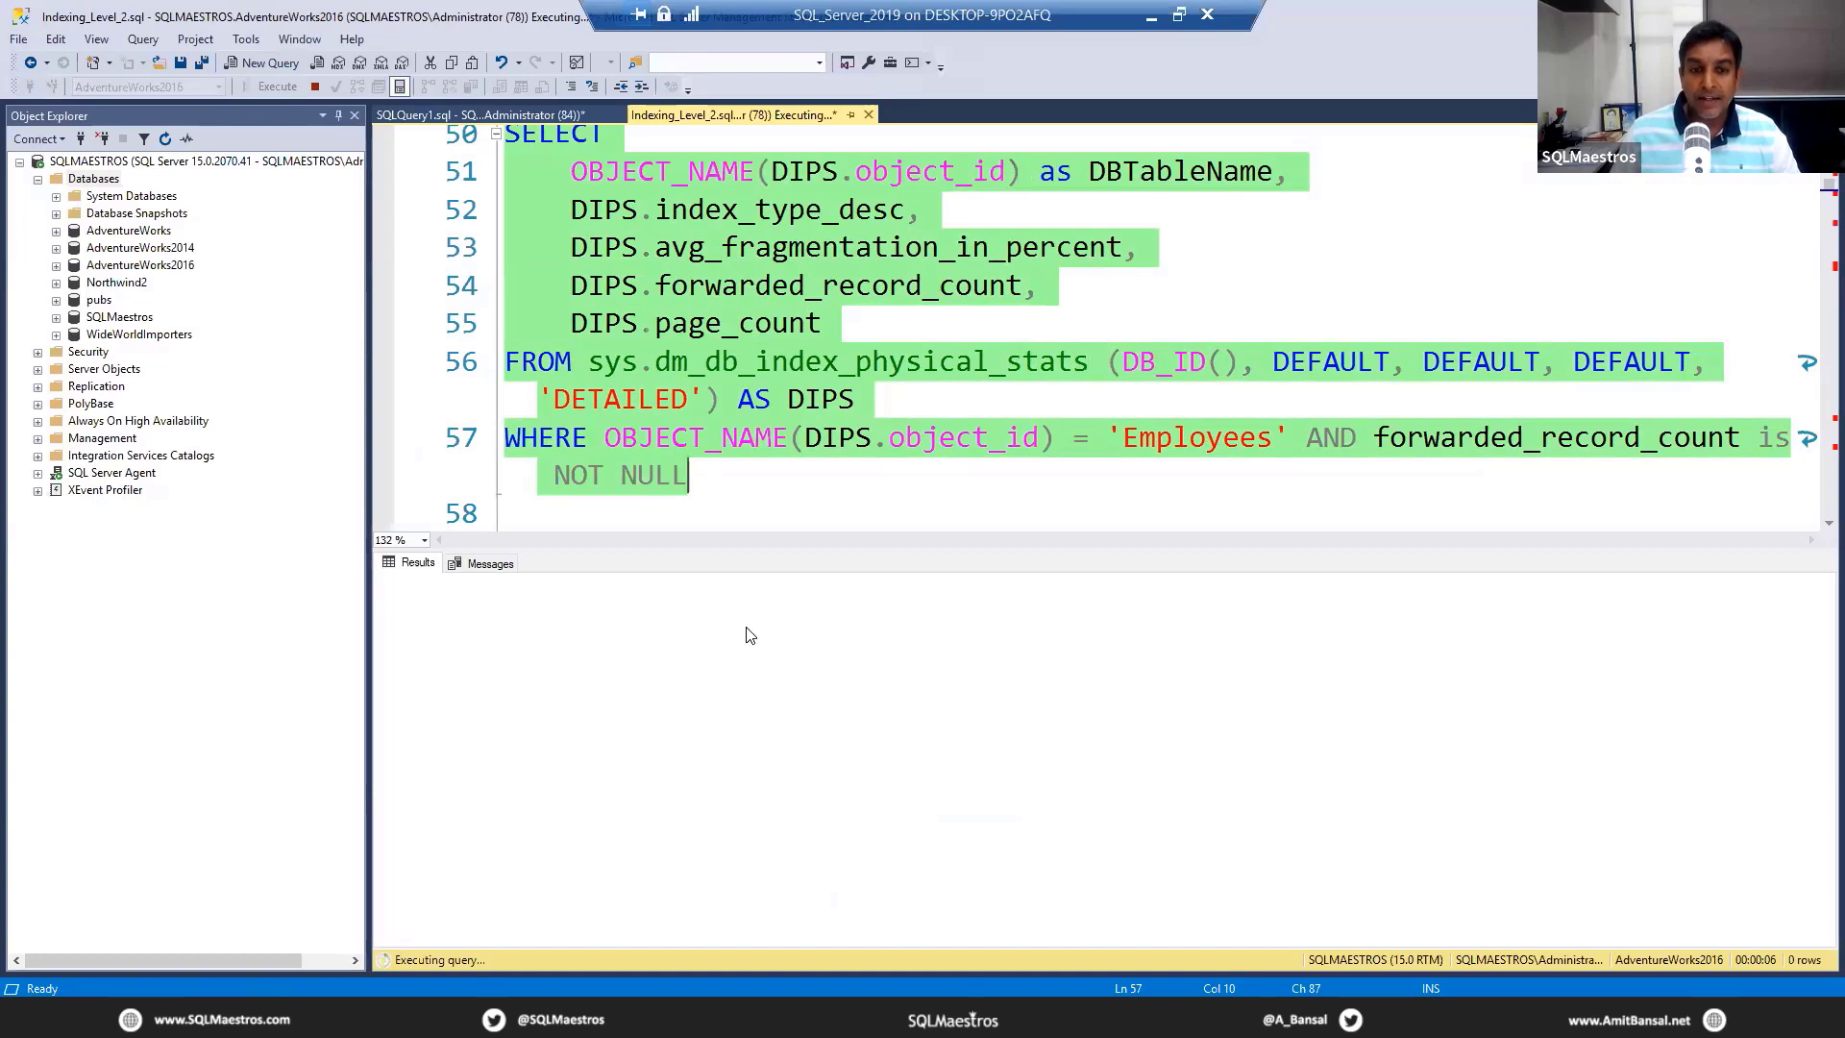
click(269, 86)
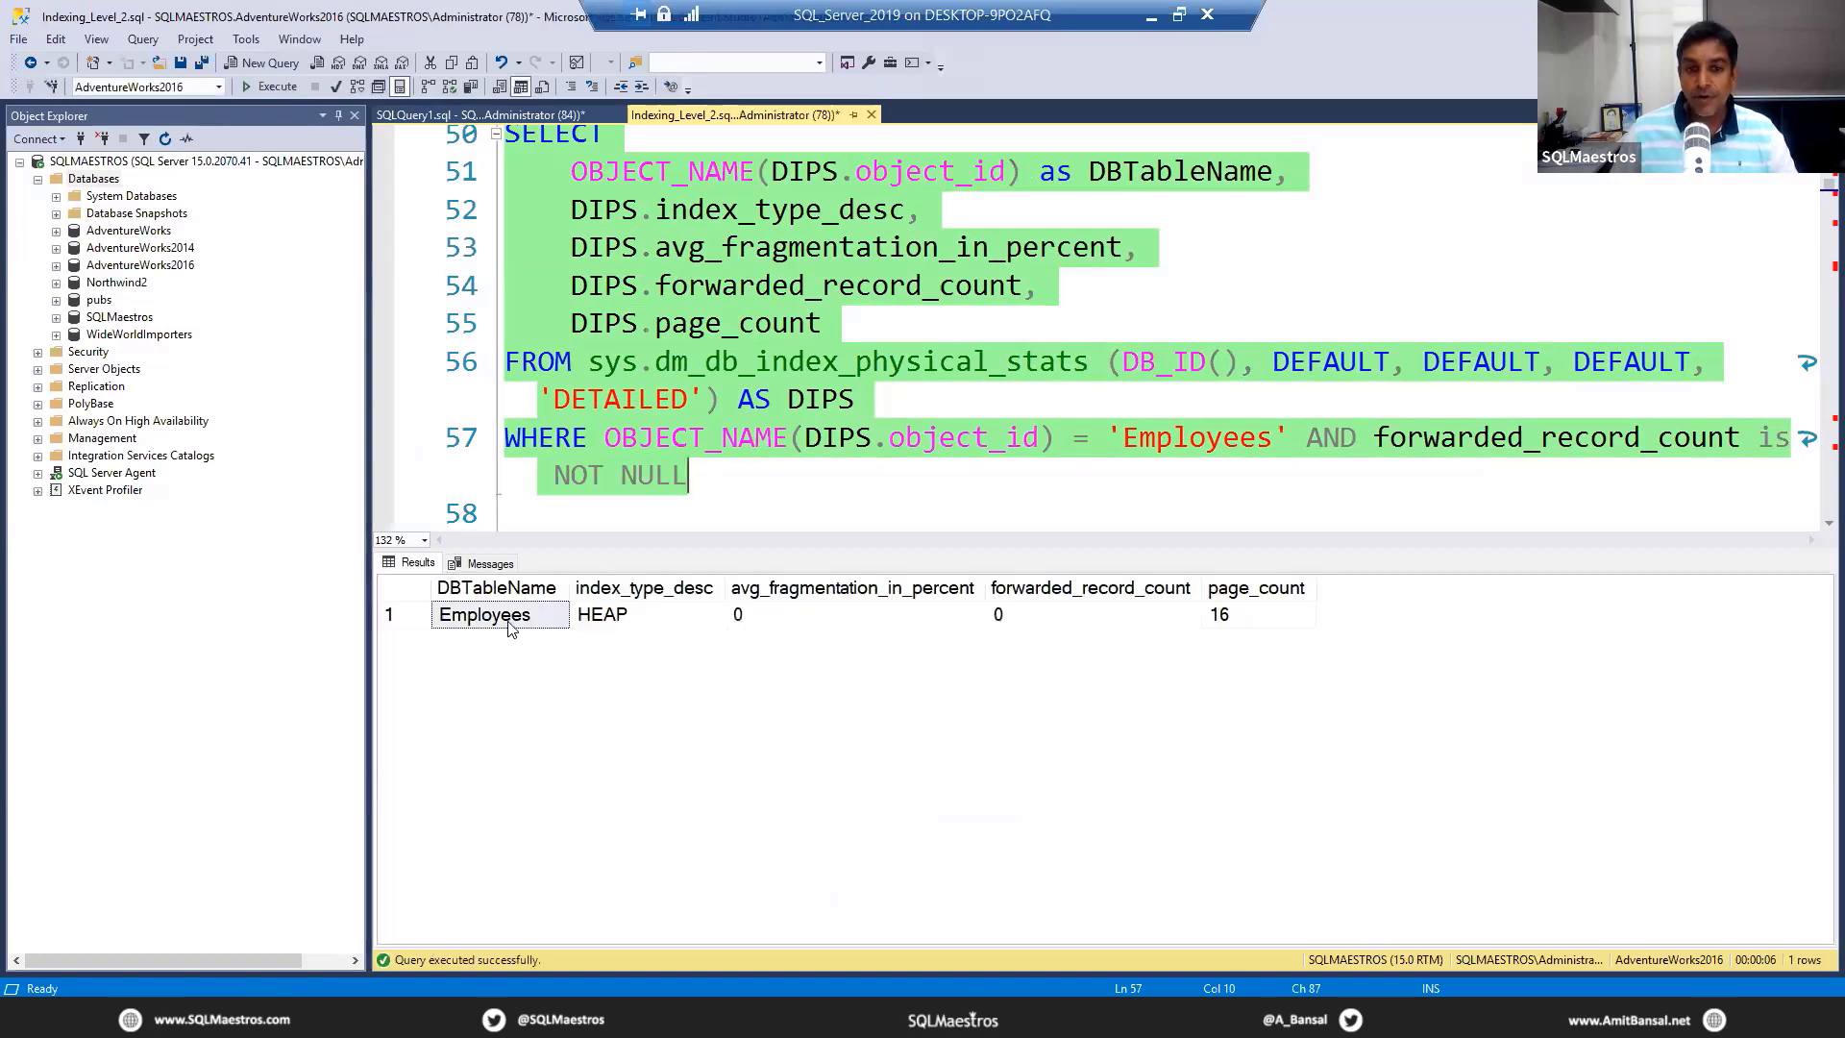
click(646, 613)
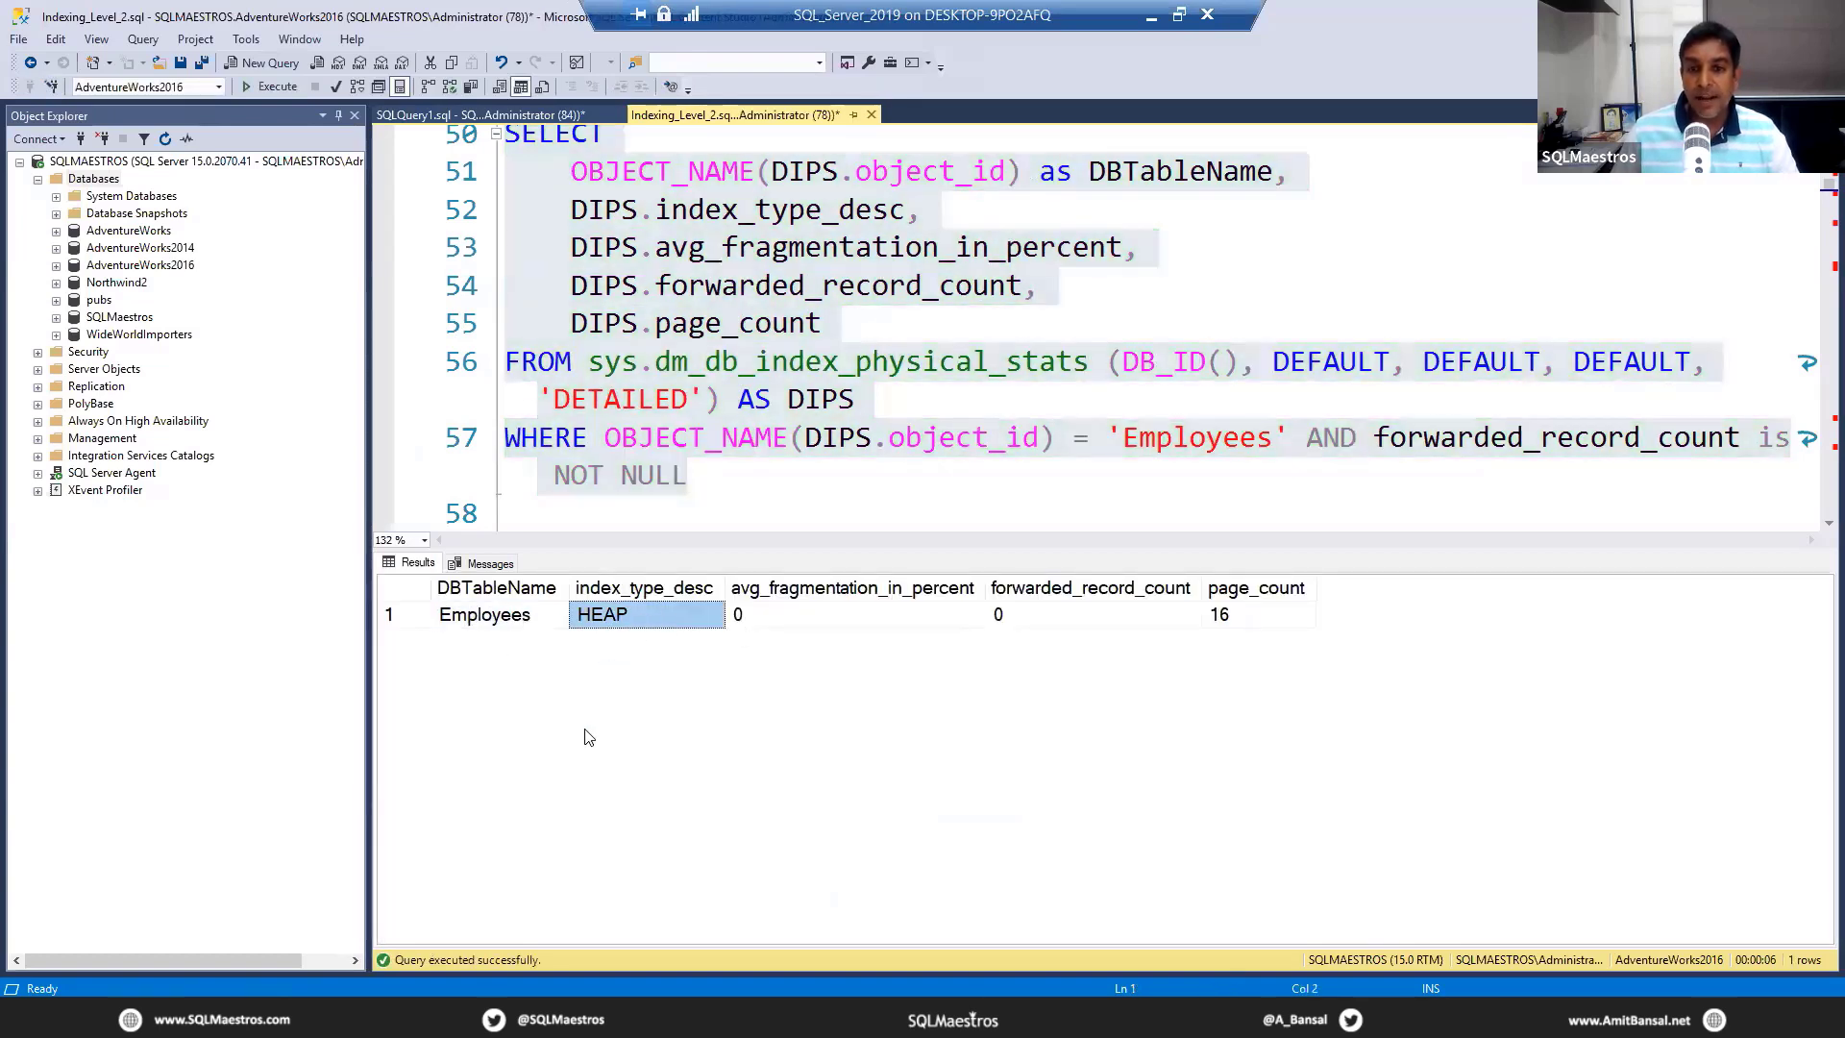
mouse_move(1235, 627)
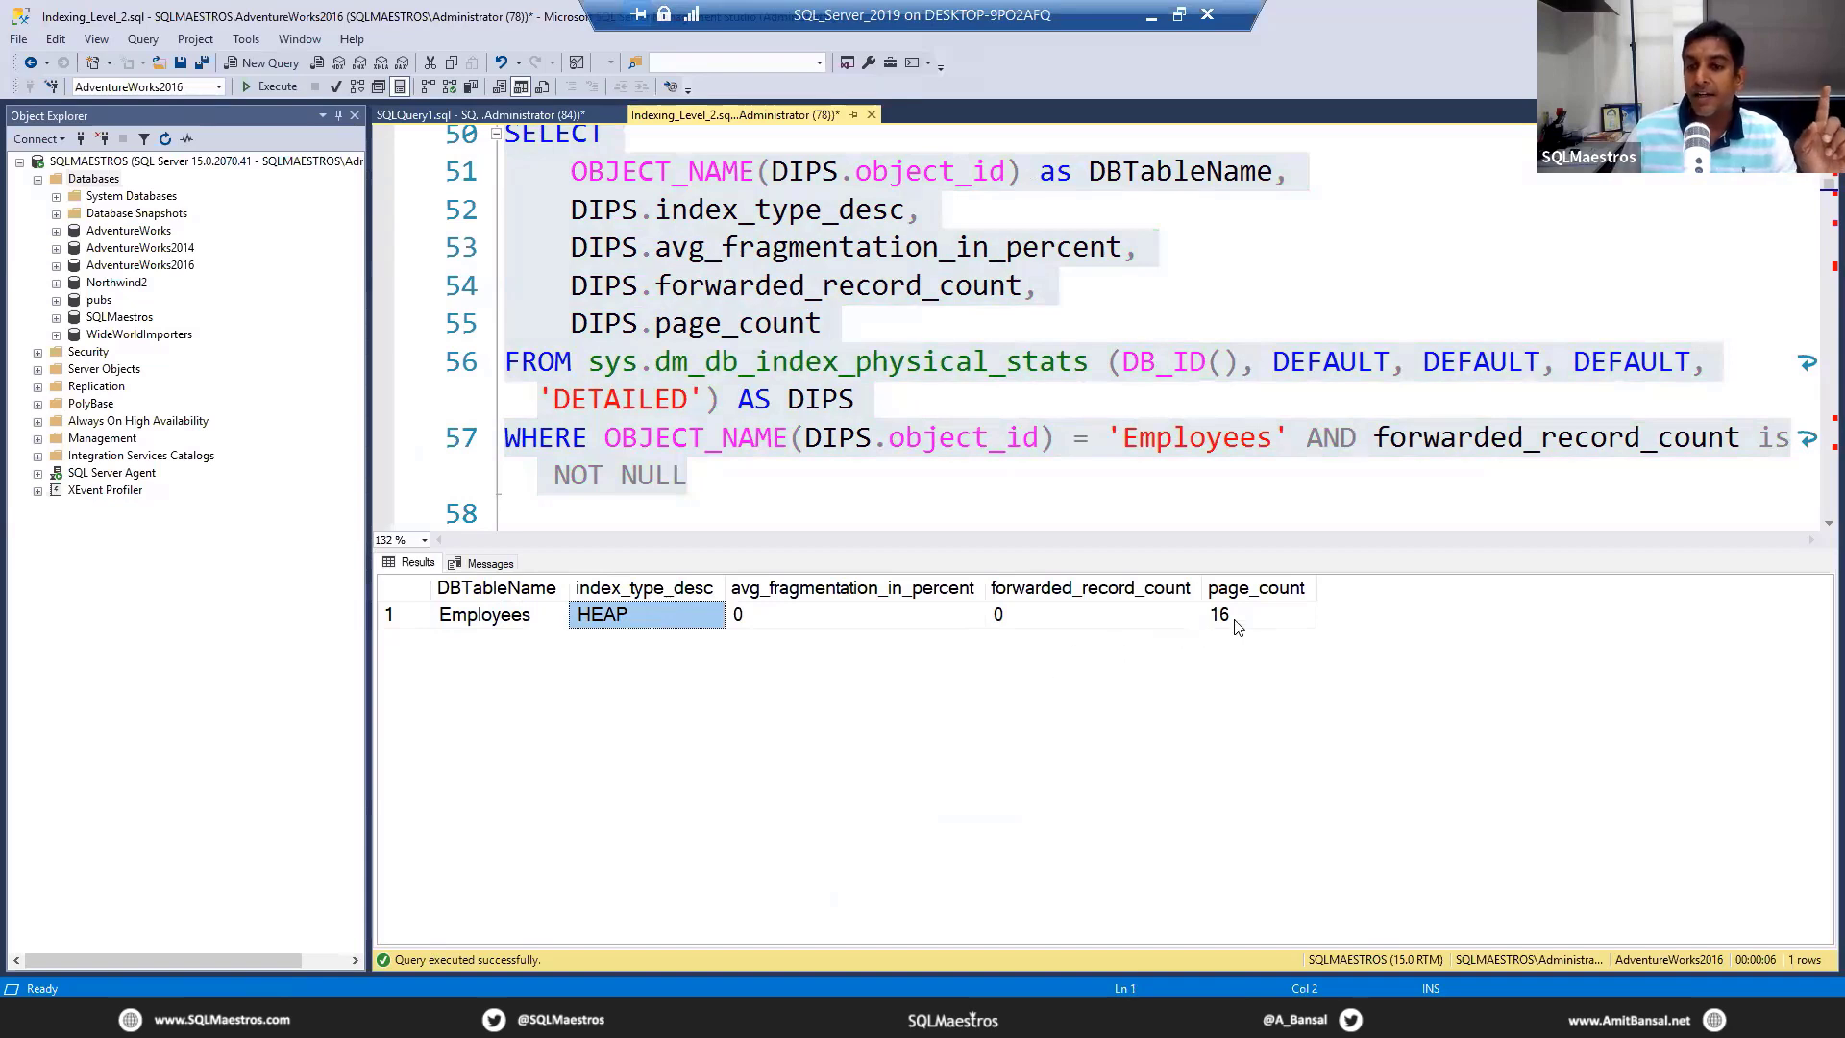
click(1255, 614)
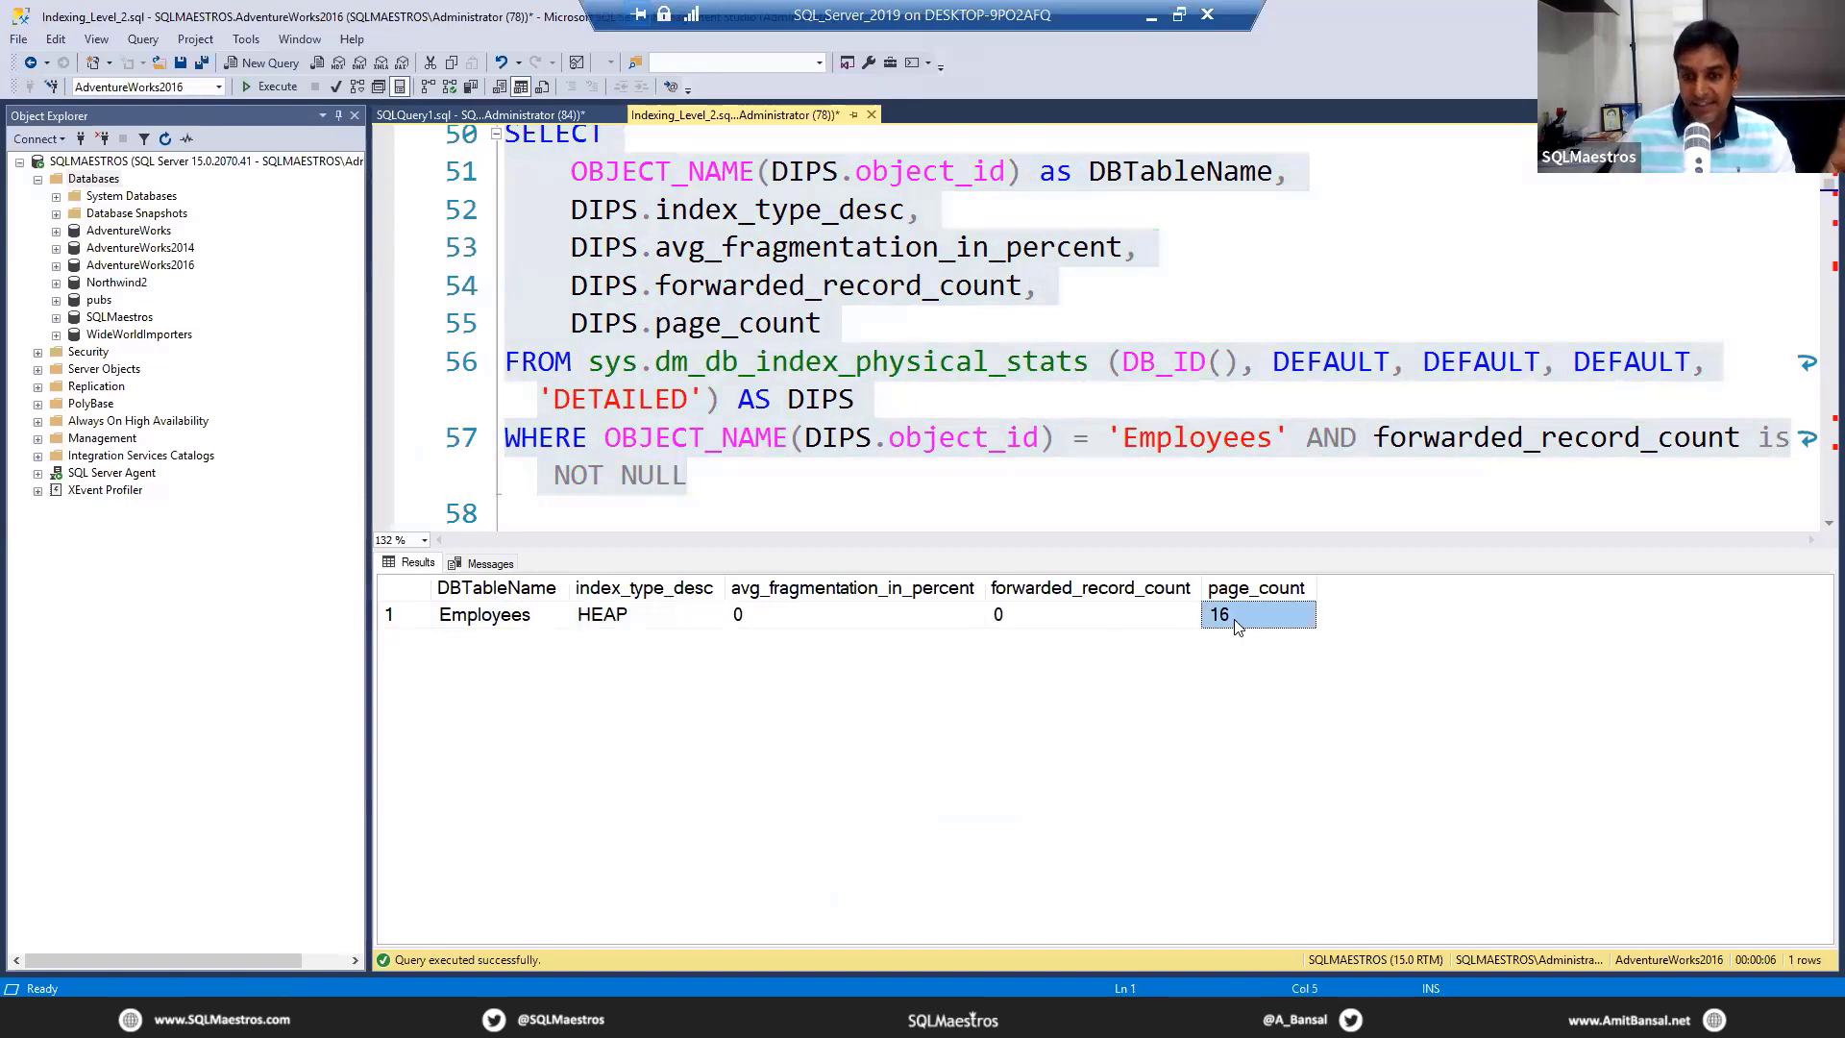
mouse_move(1059, 601)
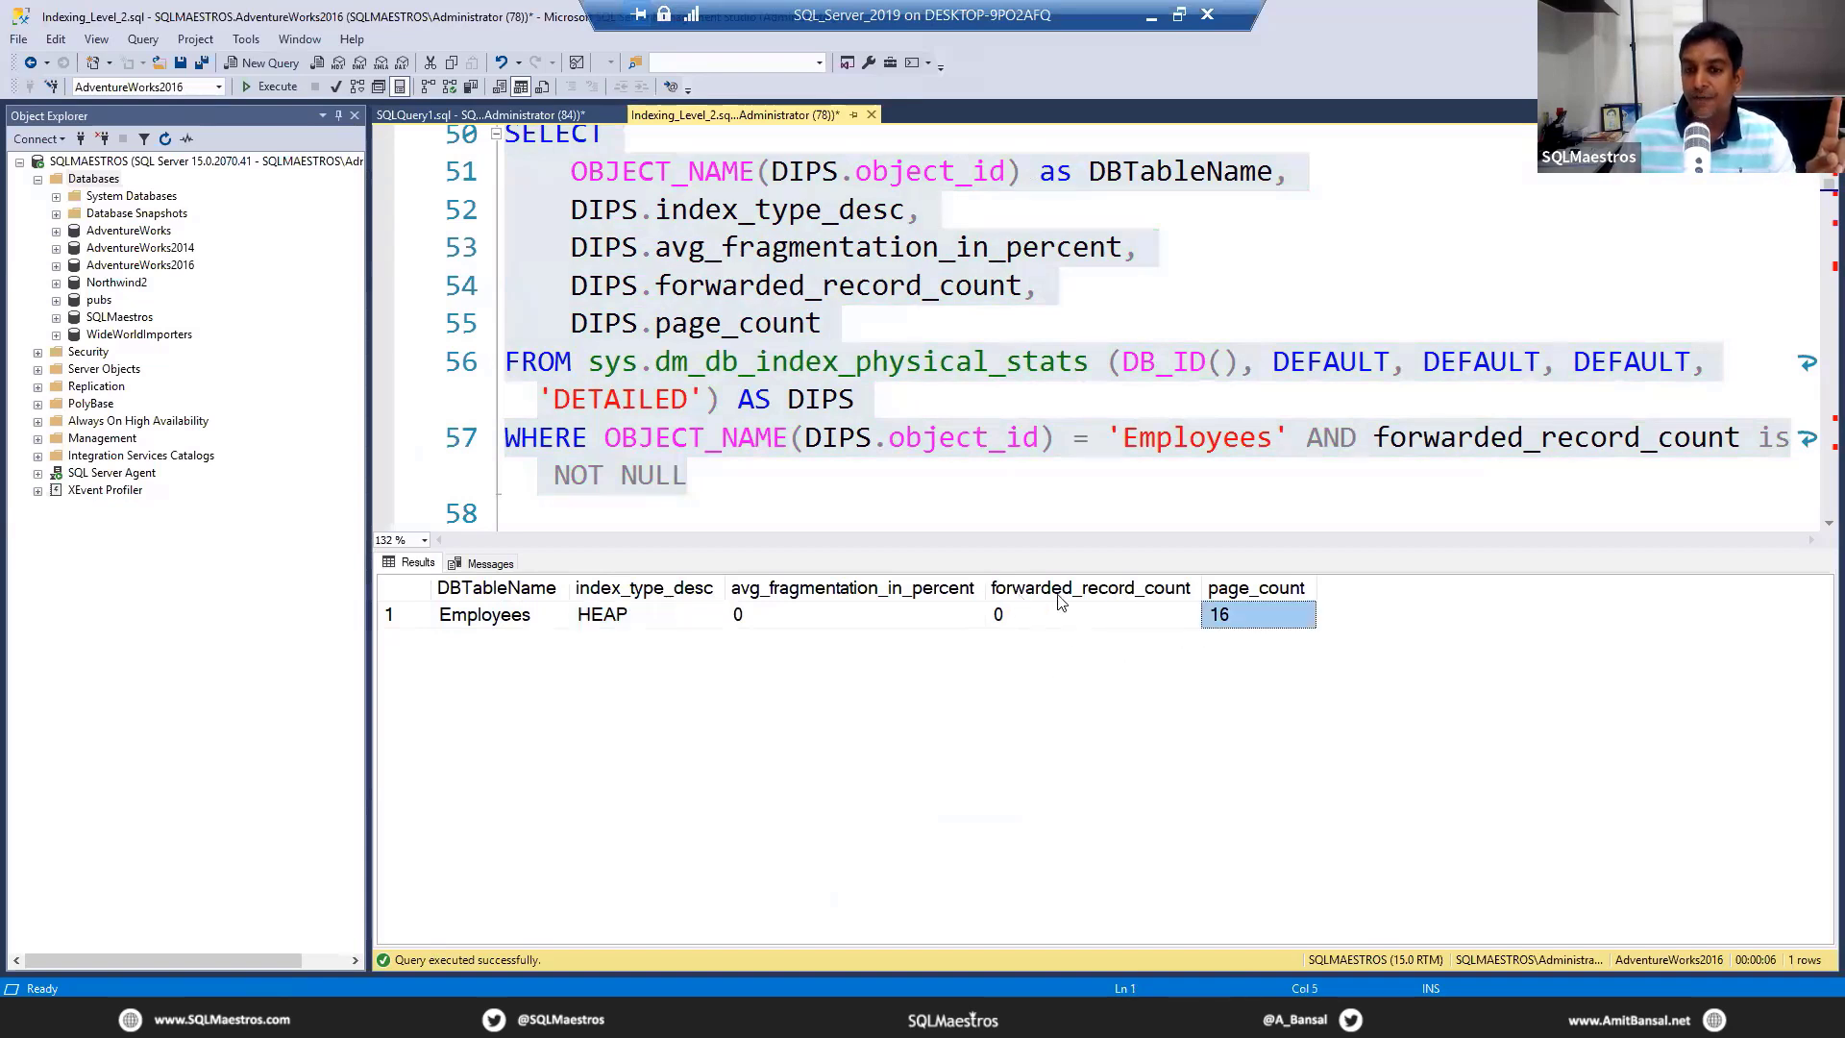
click(1091, 614)
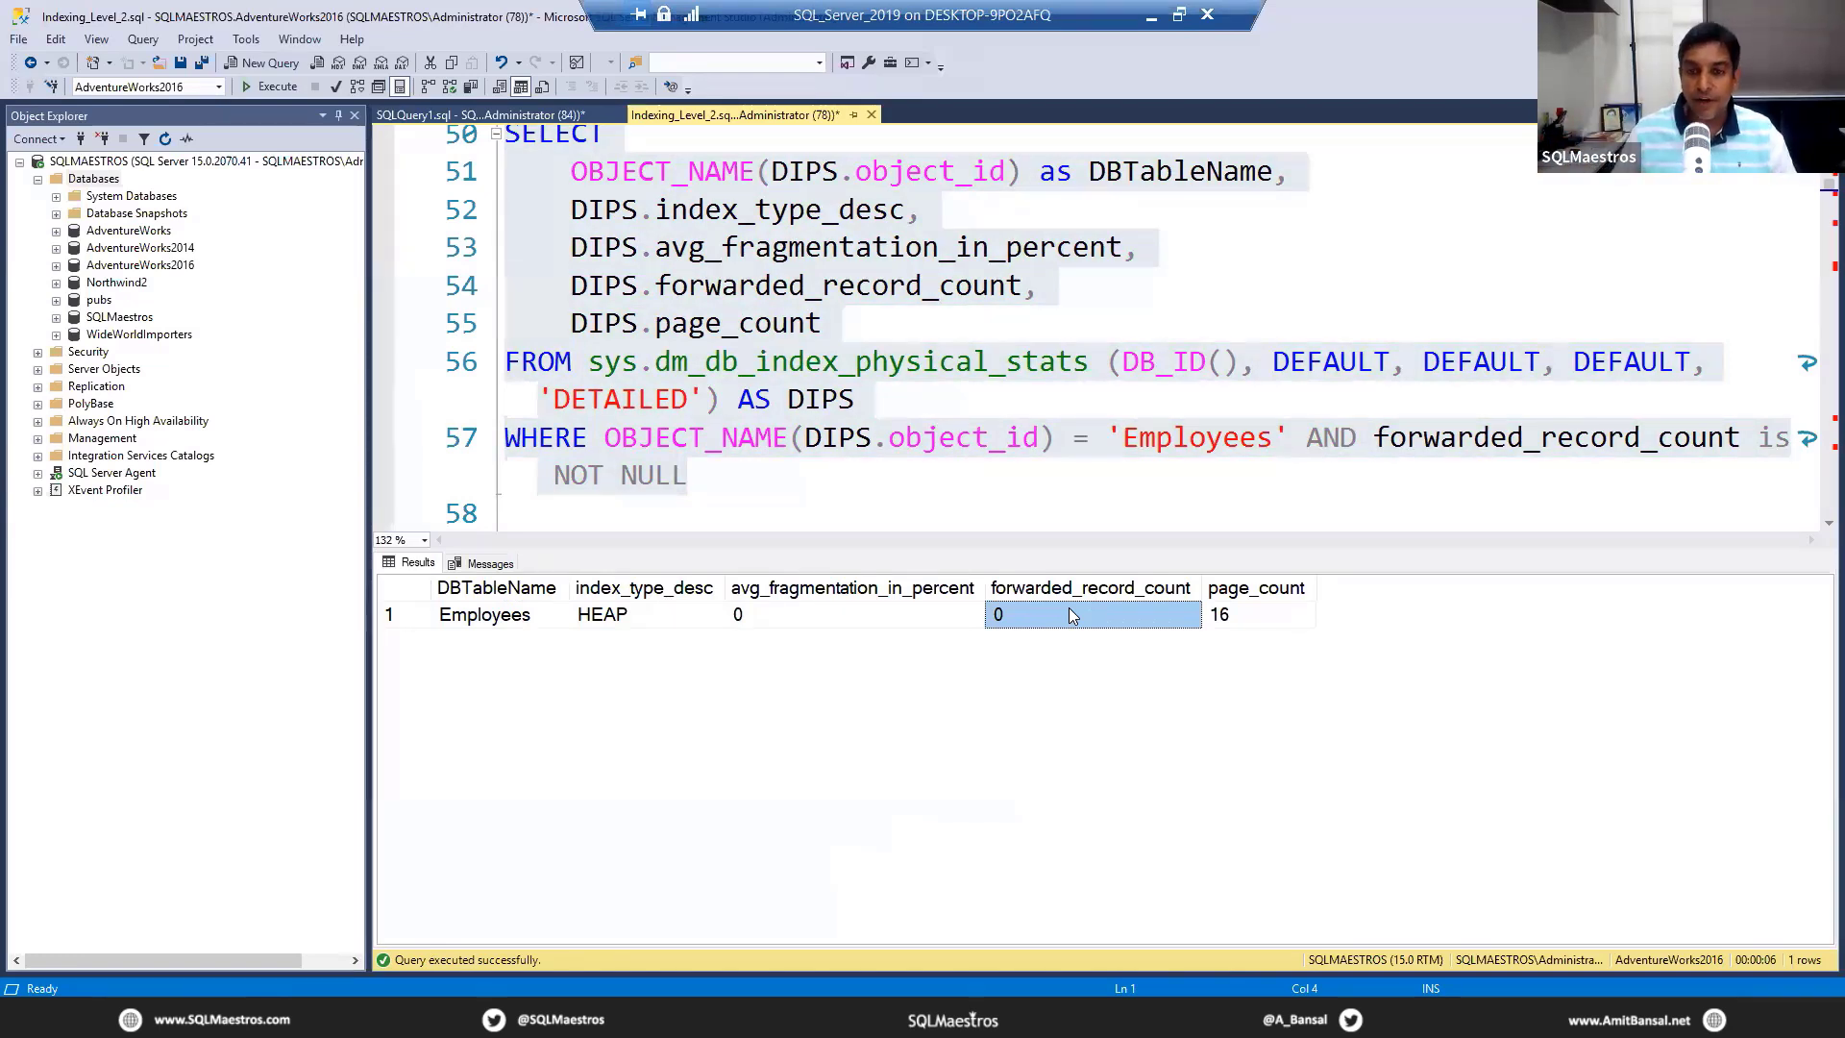
click(688, 474)
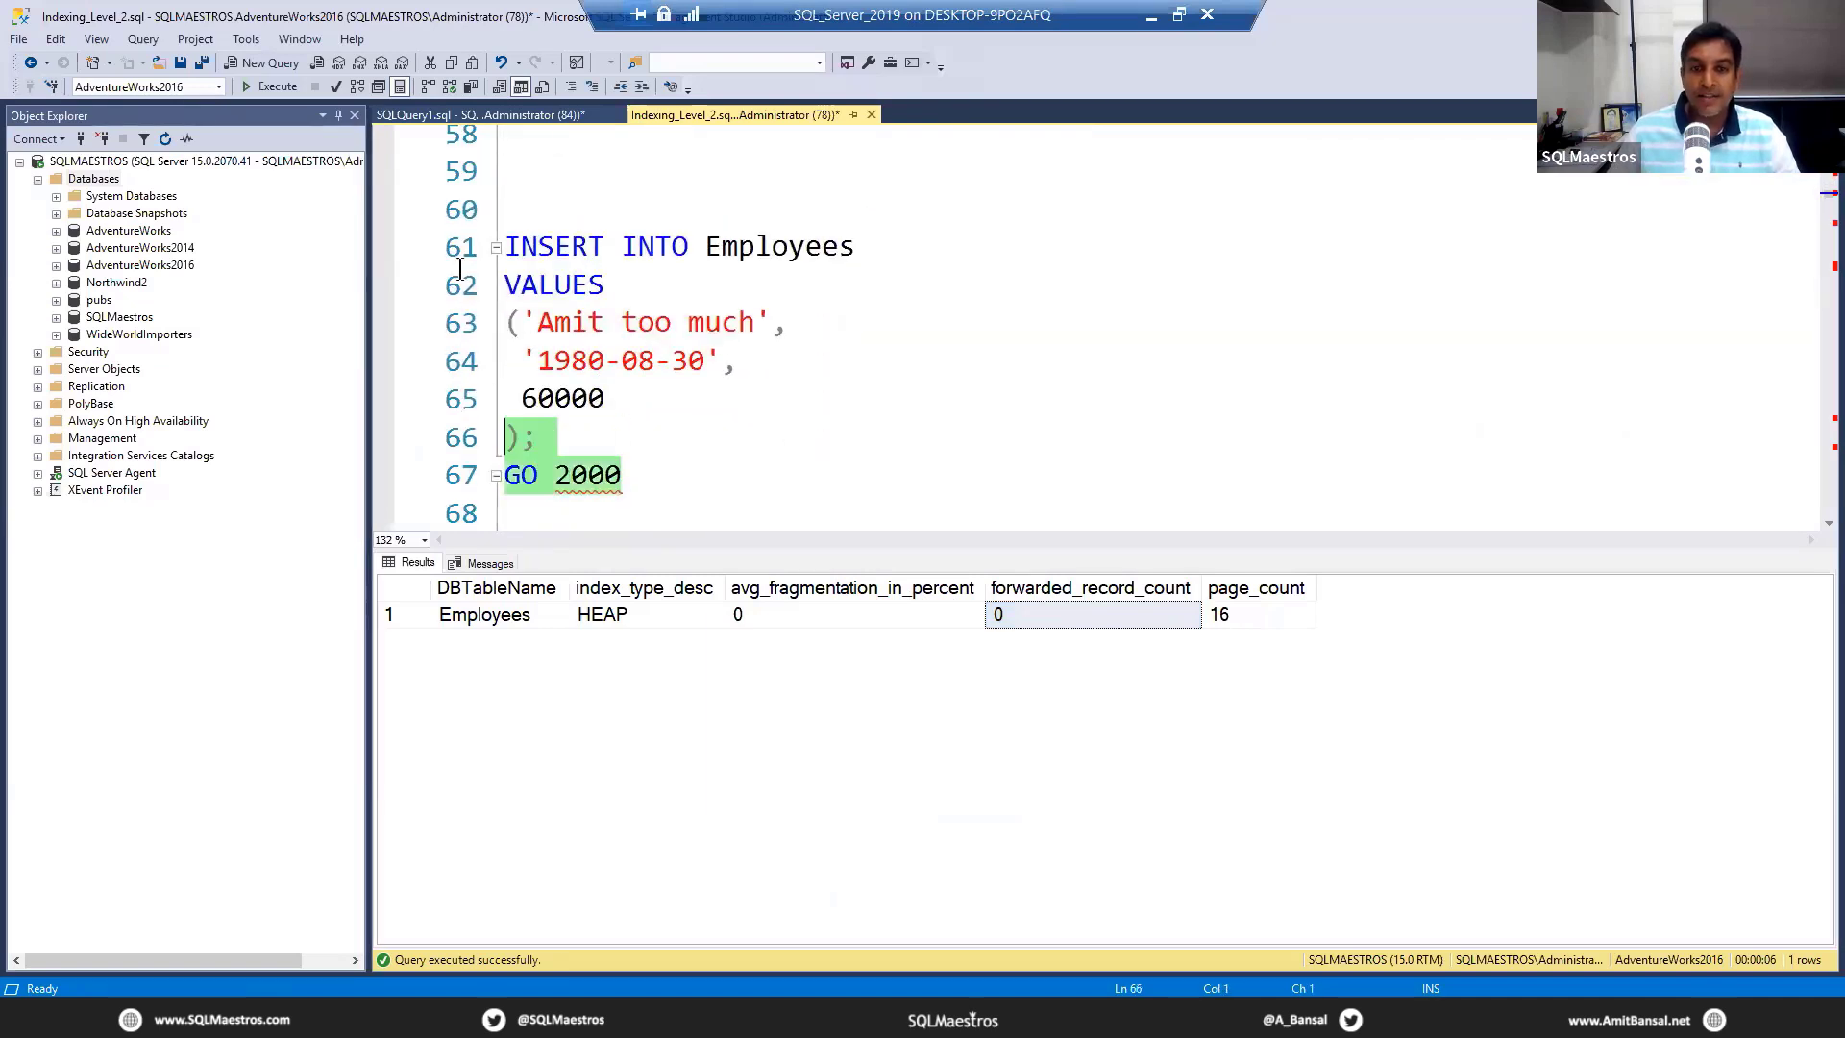
click(269, 85)
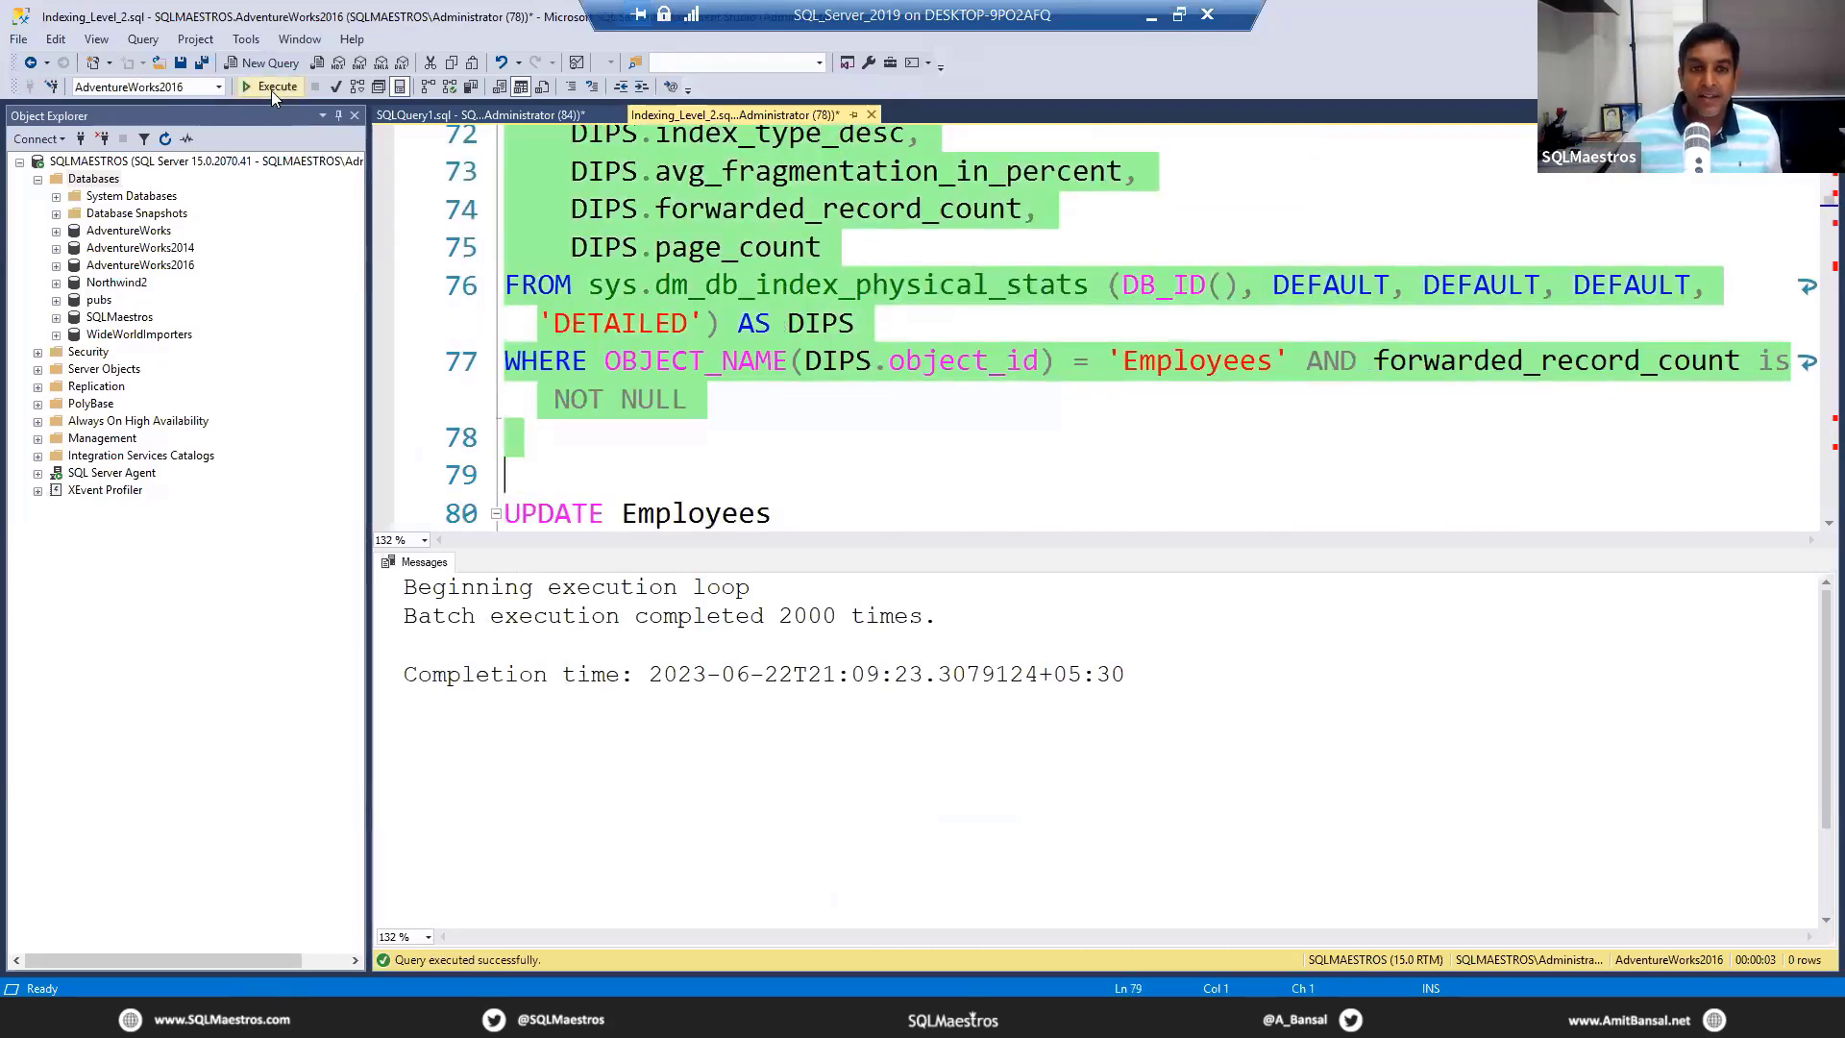
- Rerun the physical stats query, now showing 31 heap pages and 0 forwarded records
click(269, 85)
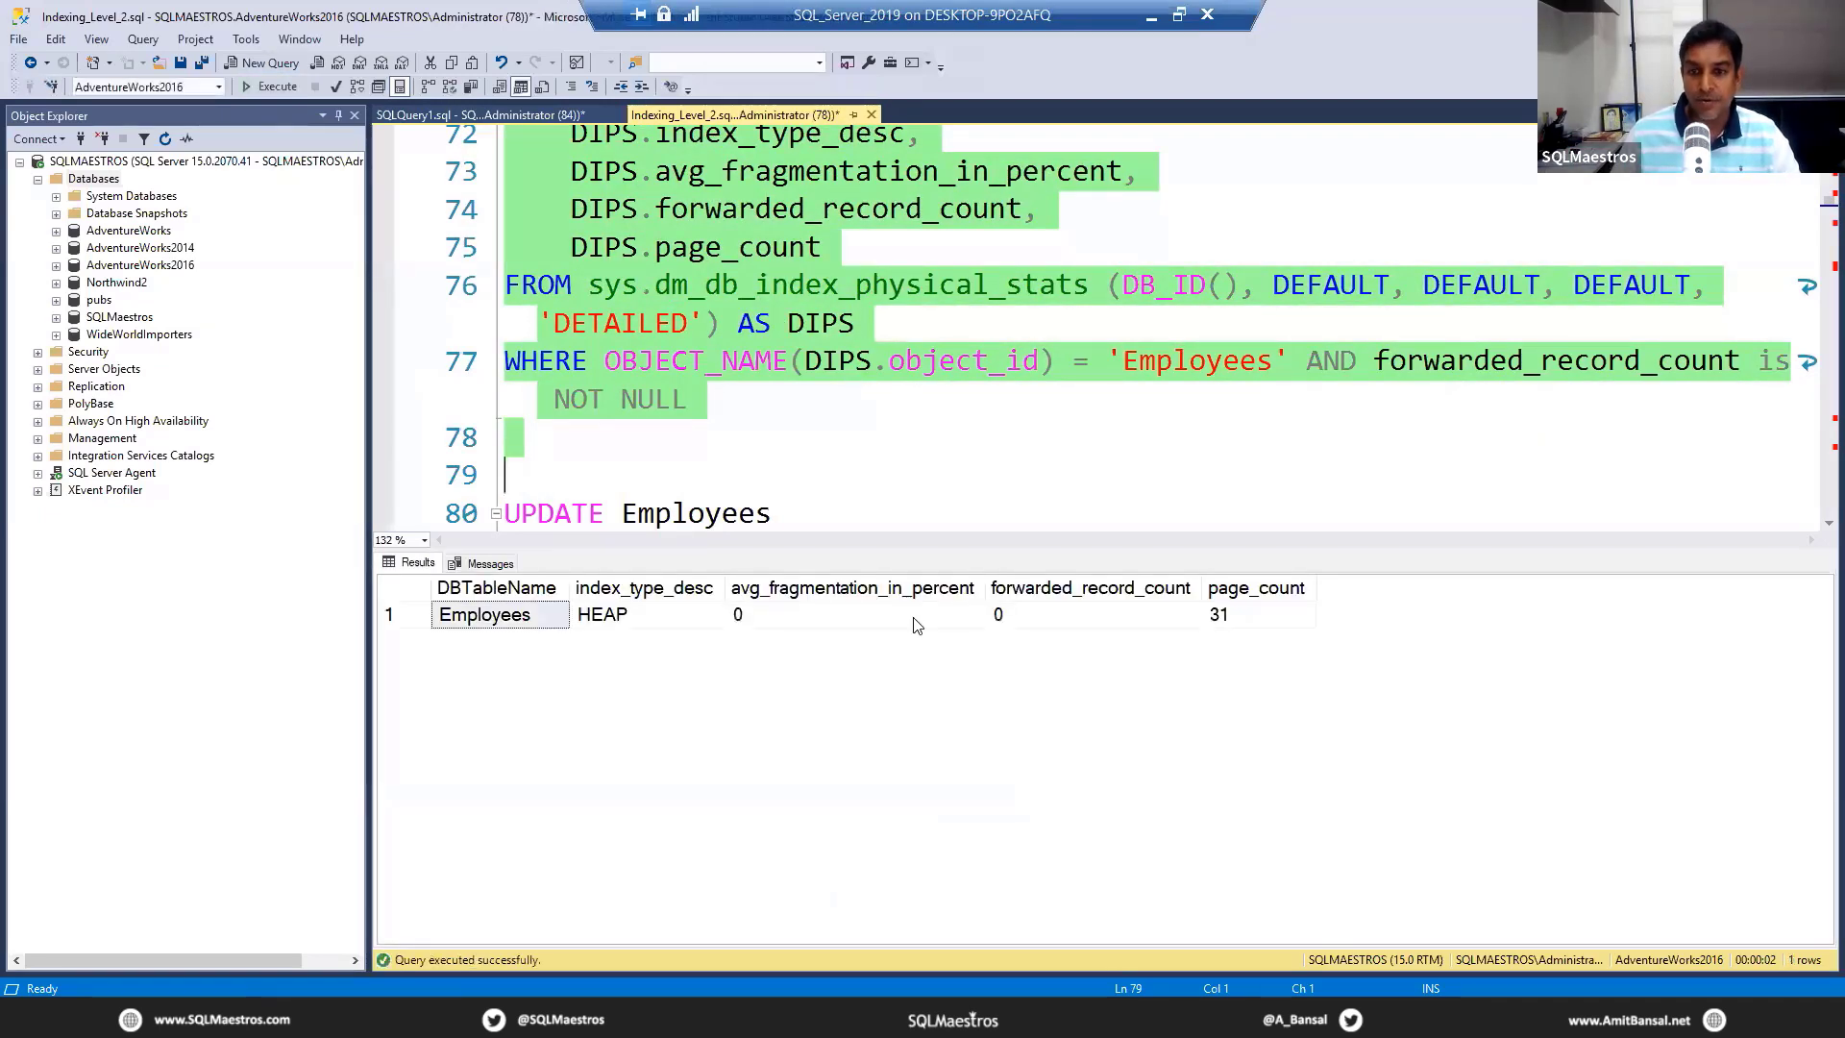
click(1256, 614)
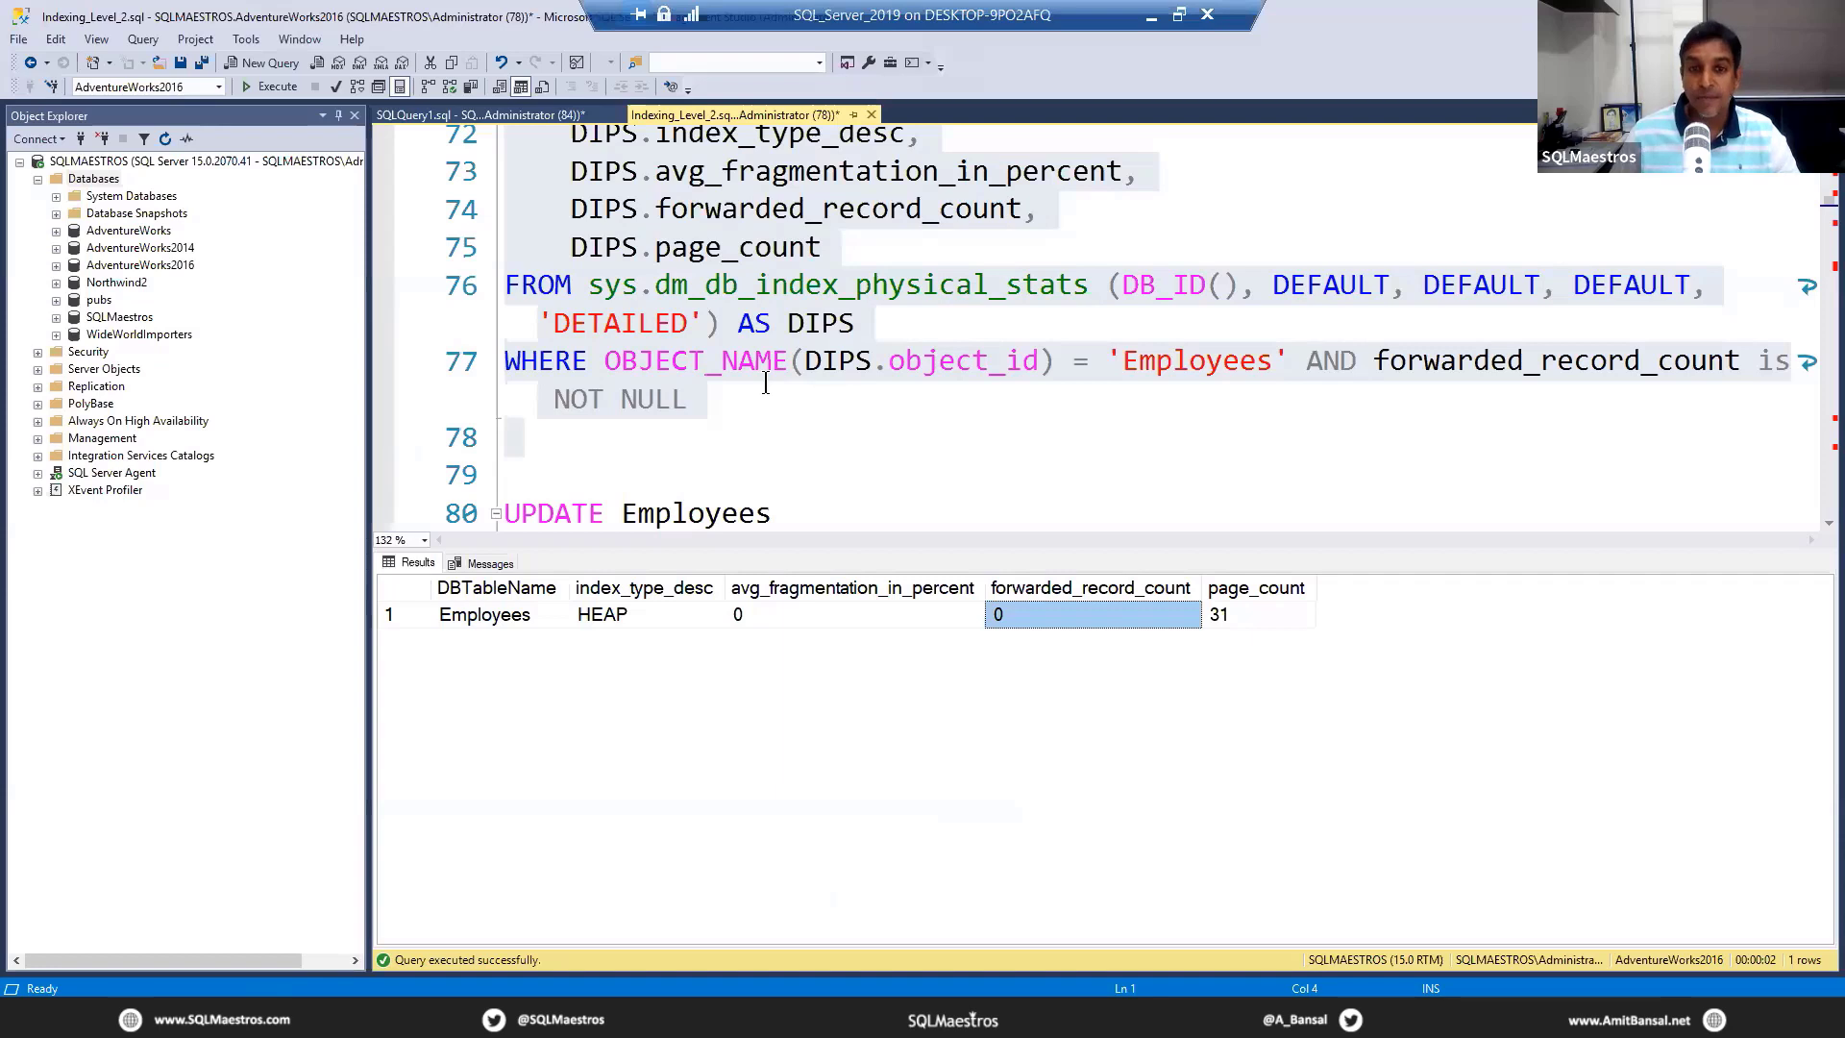
- Select and run the UPDATE renaming 'Amit' rows to 'Amit gone crazy'
scroll(down, 3)
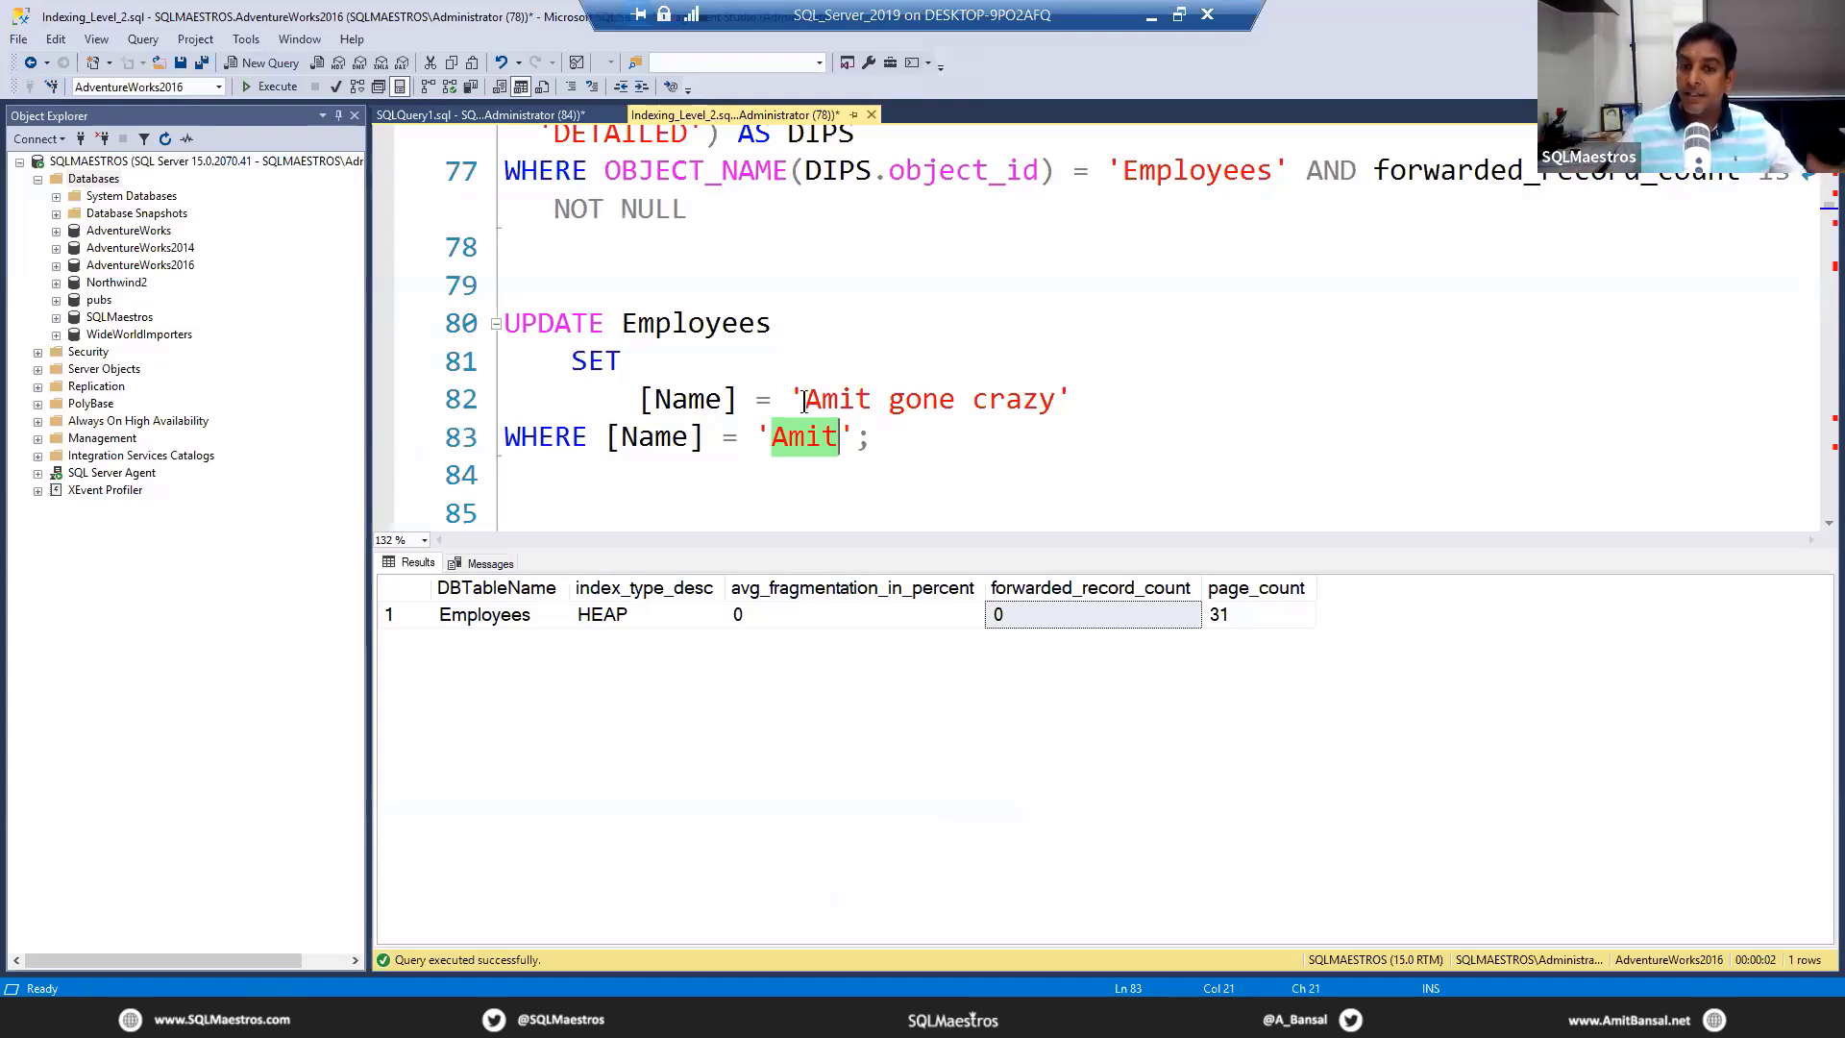
mouse_move(794, 450)
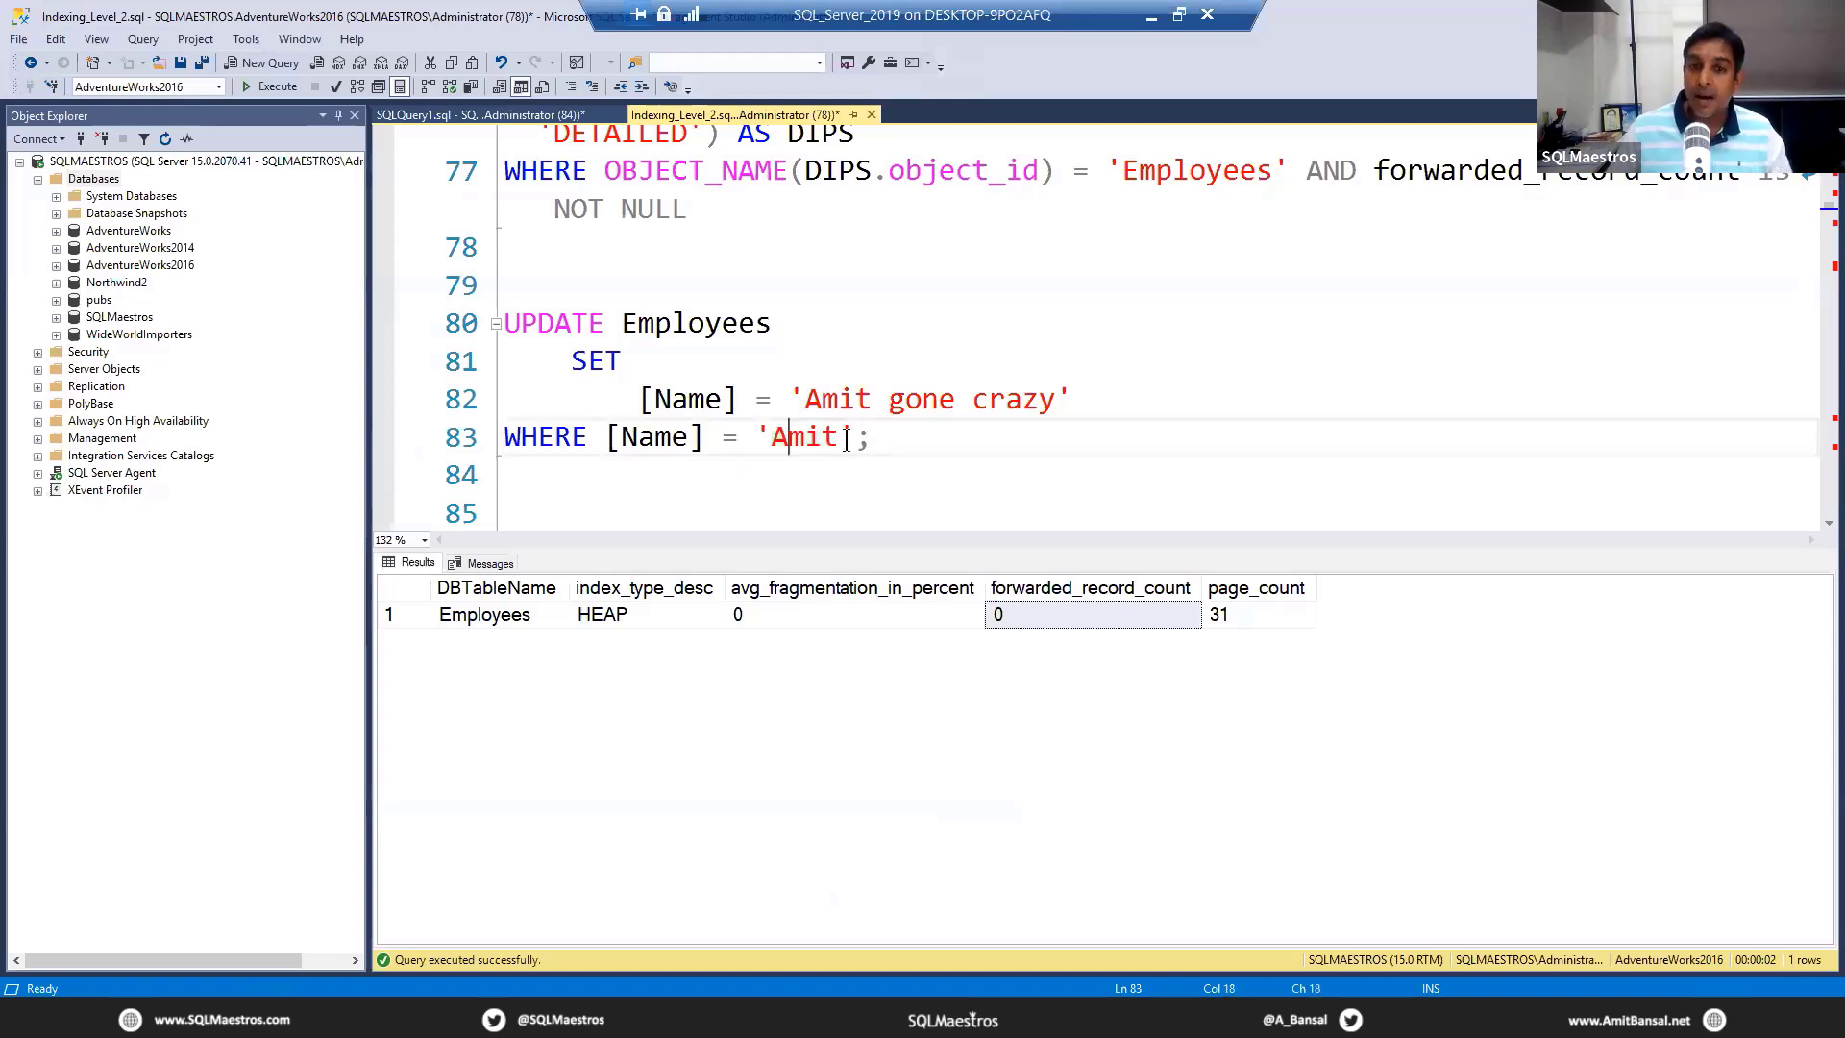
double_click(804, 437)
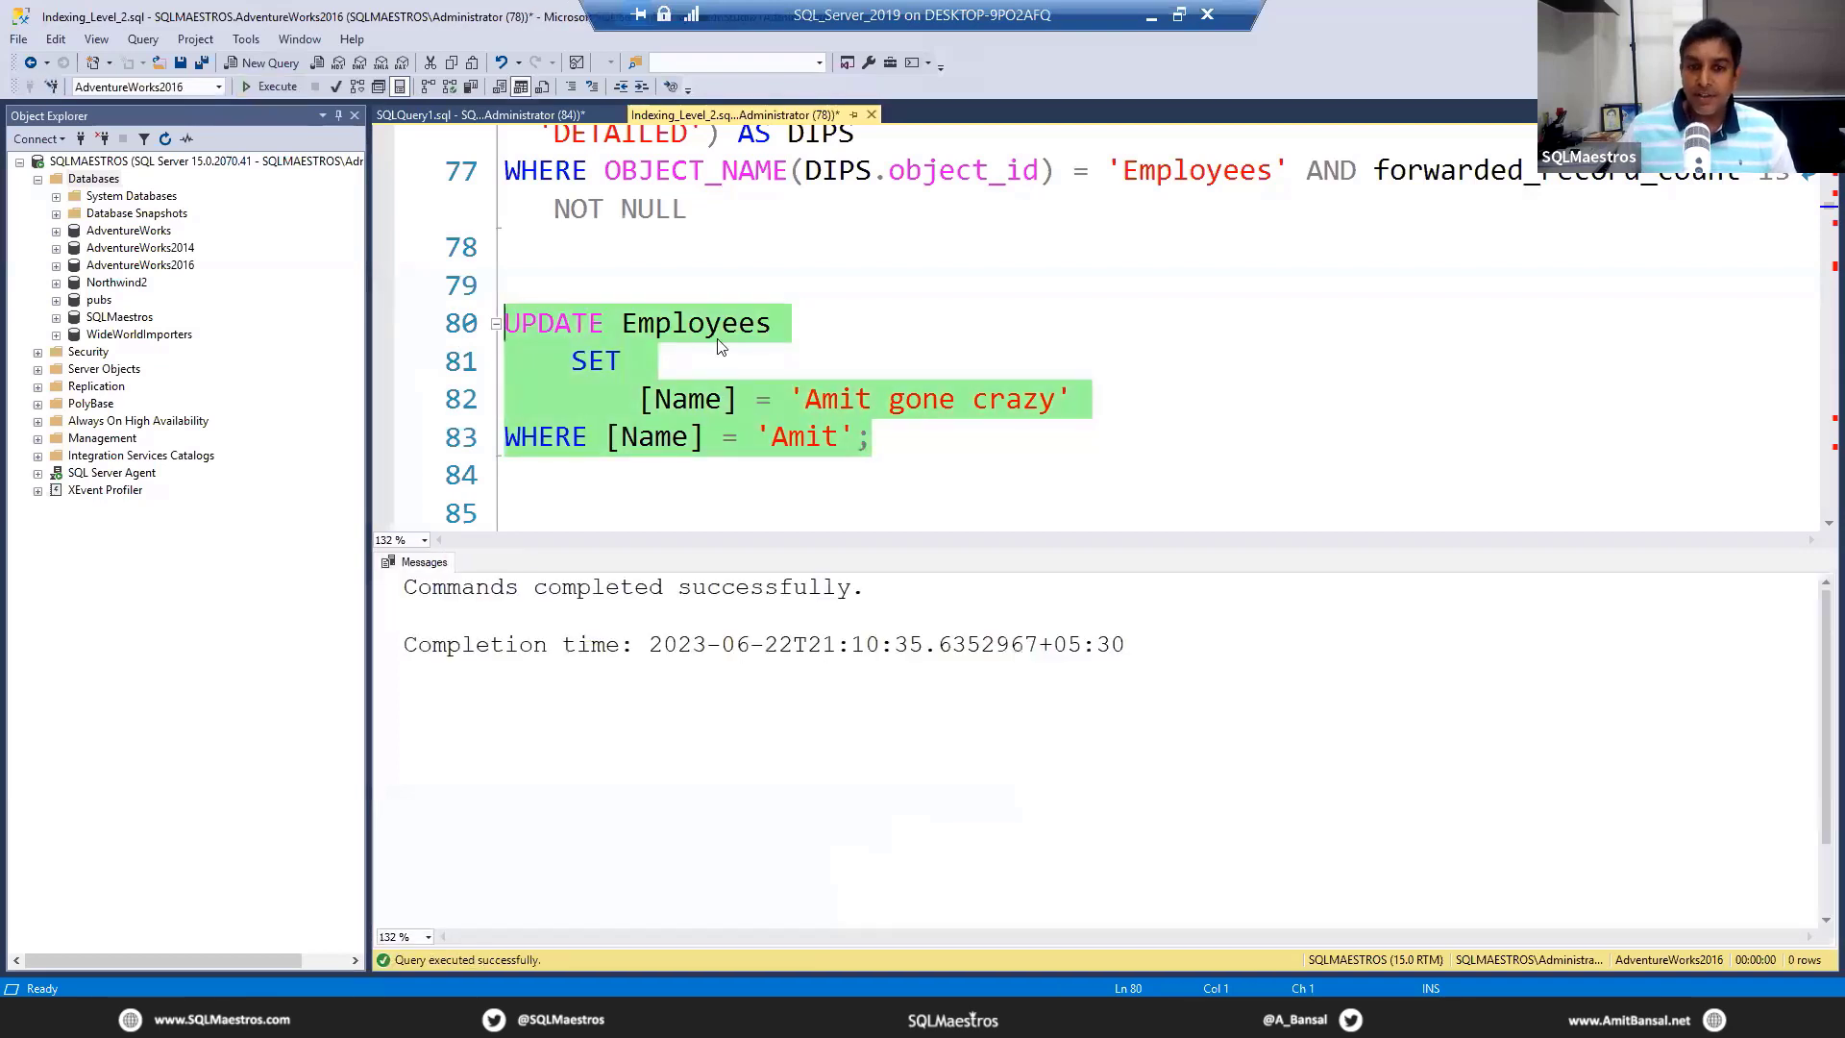
- Scroll below the UPDATE to the repeat sys.dm_db_index_physical_stats query on Employees
scroll(down, 3)
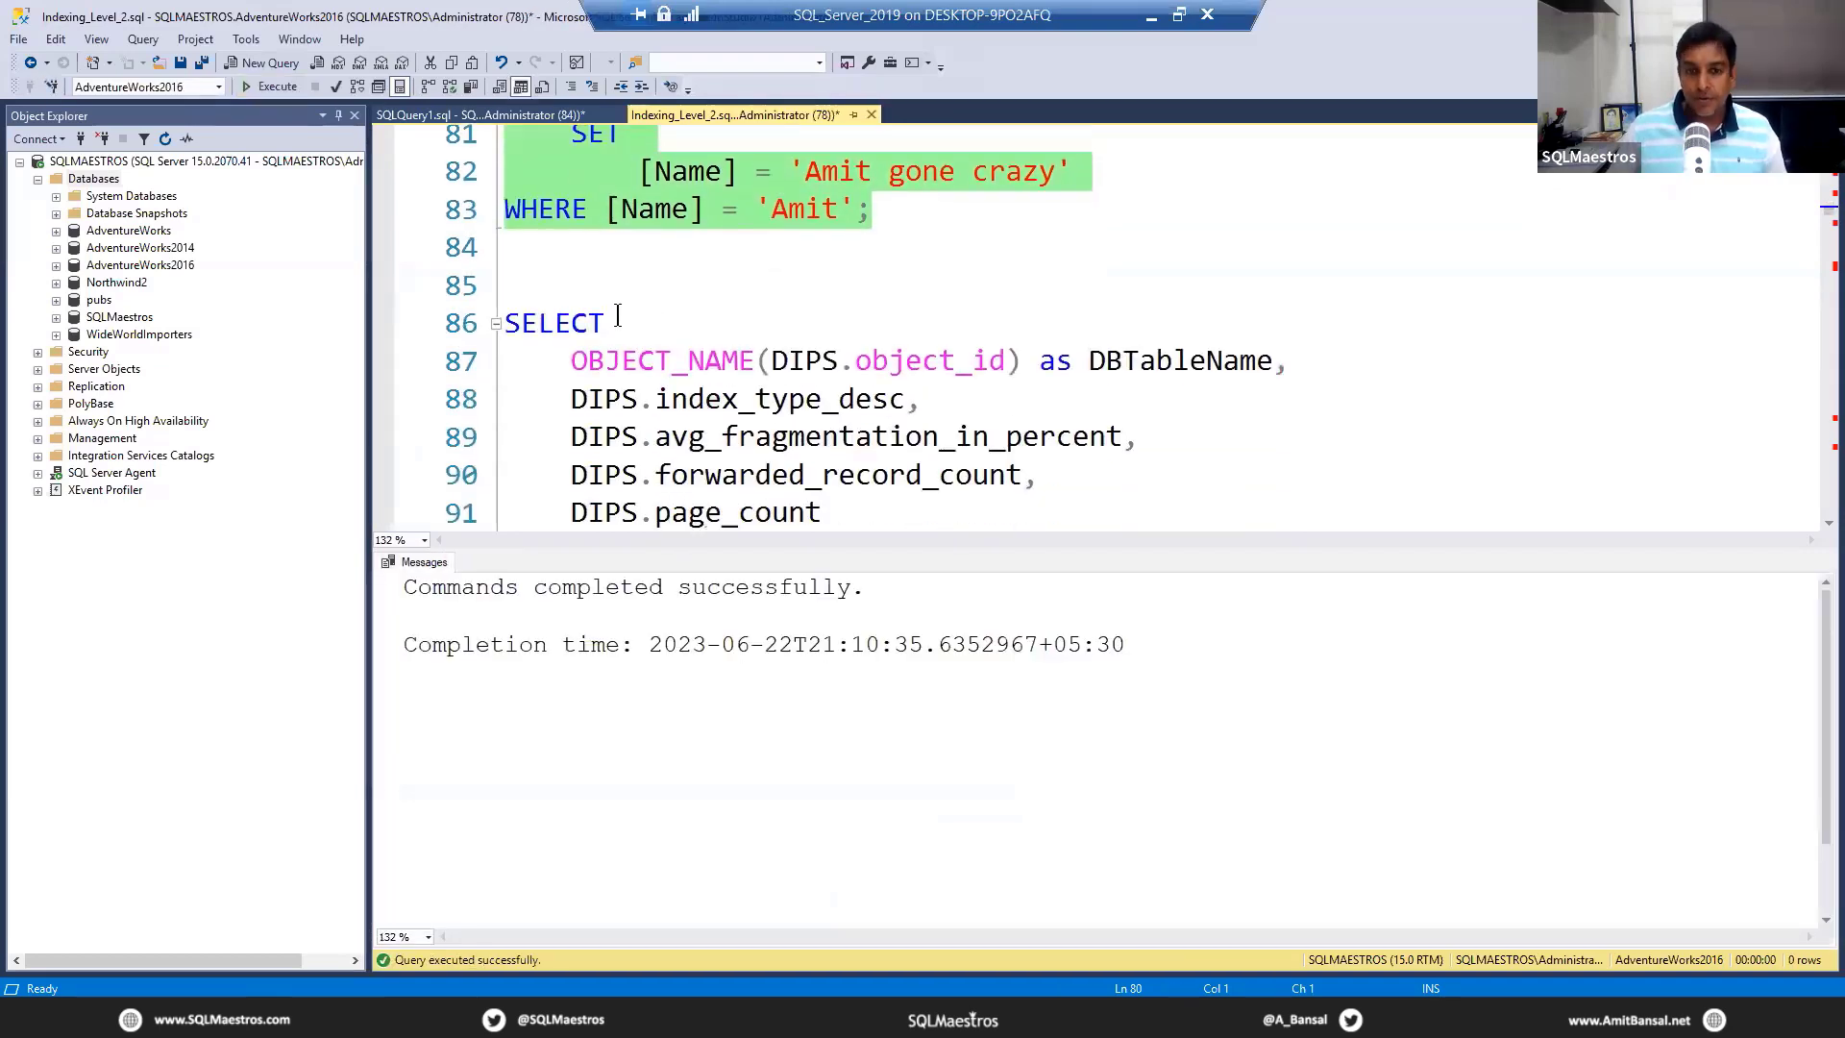
scroll(down, 3)
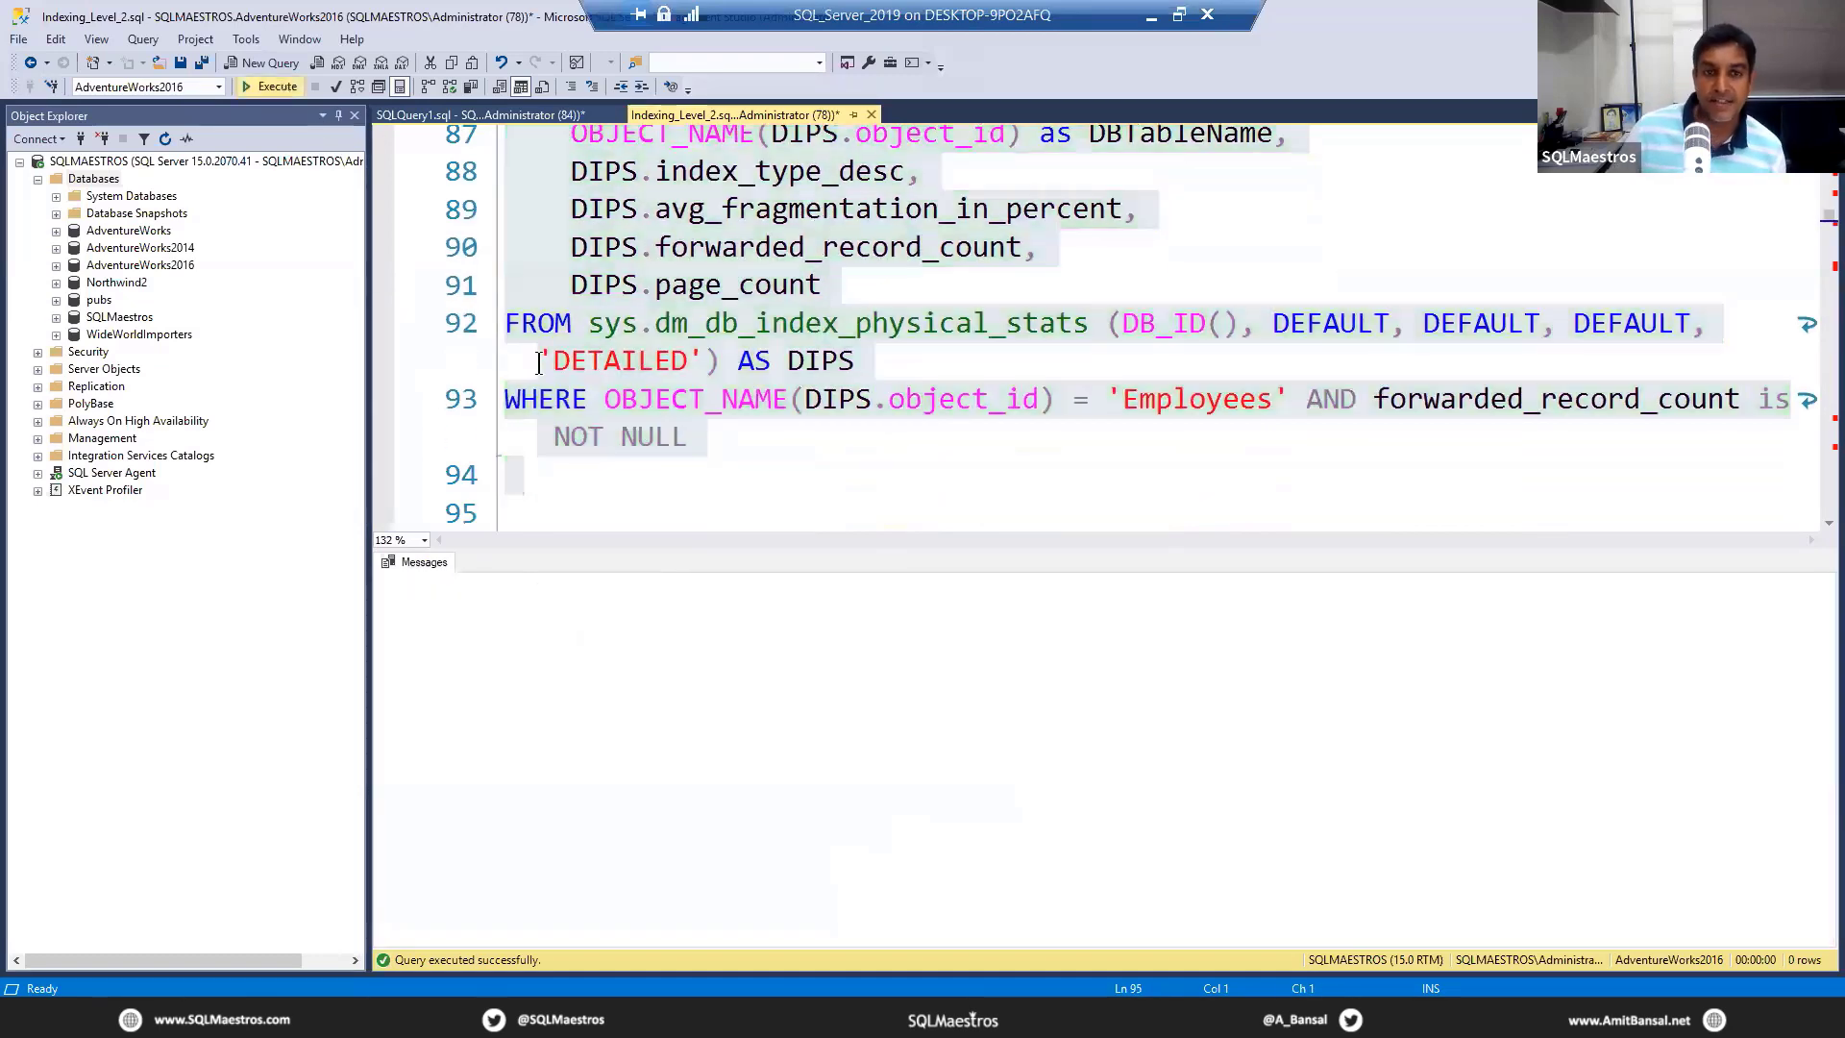
- Run the repeat physical stats query, showing 834 forwarded records across 38 Employees heap pages
click(269, 85)
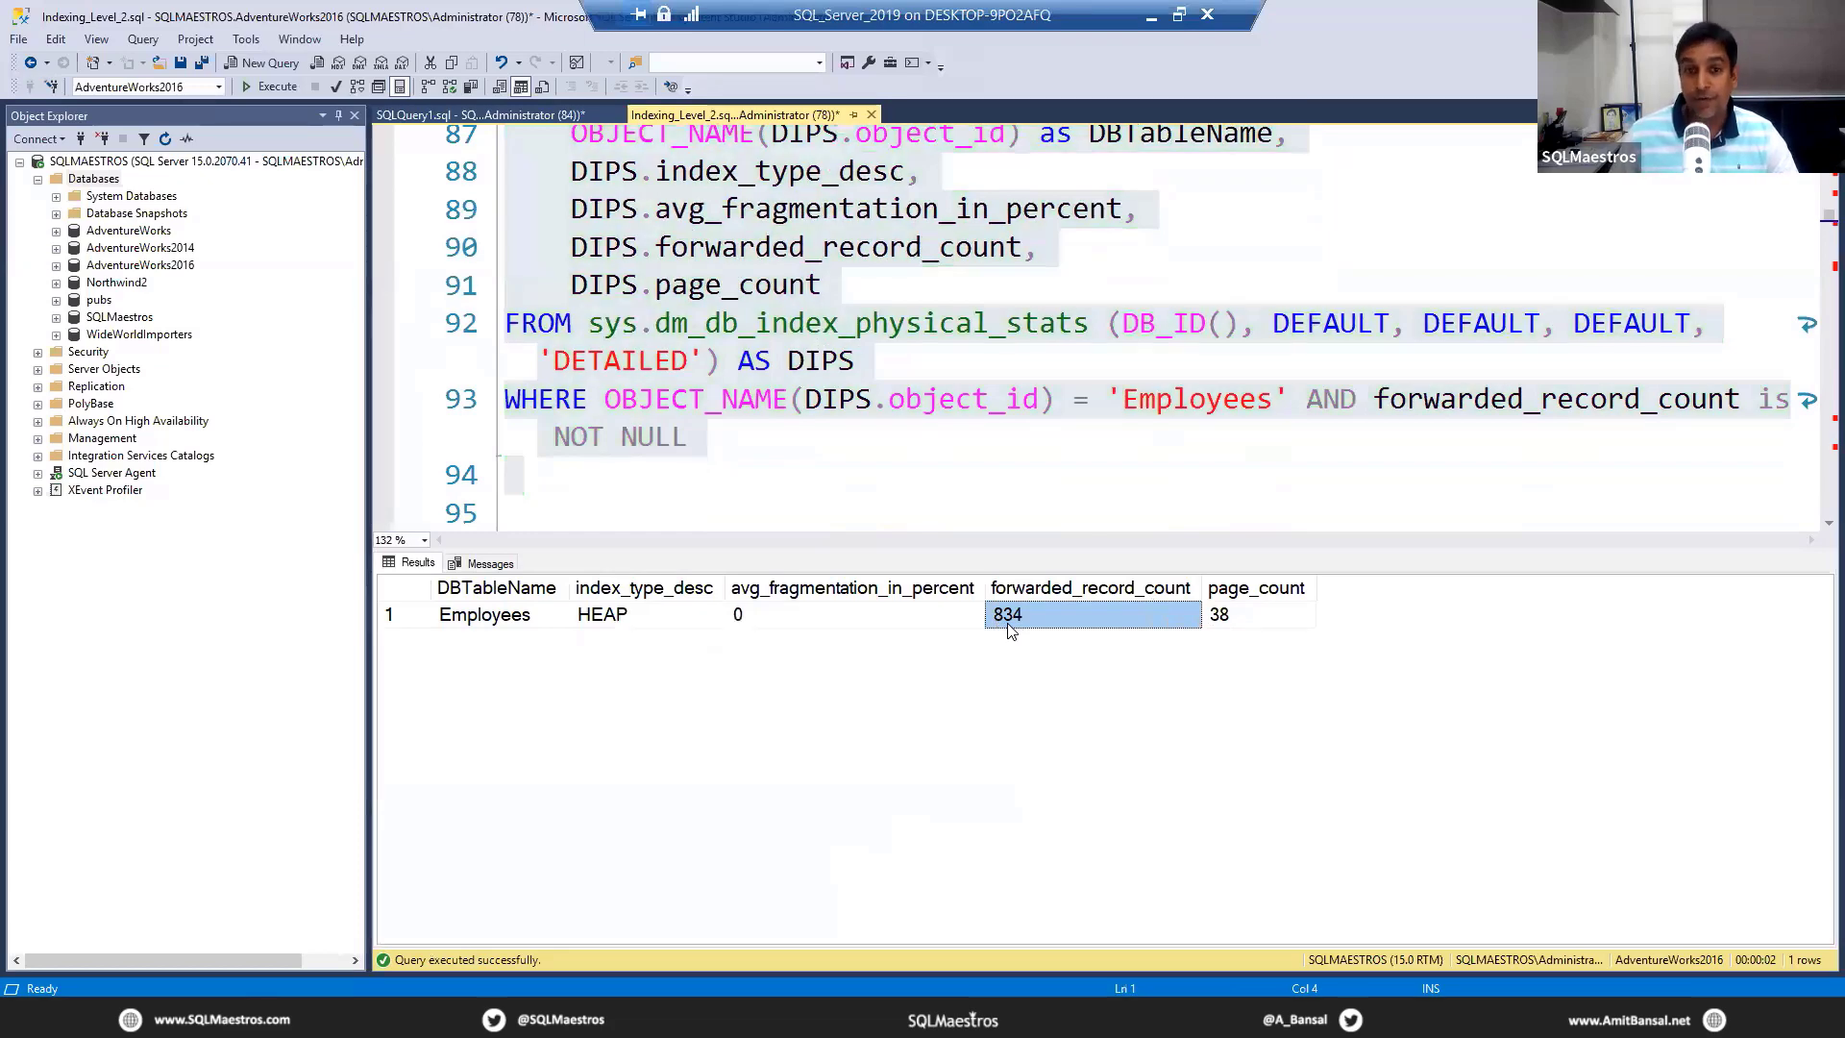
mouse_move(788, 452)
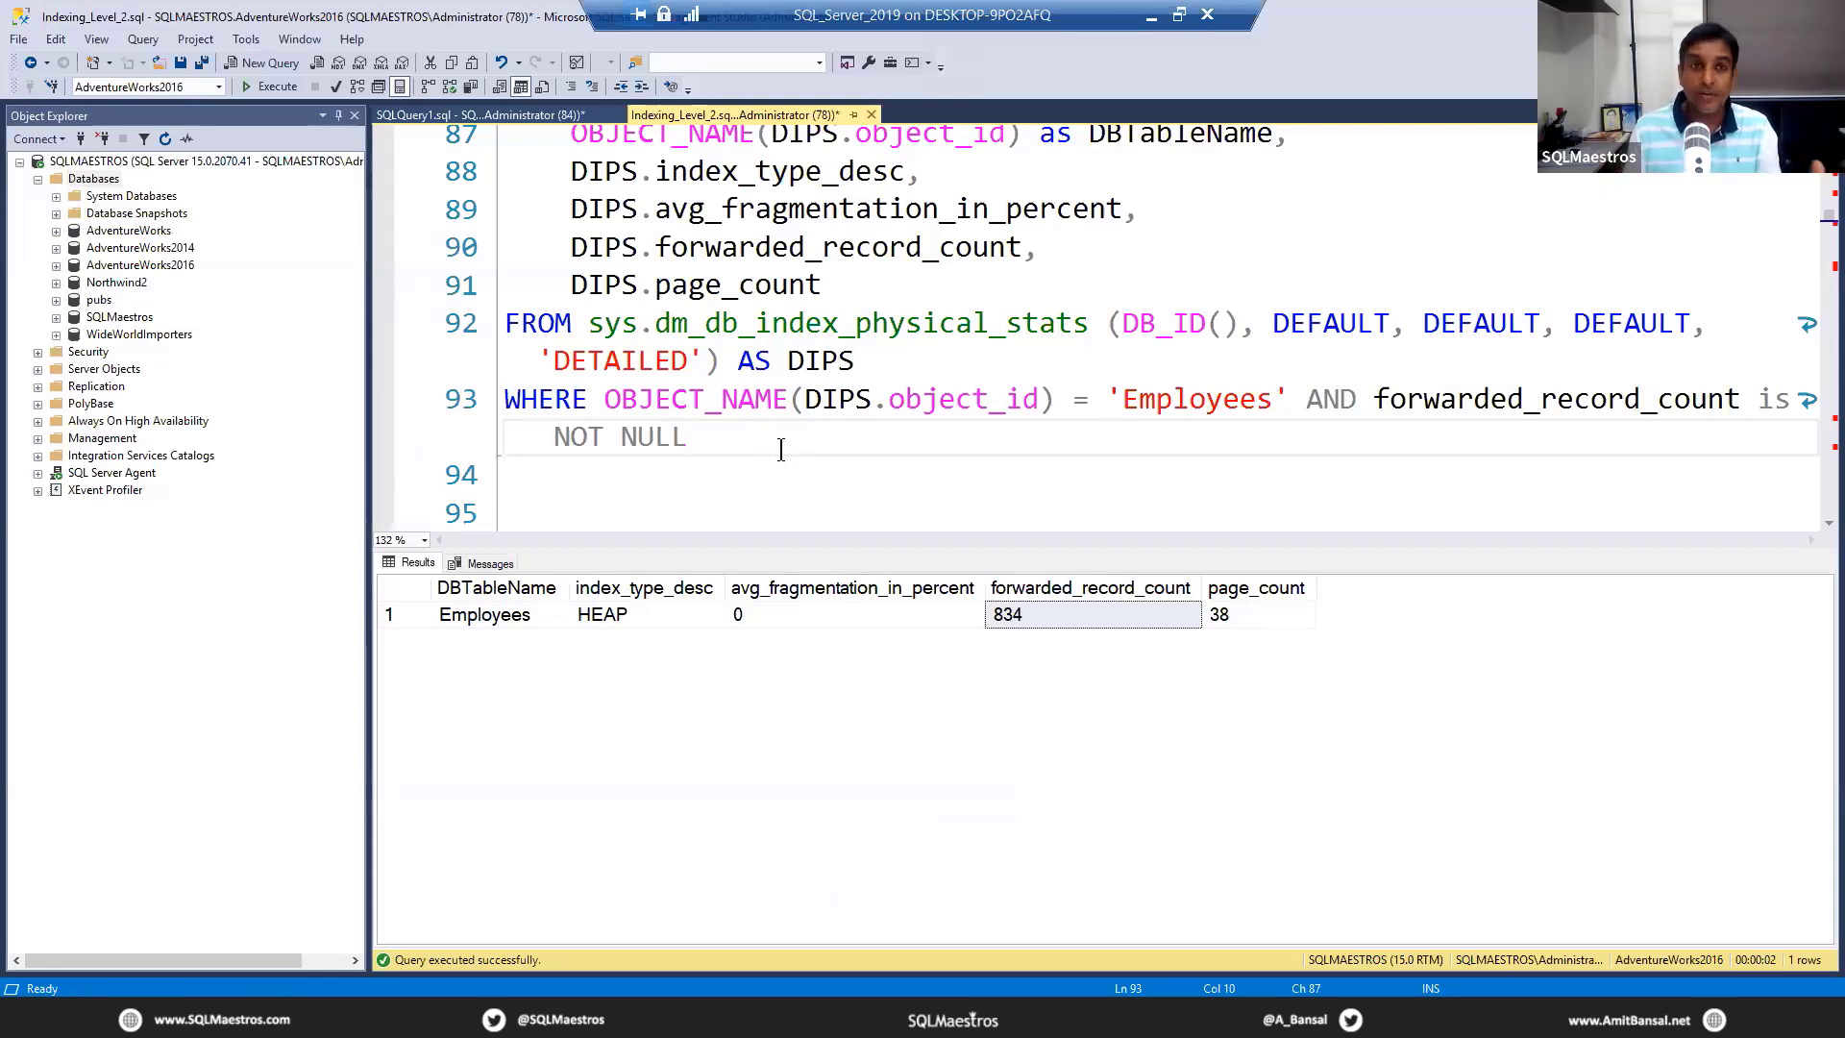
click(687, 436)
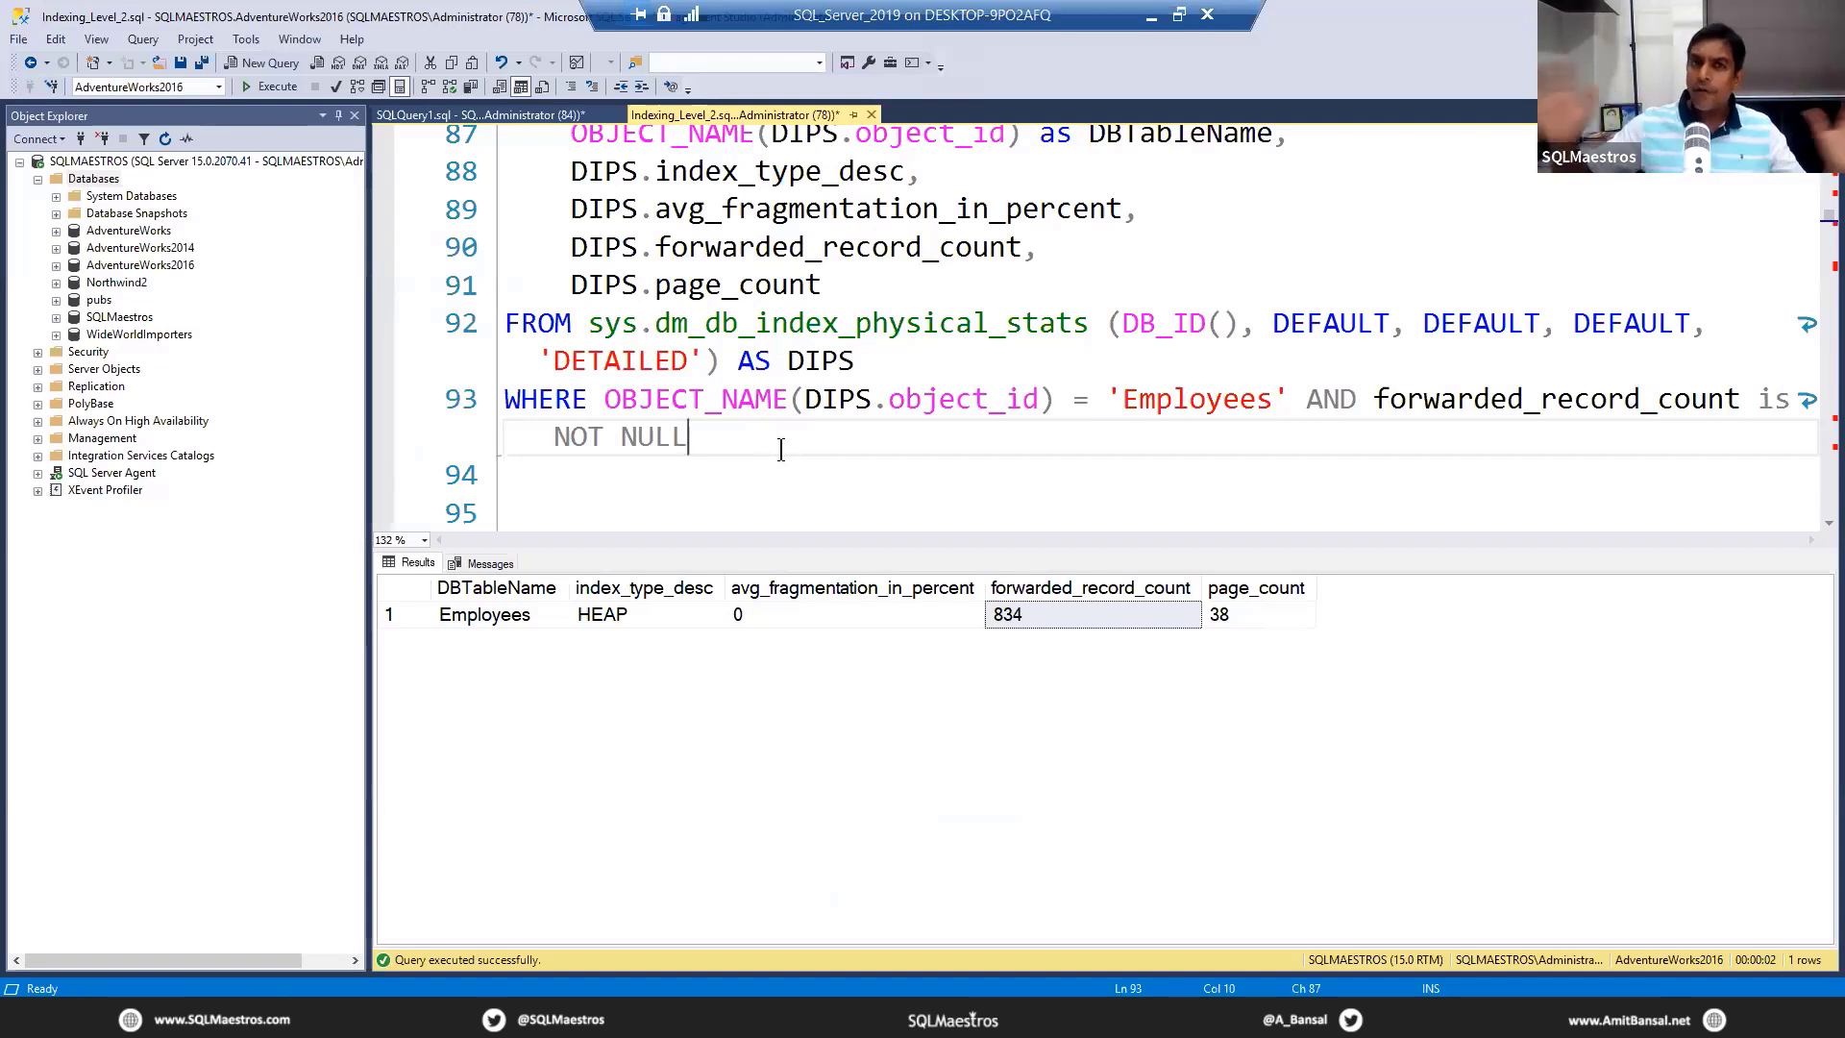
click(1003, 613)
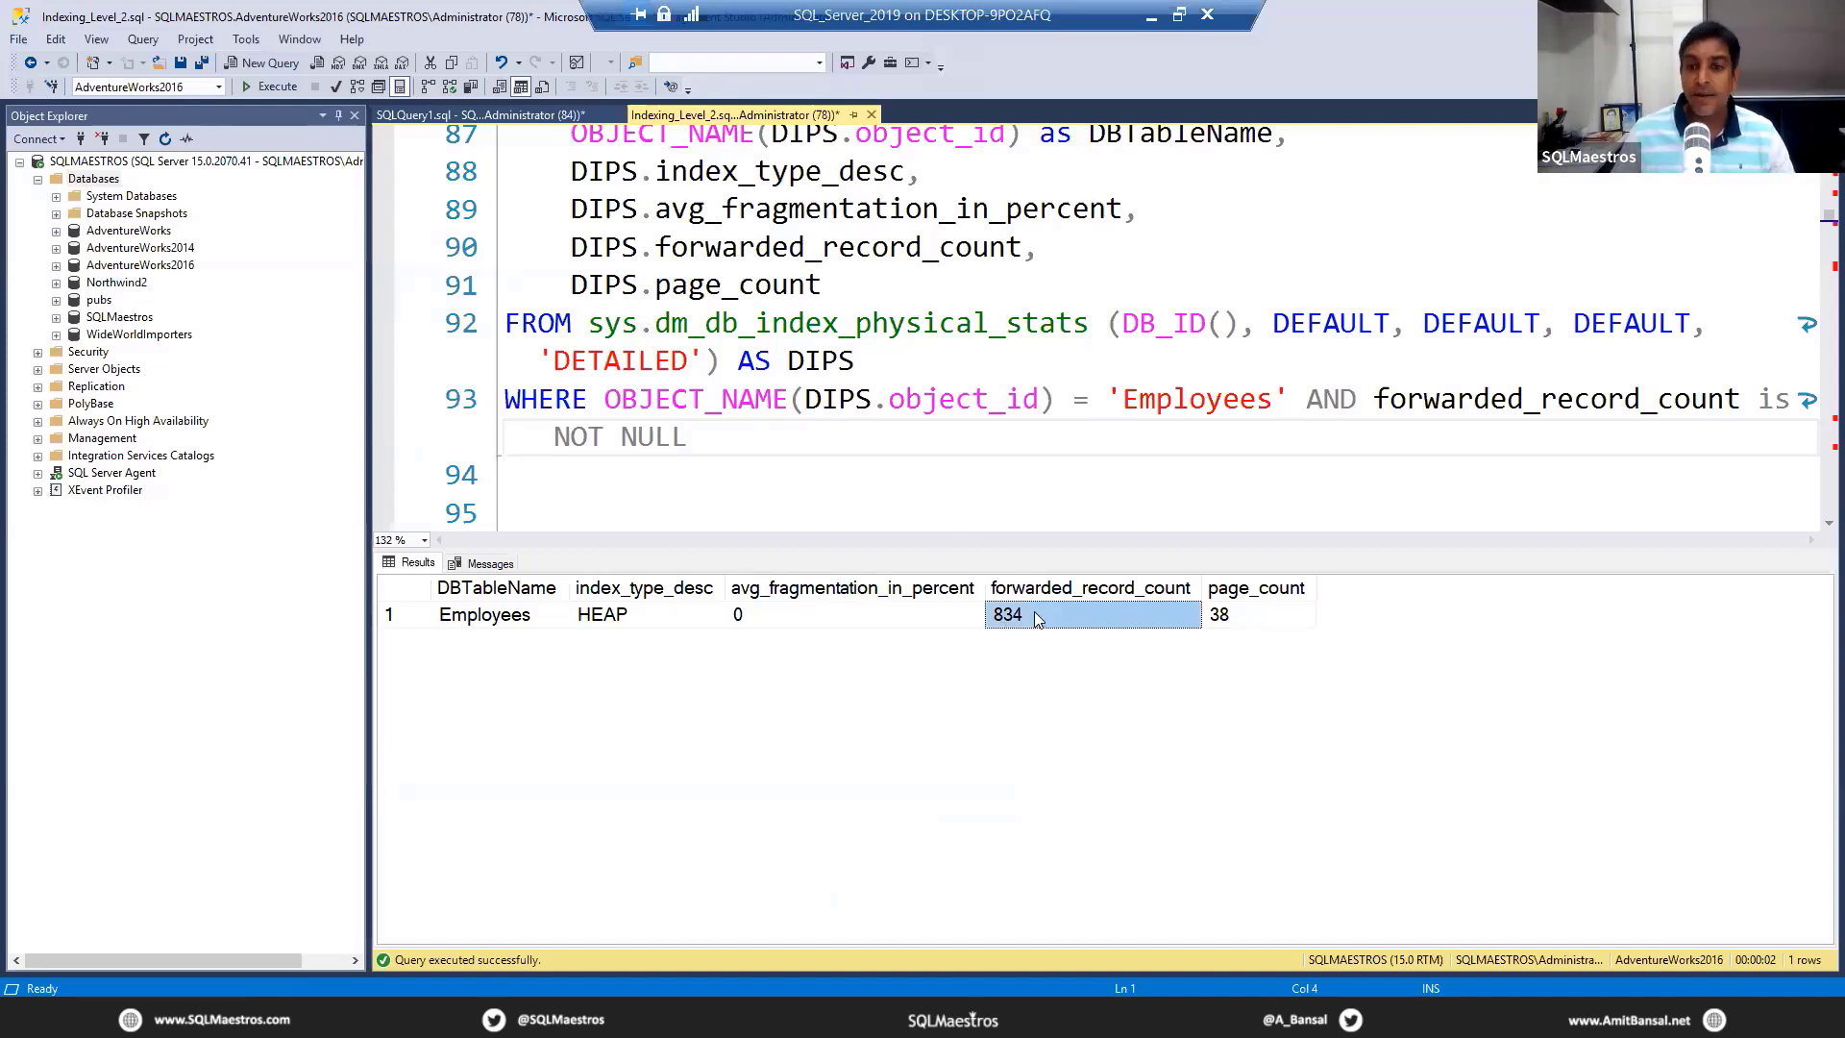
mouse_move(1033, 624)
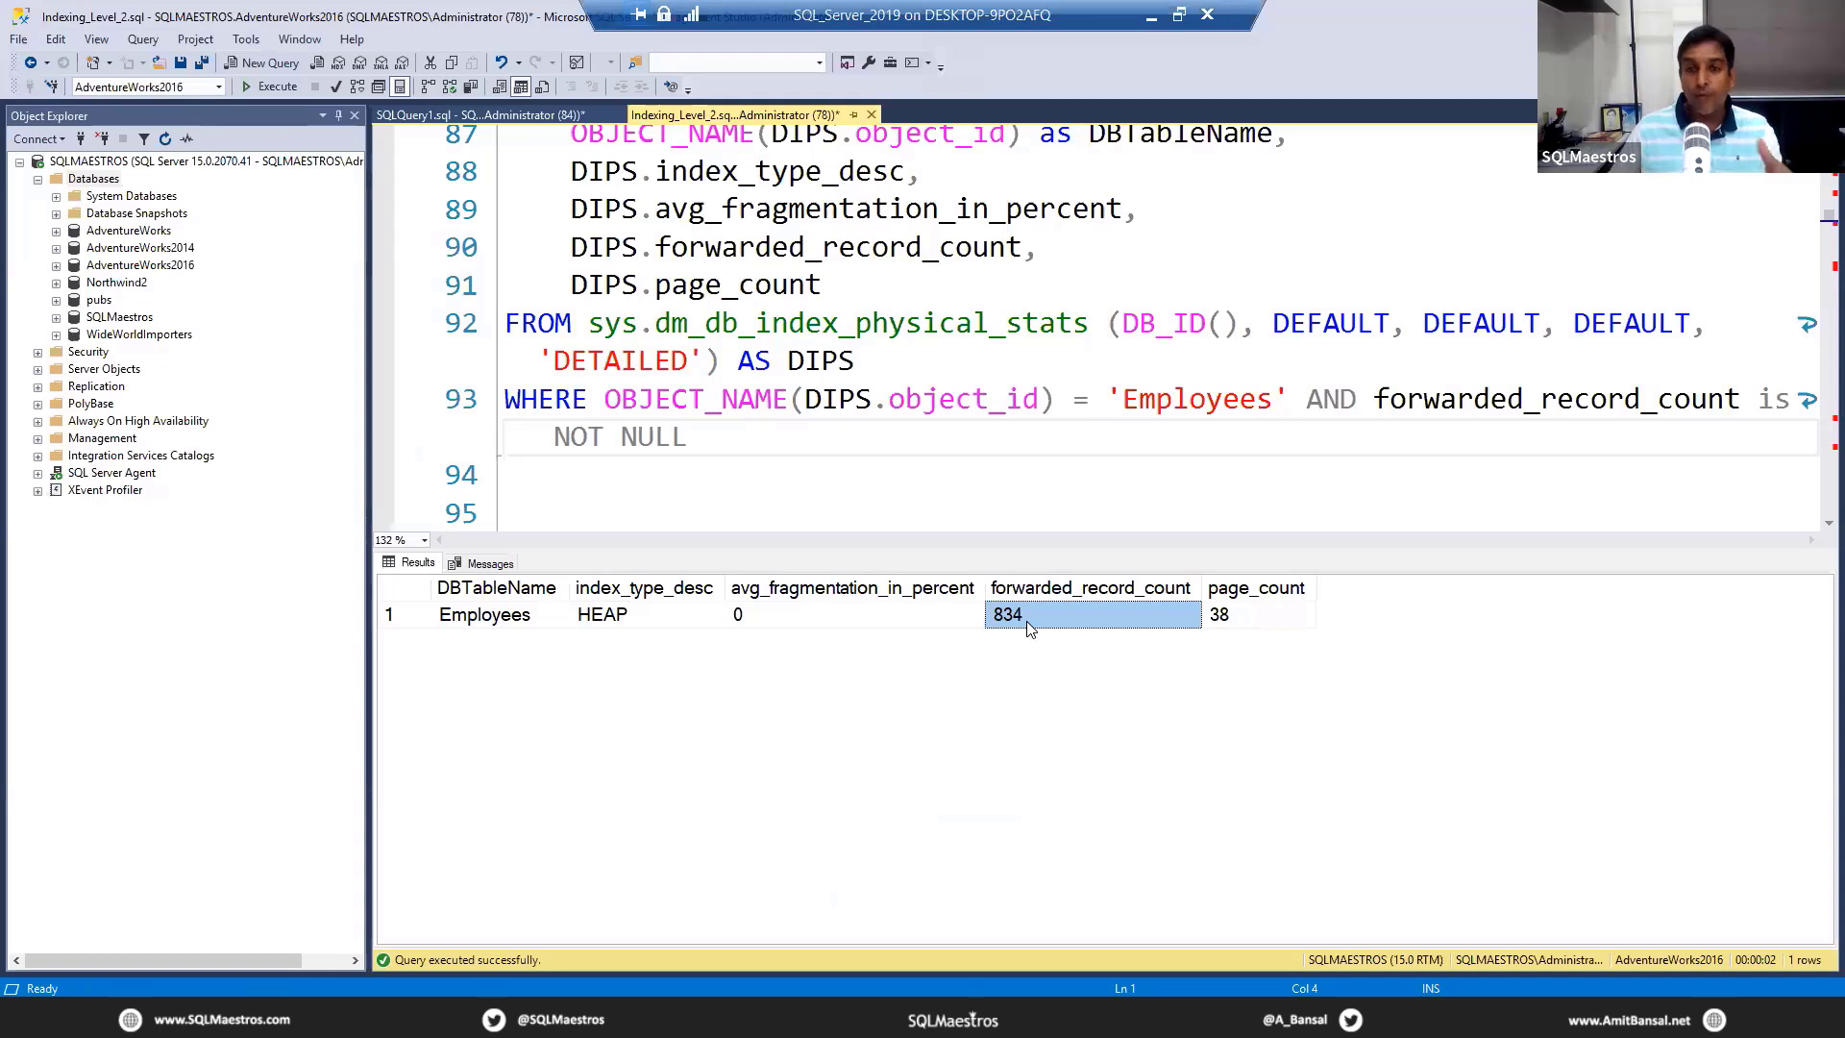
mouse_move(1128, 630)
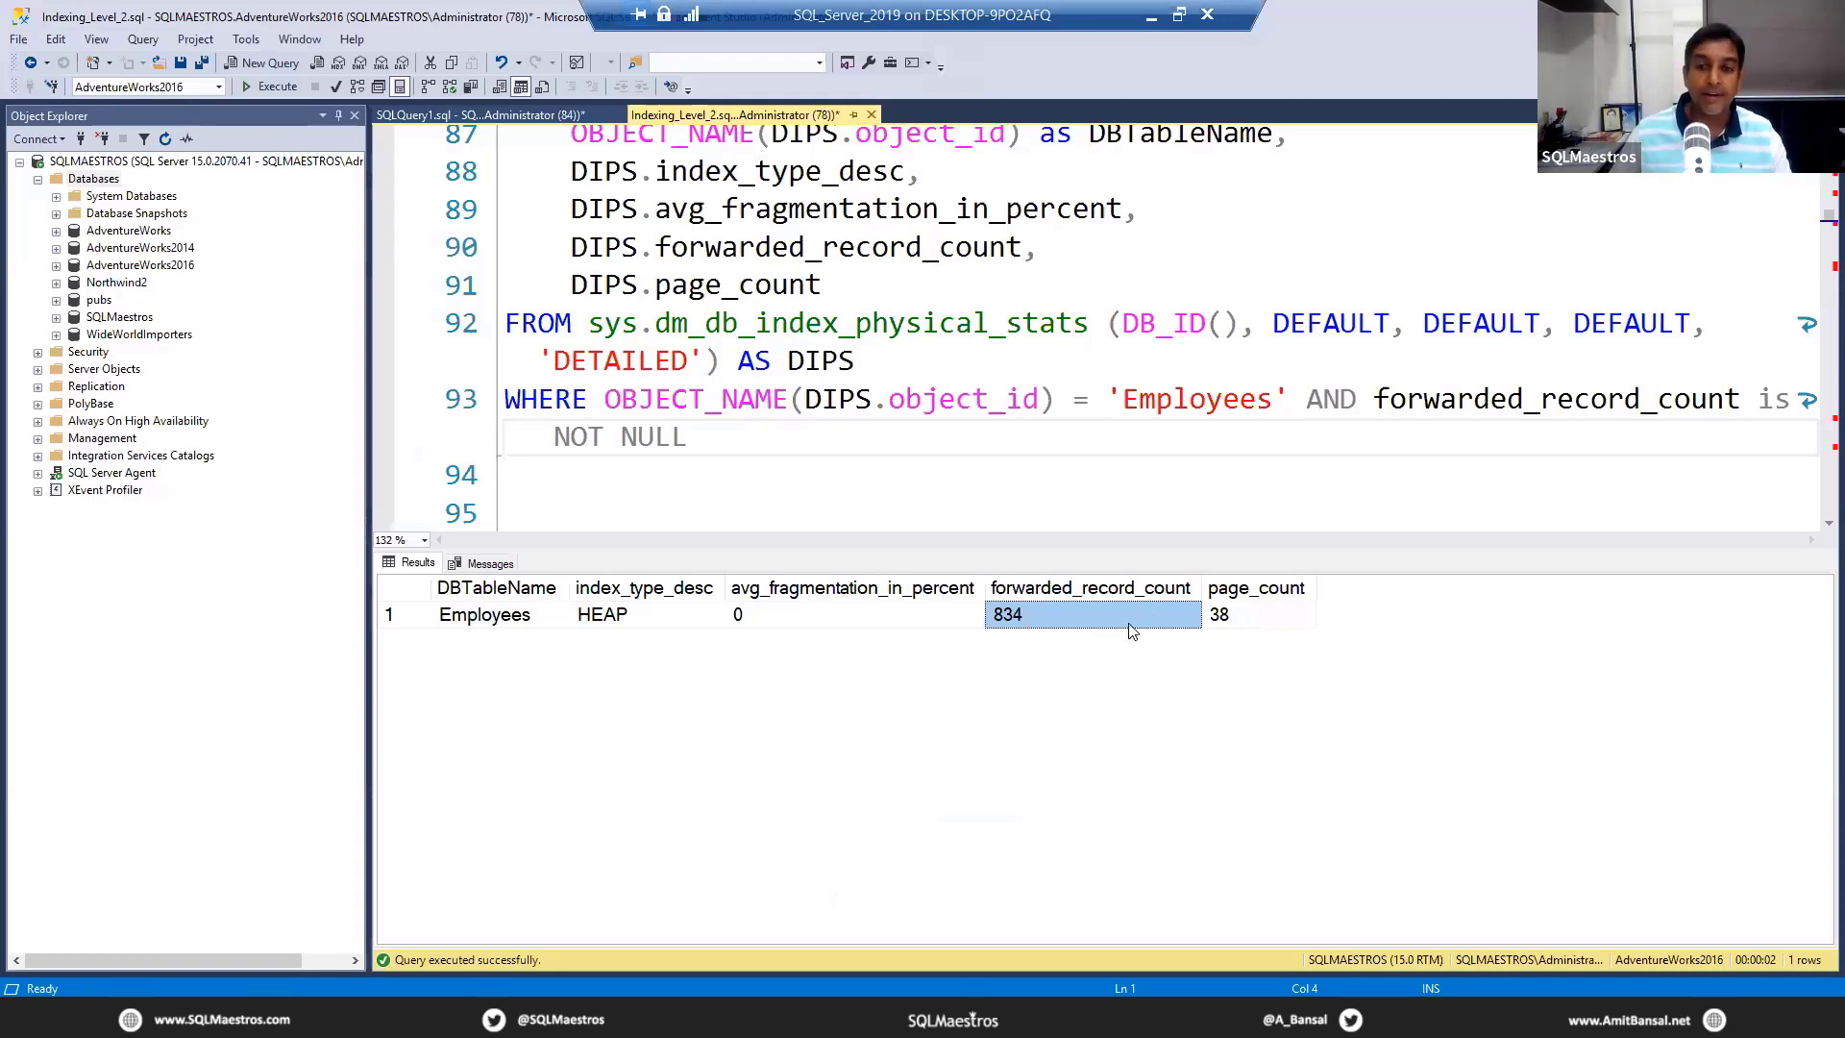
mouse_move(1057, 657)
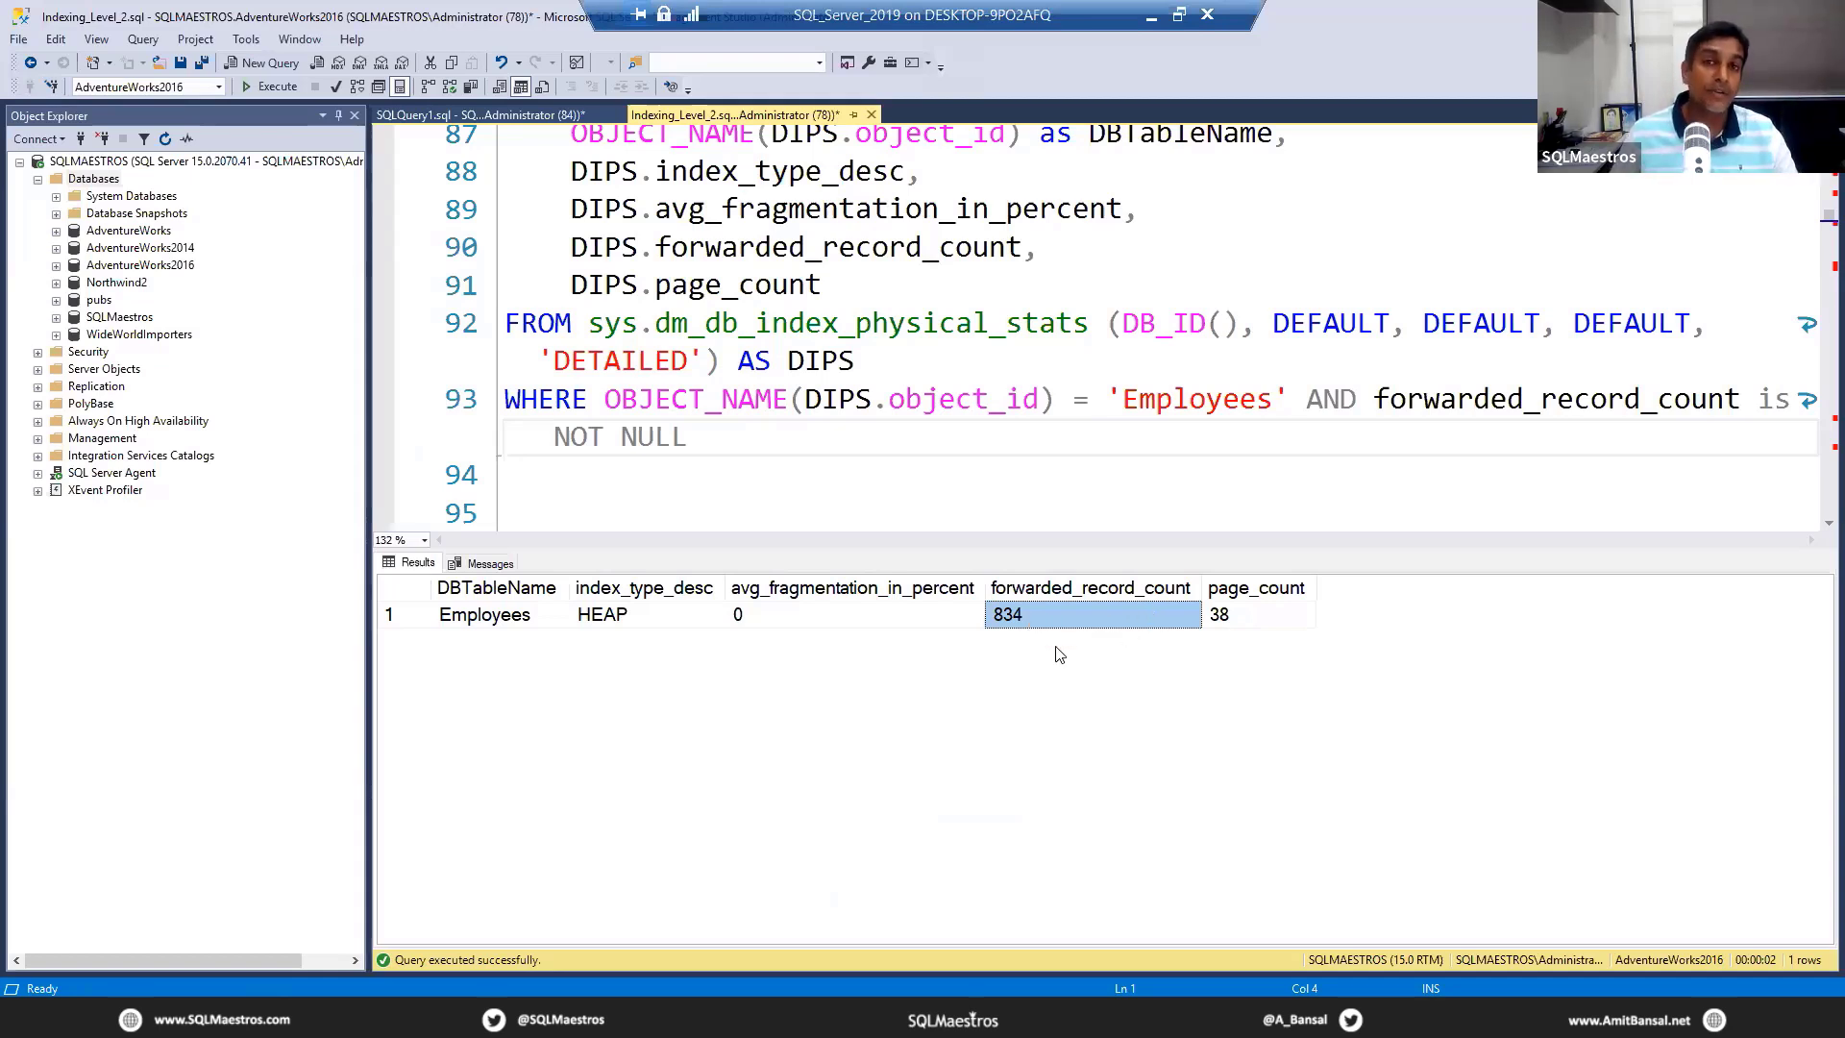
mouse_move(1044, 630)
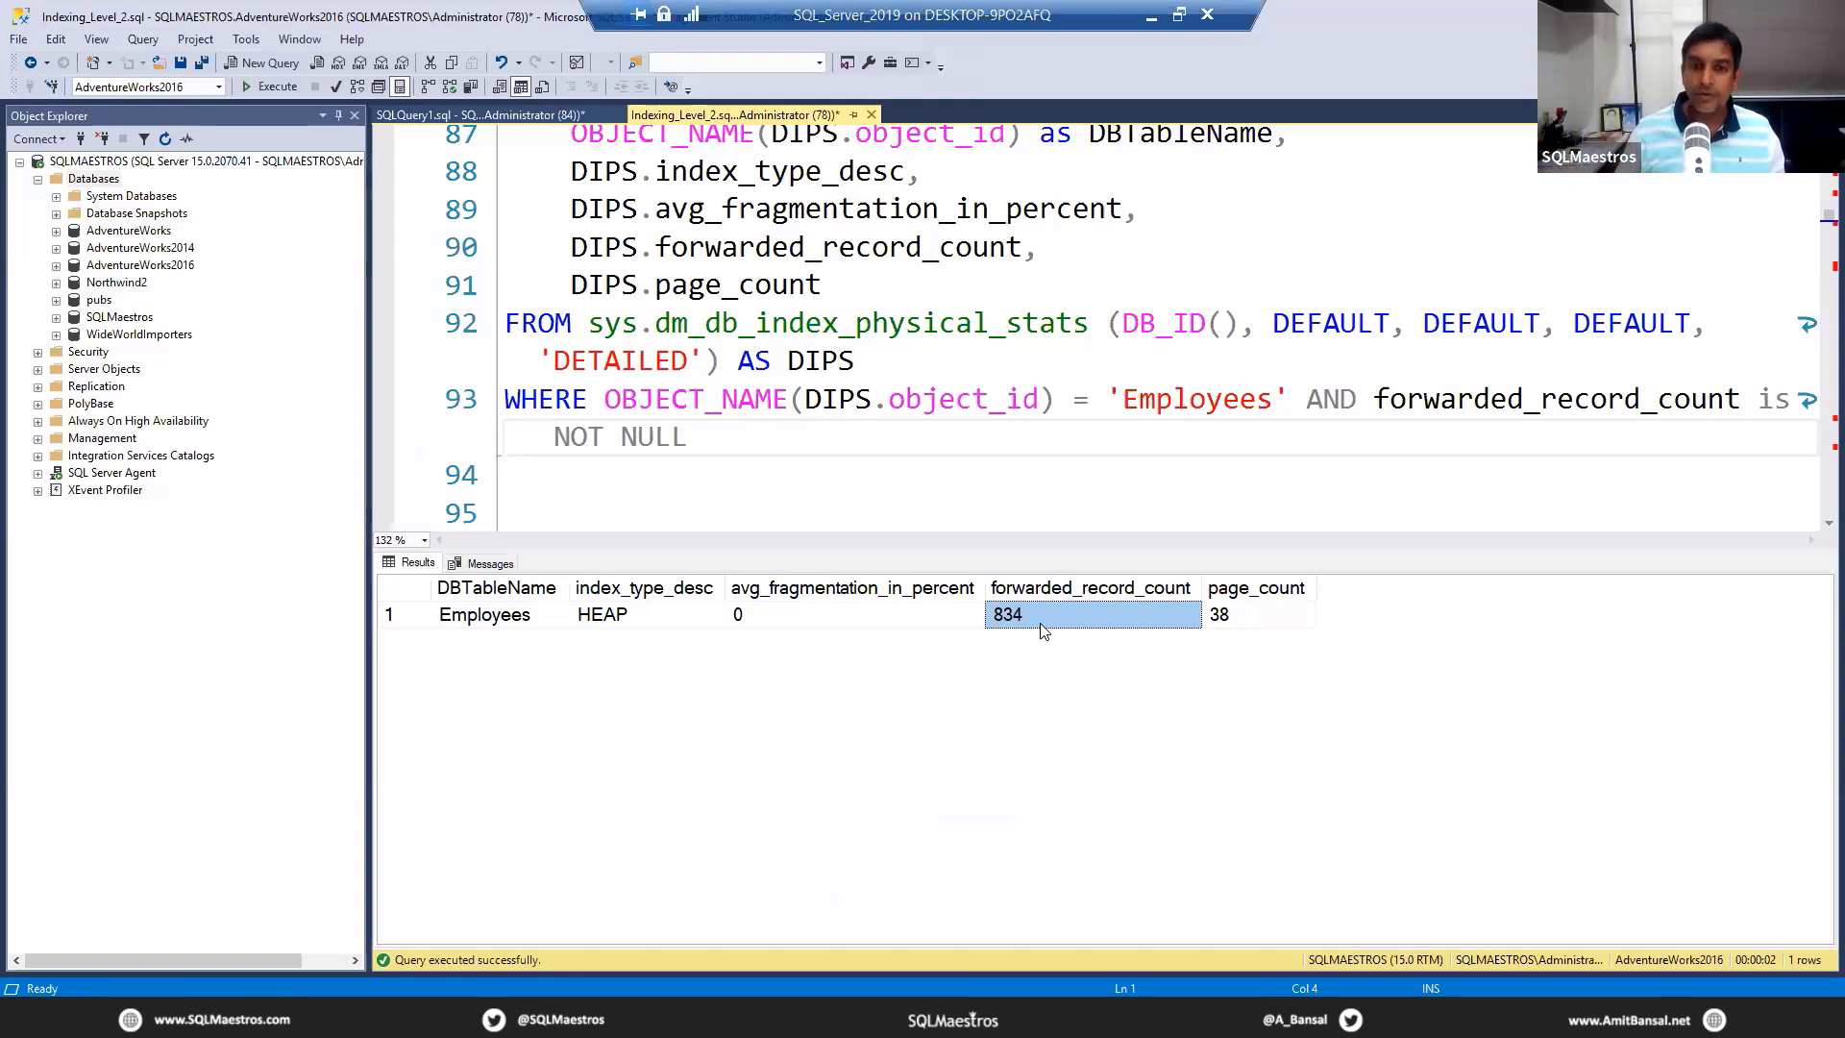
mouse_move(814, 457)
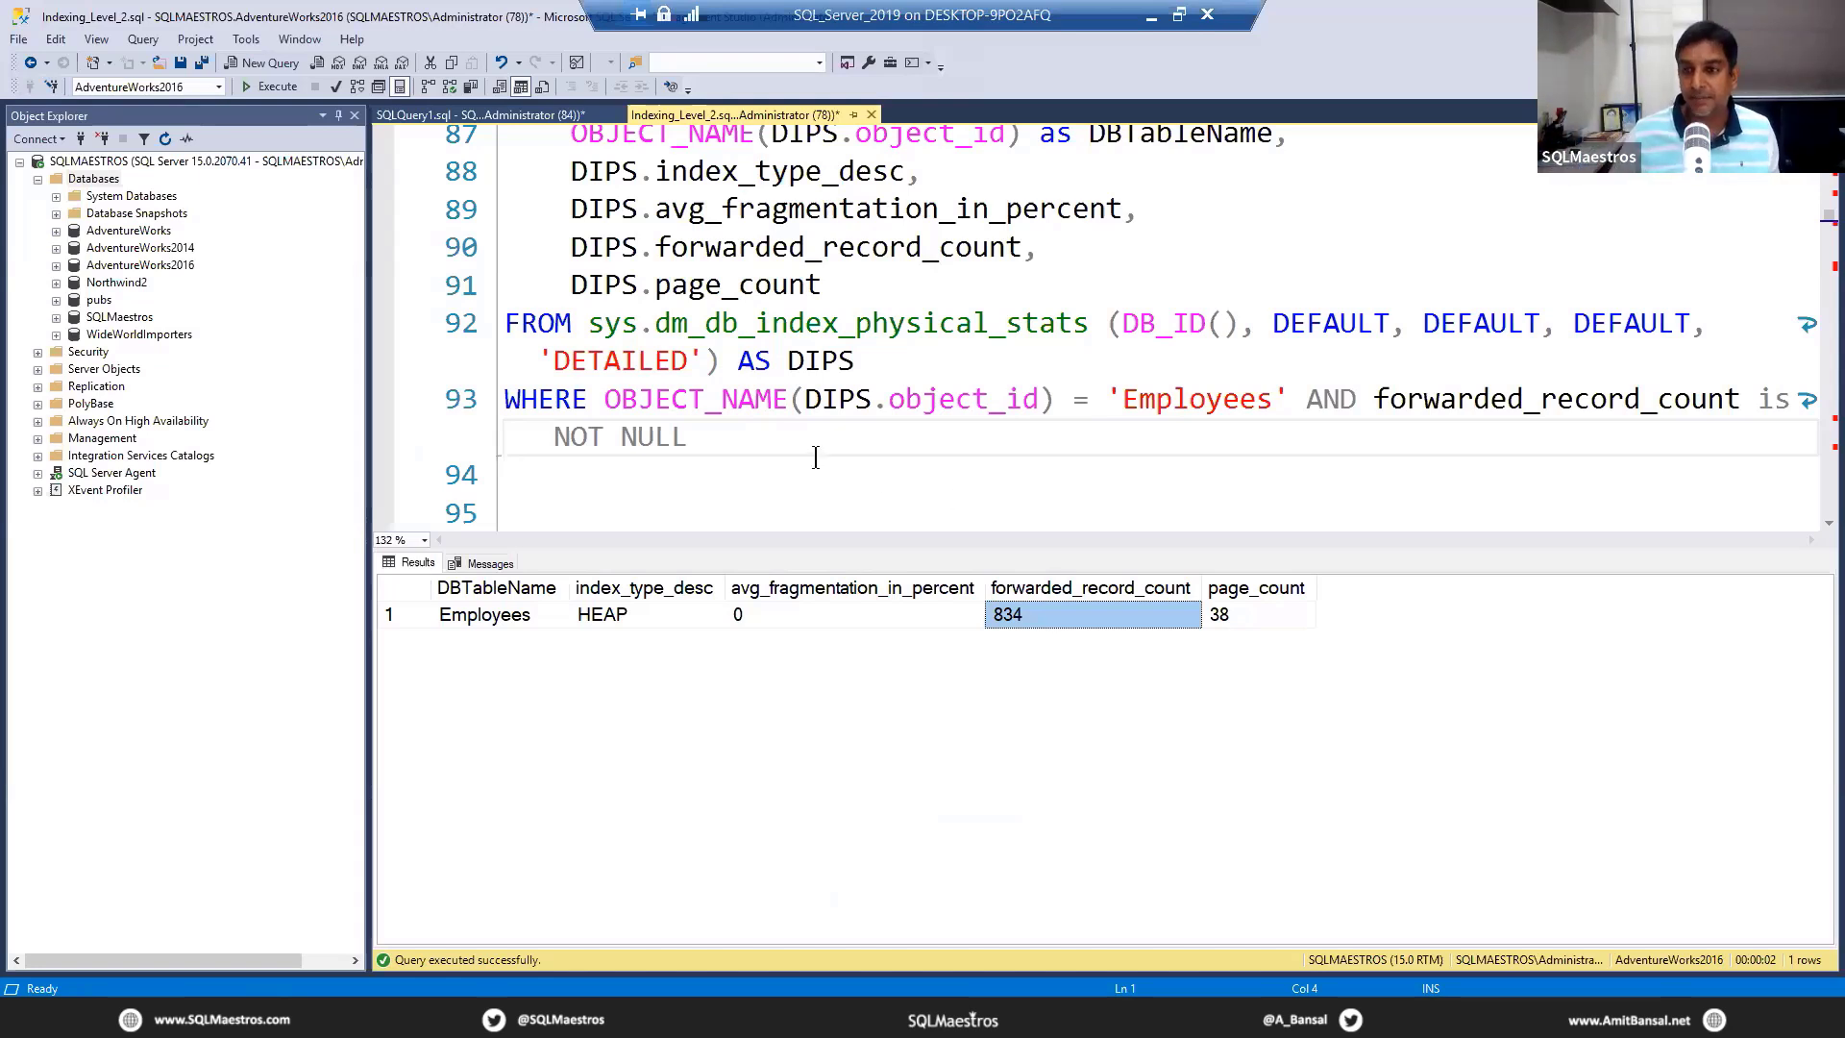
click(802, 438)
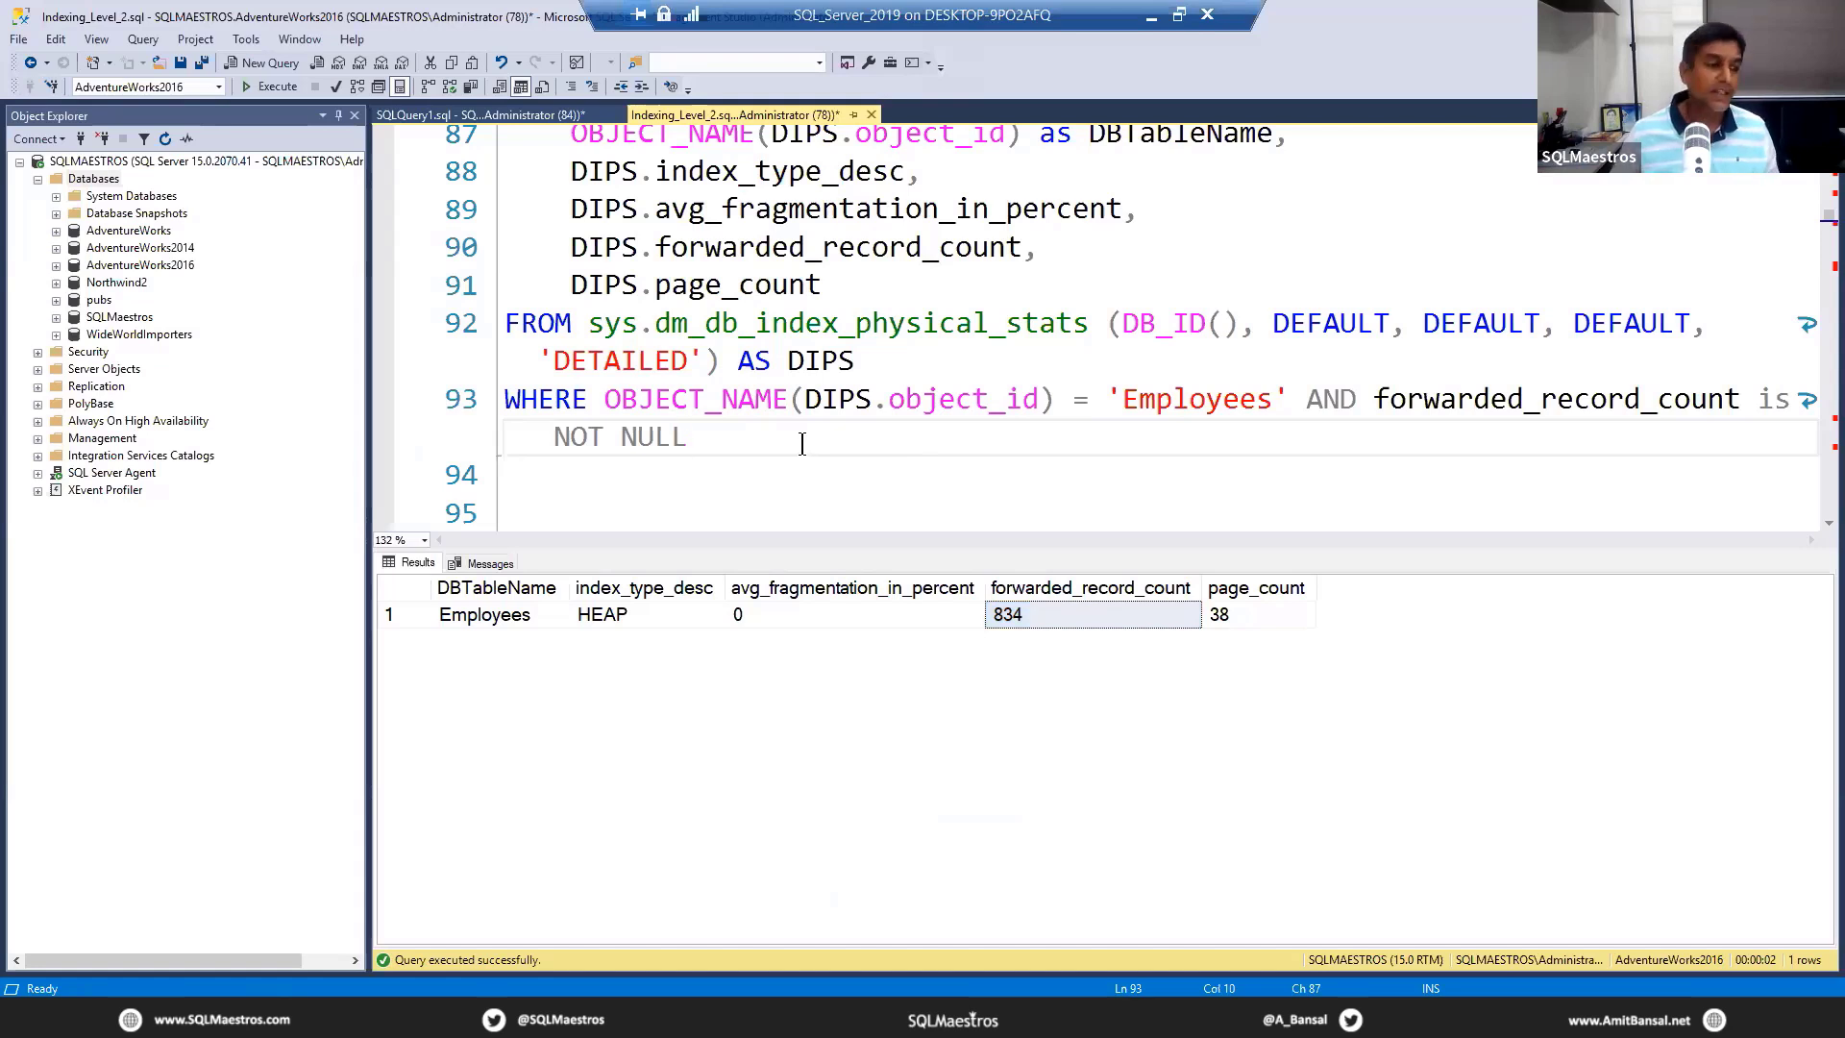